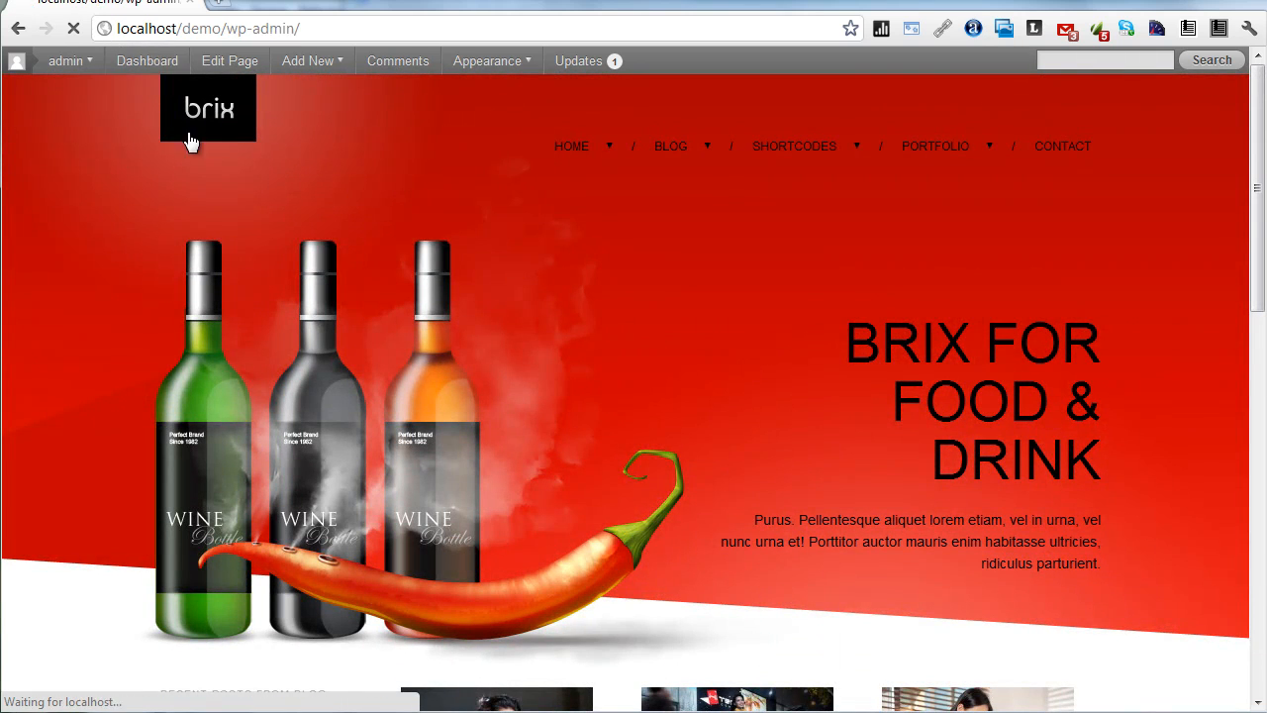
Step: Enter the admin dashboard and expand the Brix Options submenu in the sidebar
left_click(151, 60)
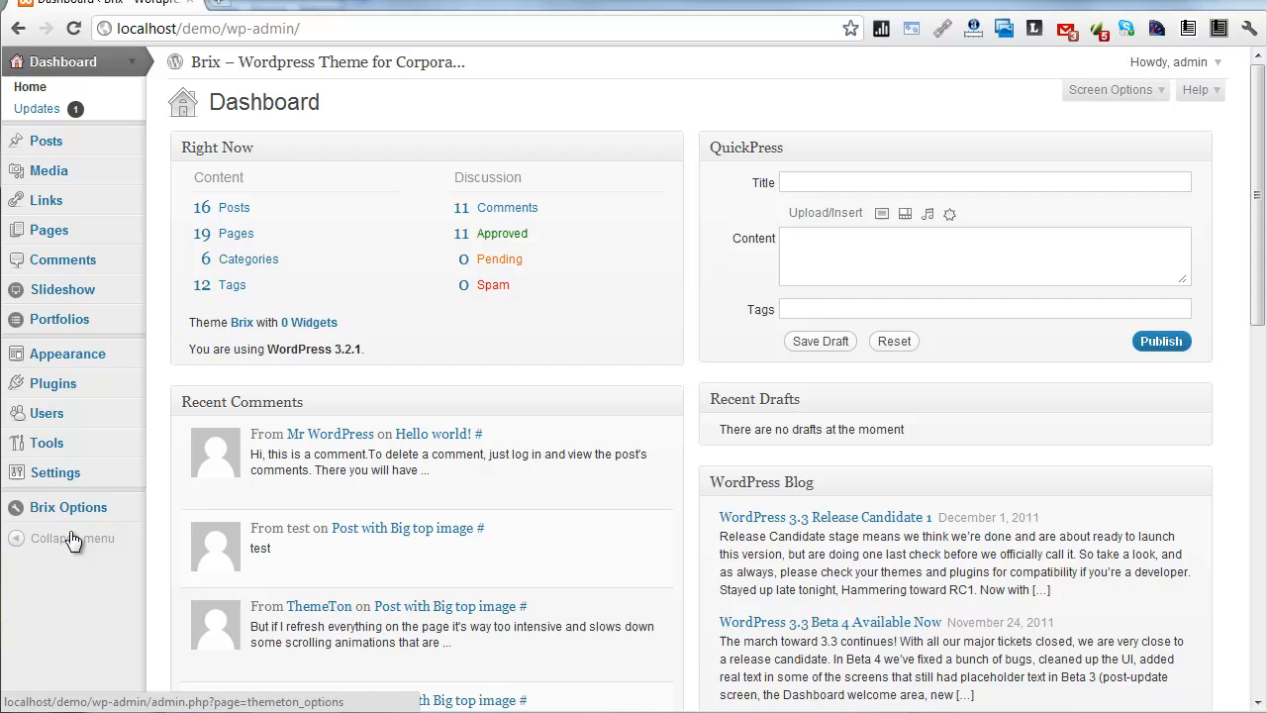
scroll("down", 3)
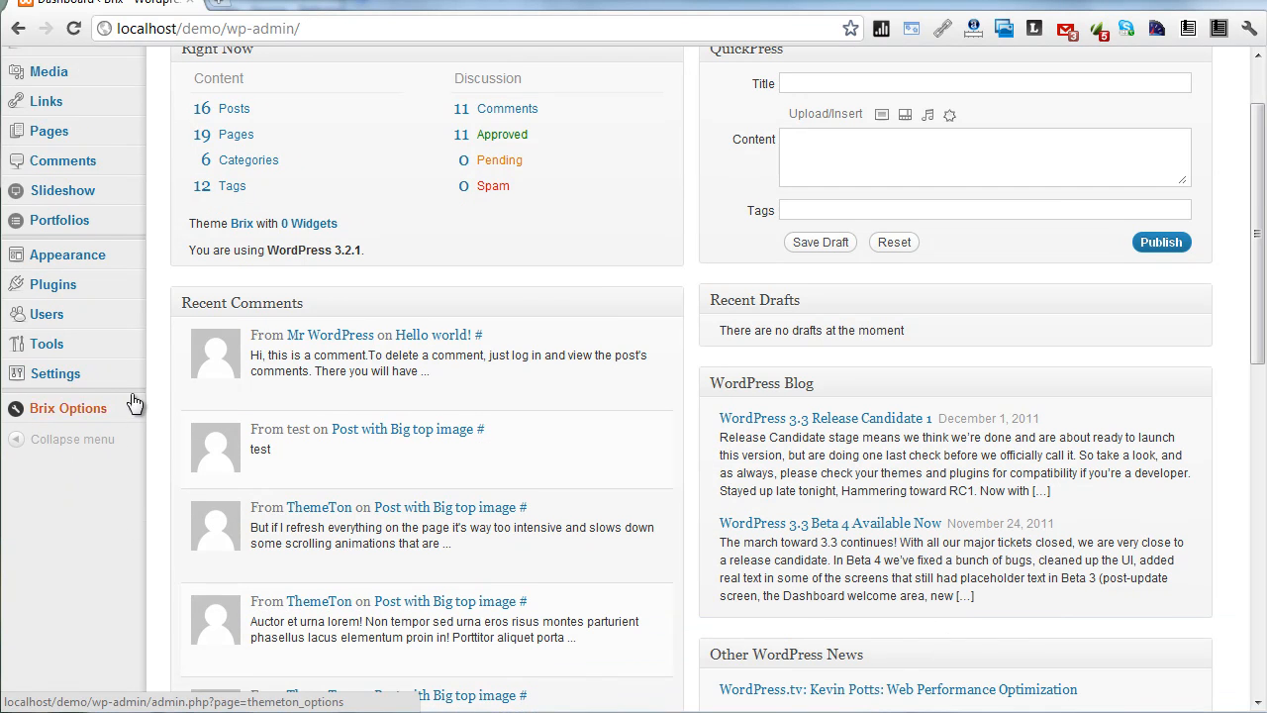
left_click(68, 407)
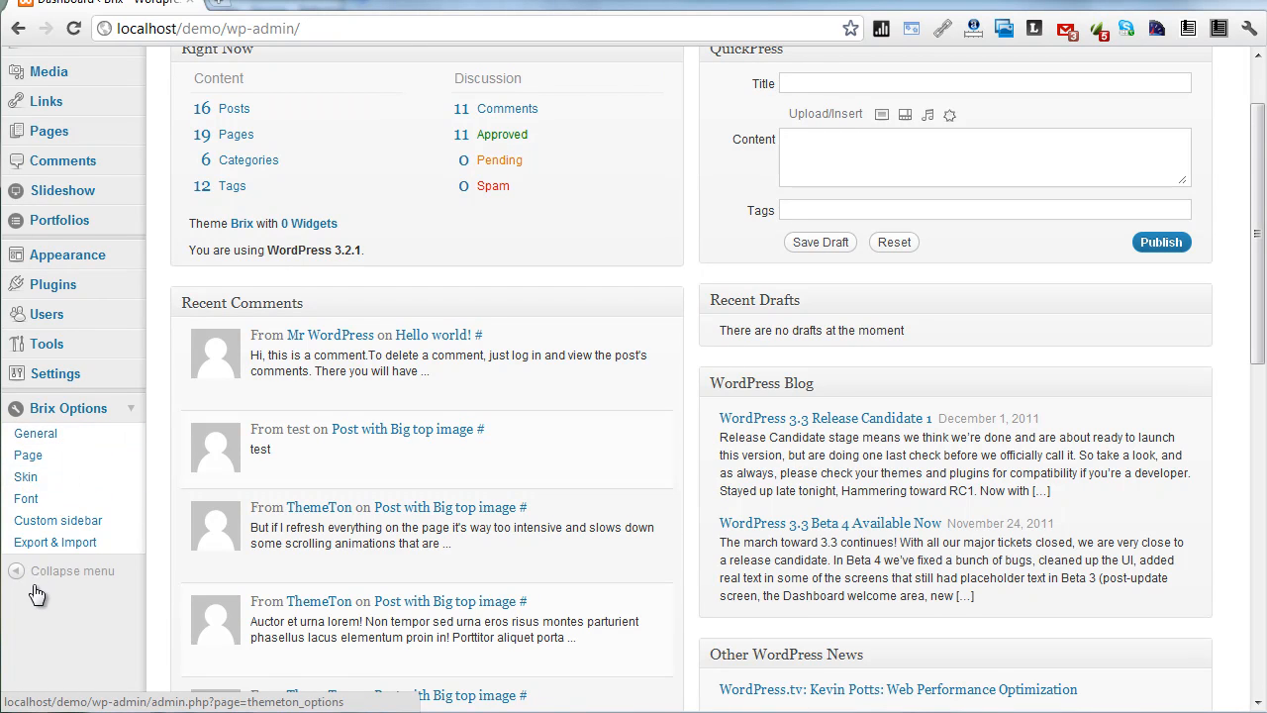
mouse_move(58, 433)
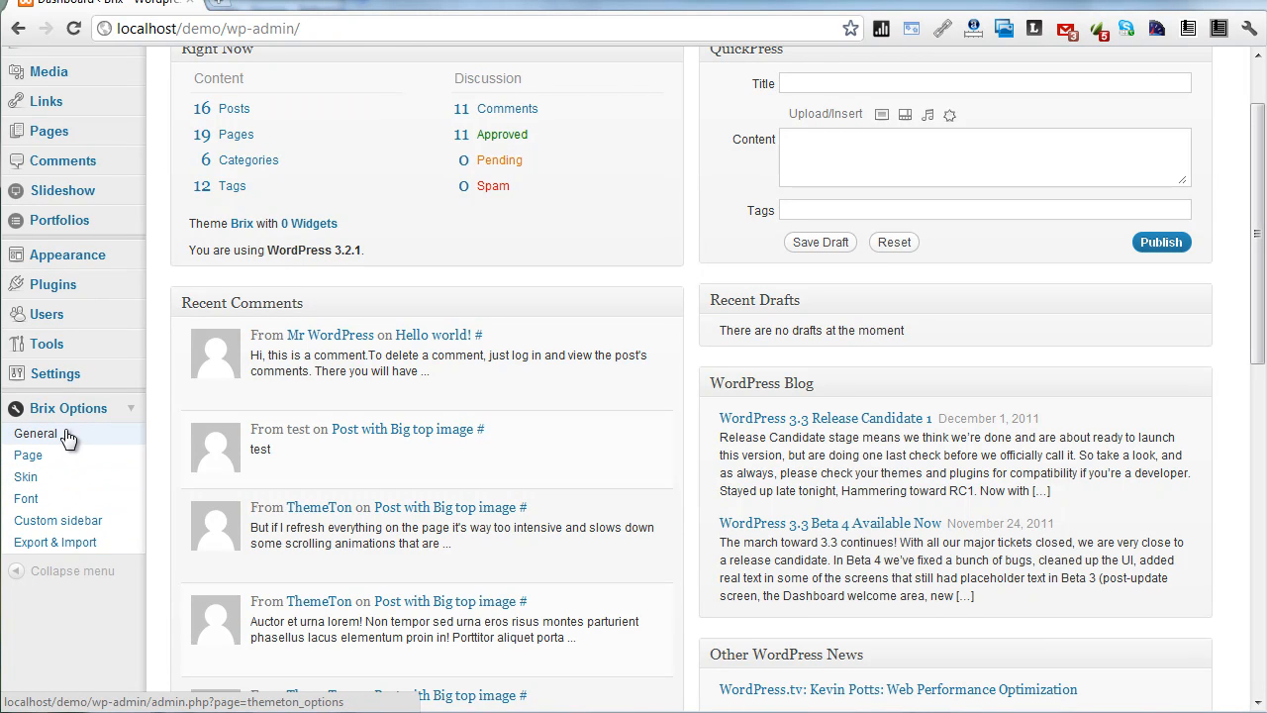
Step: Choose the five-column footer layout in Brix General options and save the changes
left_click(36, 431)
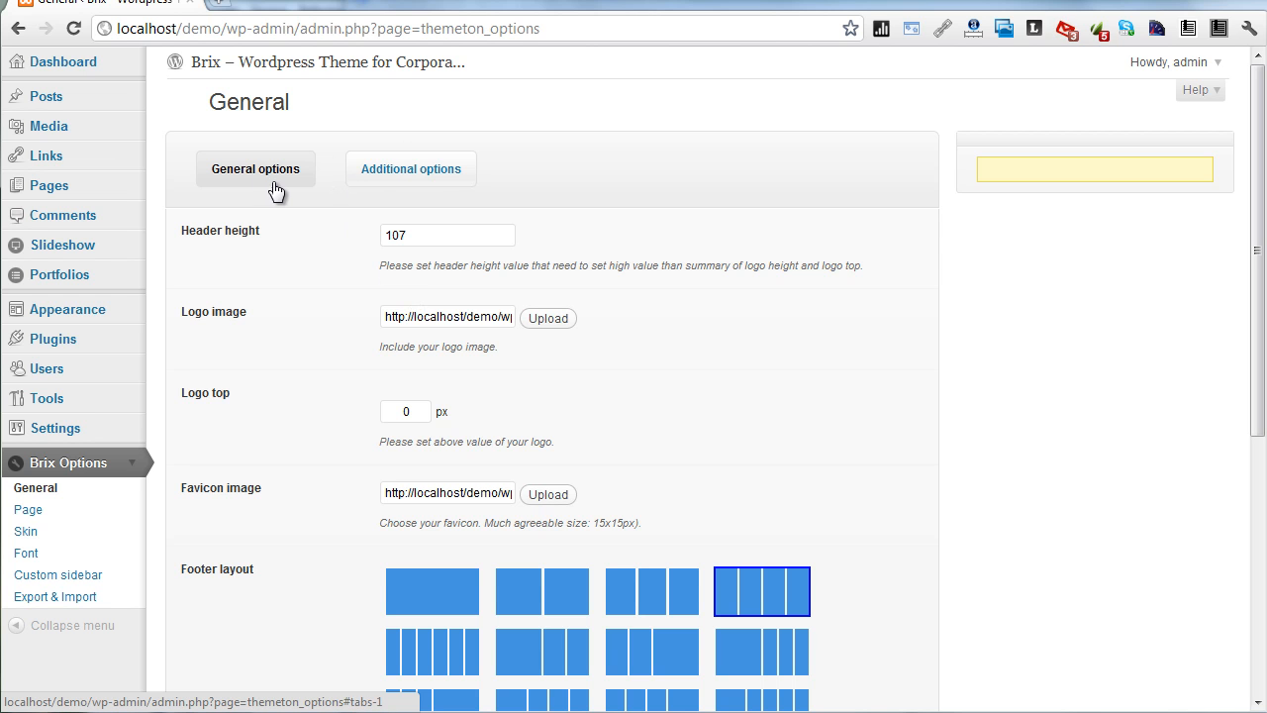
scroll("down", 3)
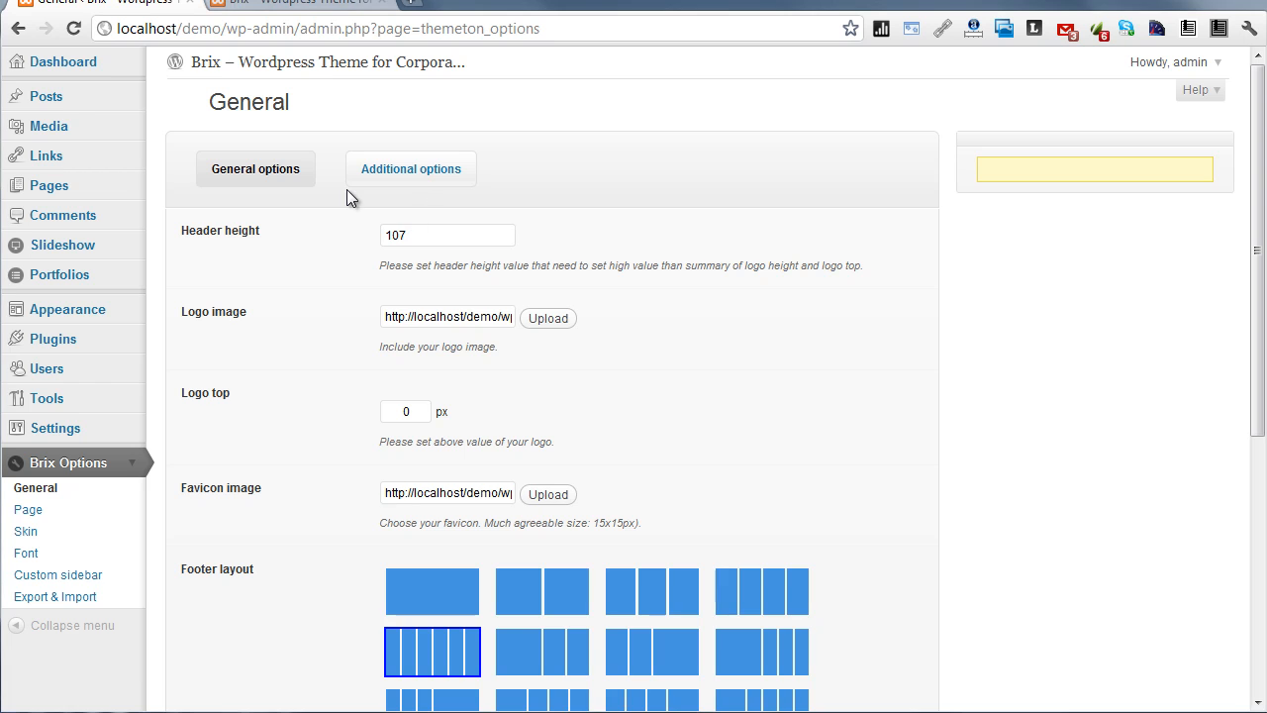
scroll("down", 3)
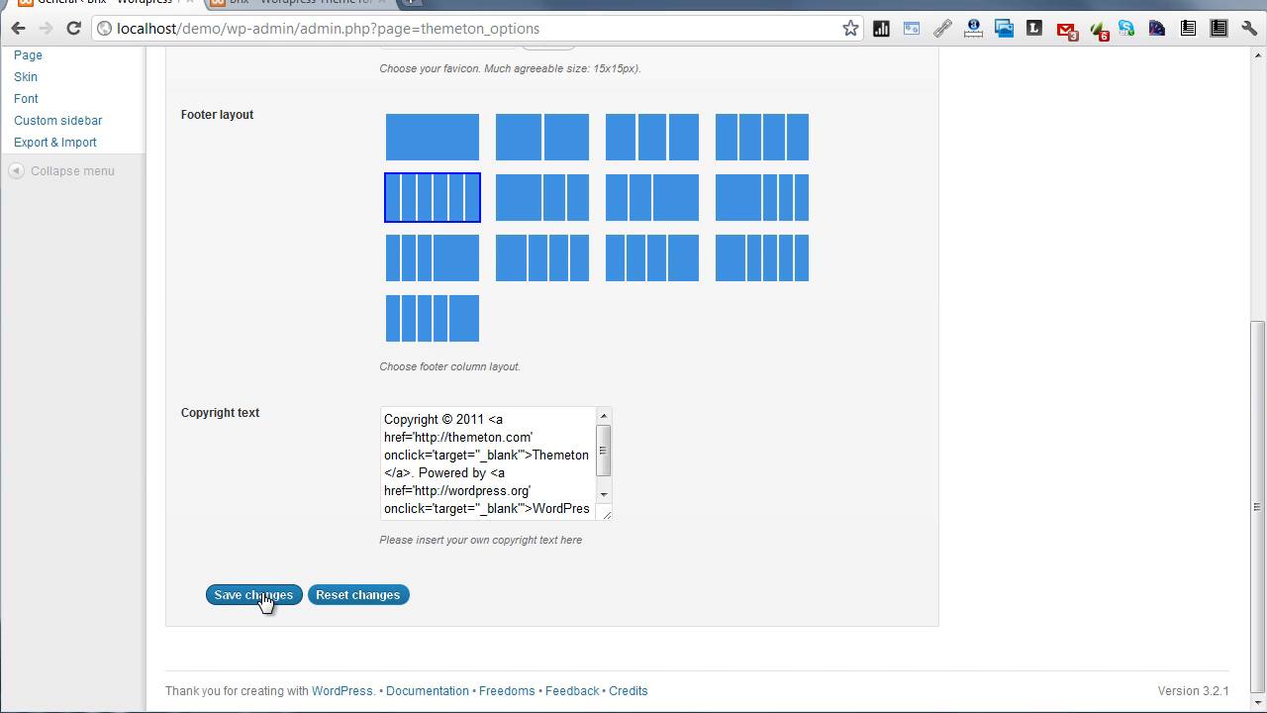
left_click(253, 594)
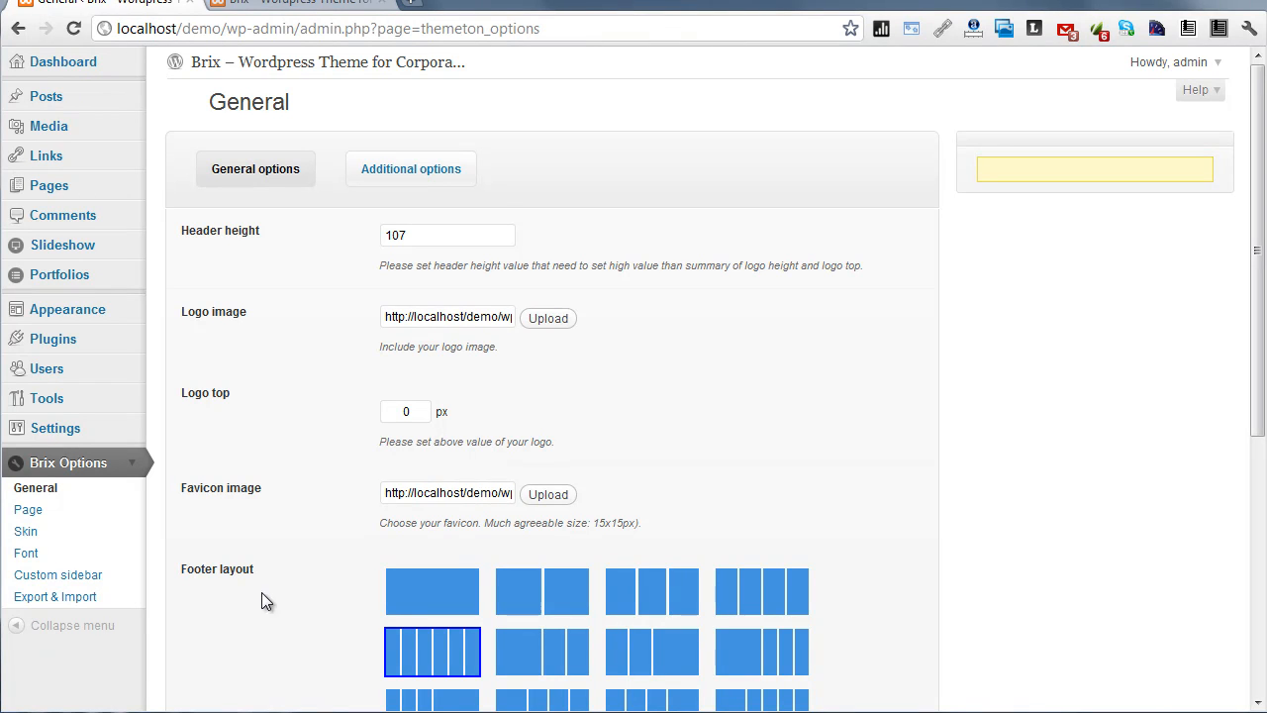
mouse_move(281, 346)
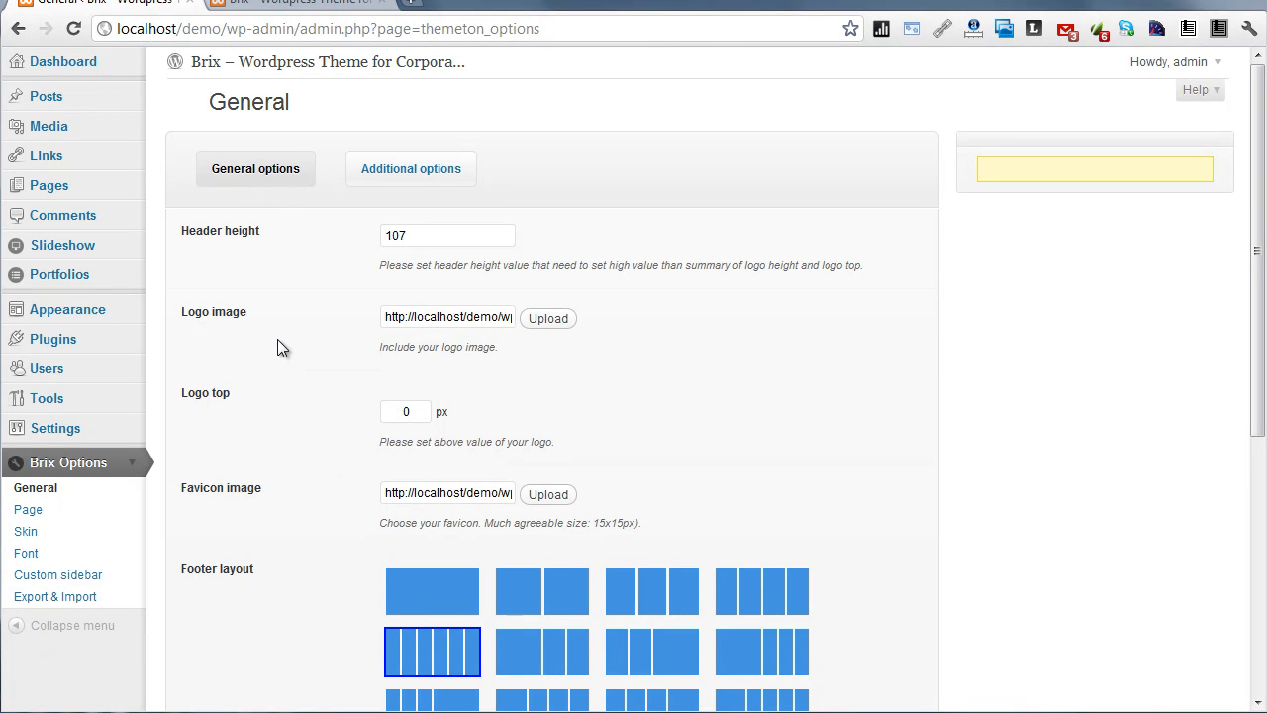
scroll("down", 3)
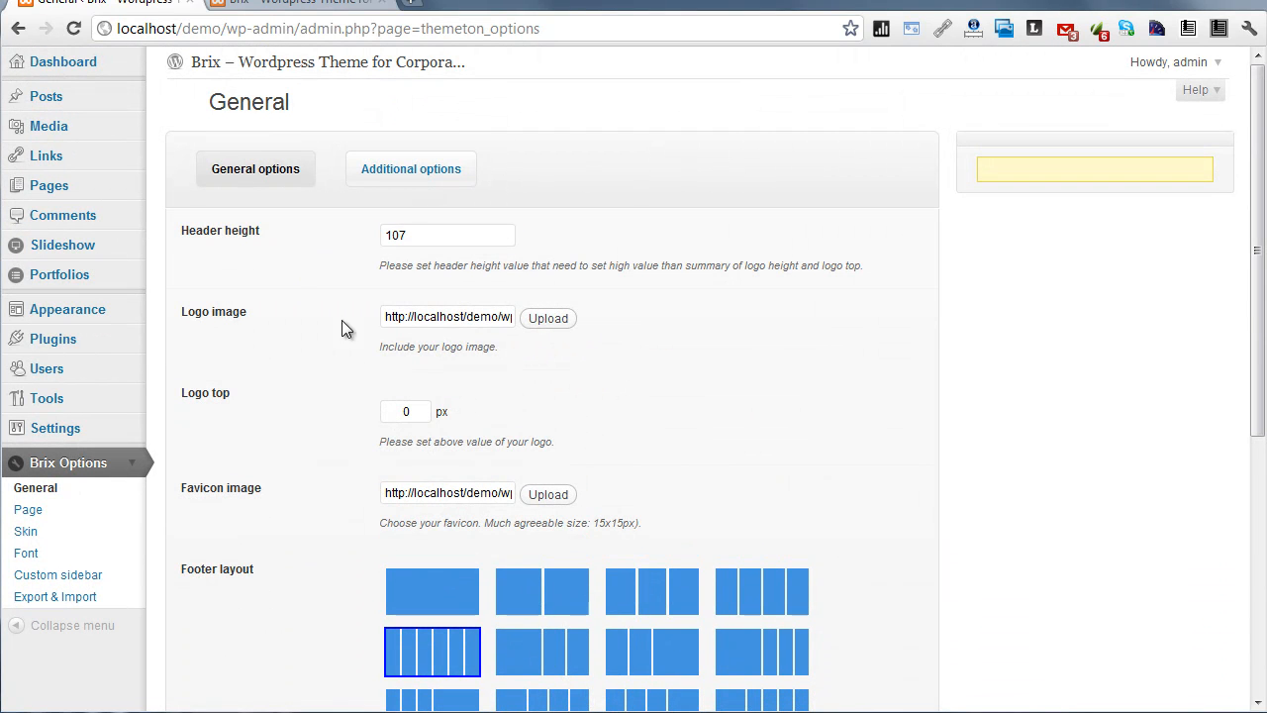
mouse_move(382, 439)
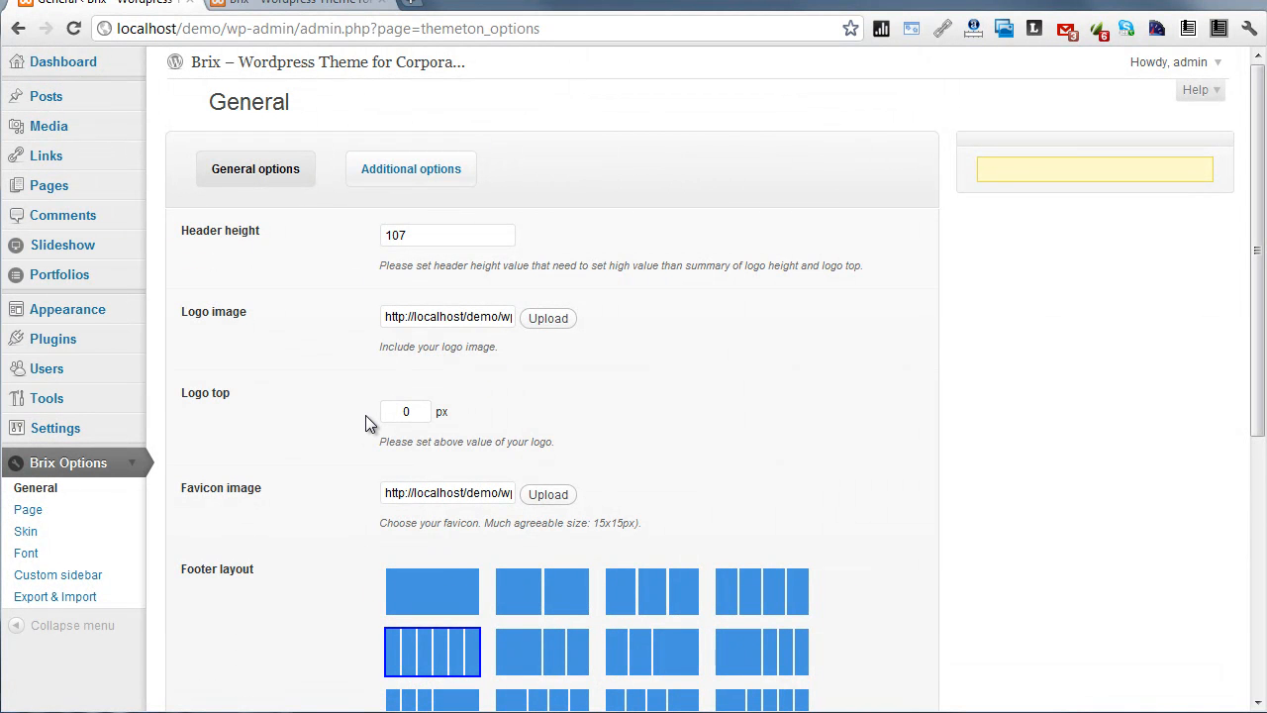
scroll("down", 3)
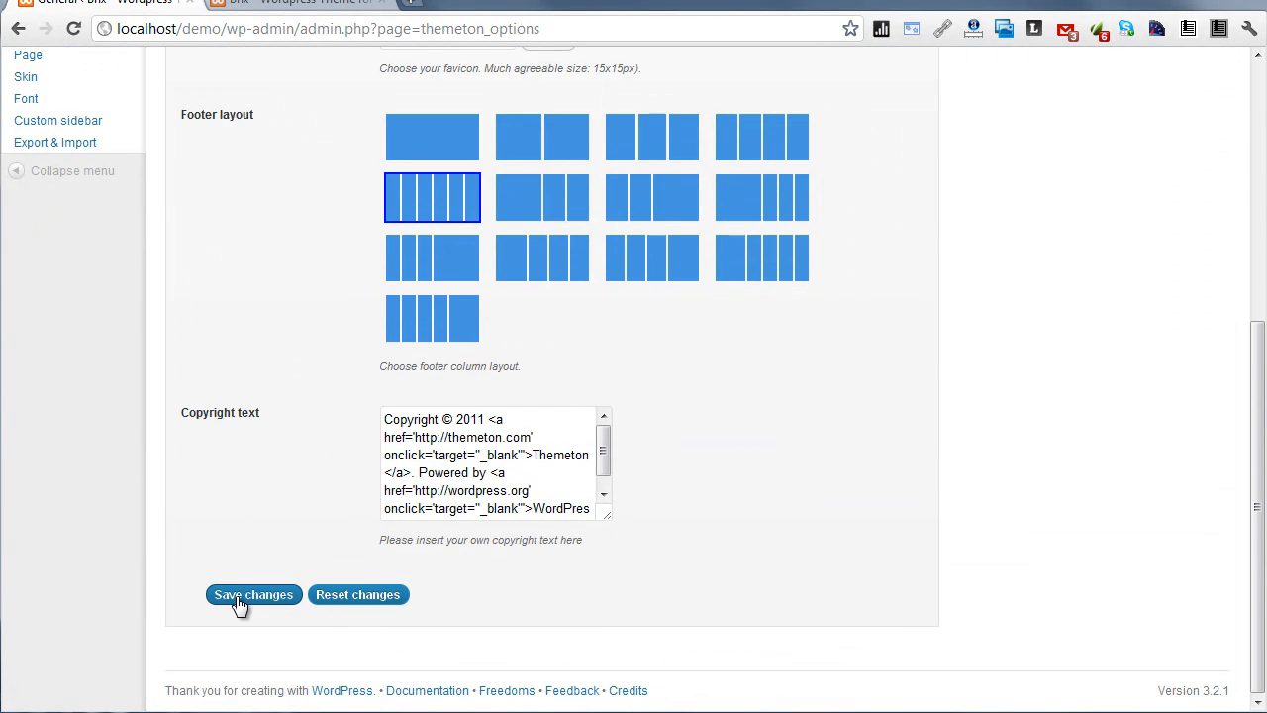
mouse_move(275, 606)
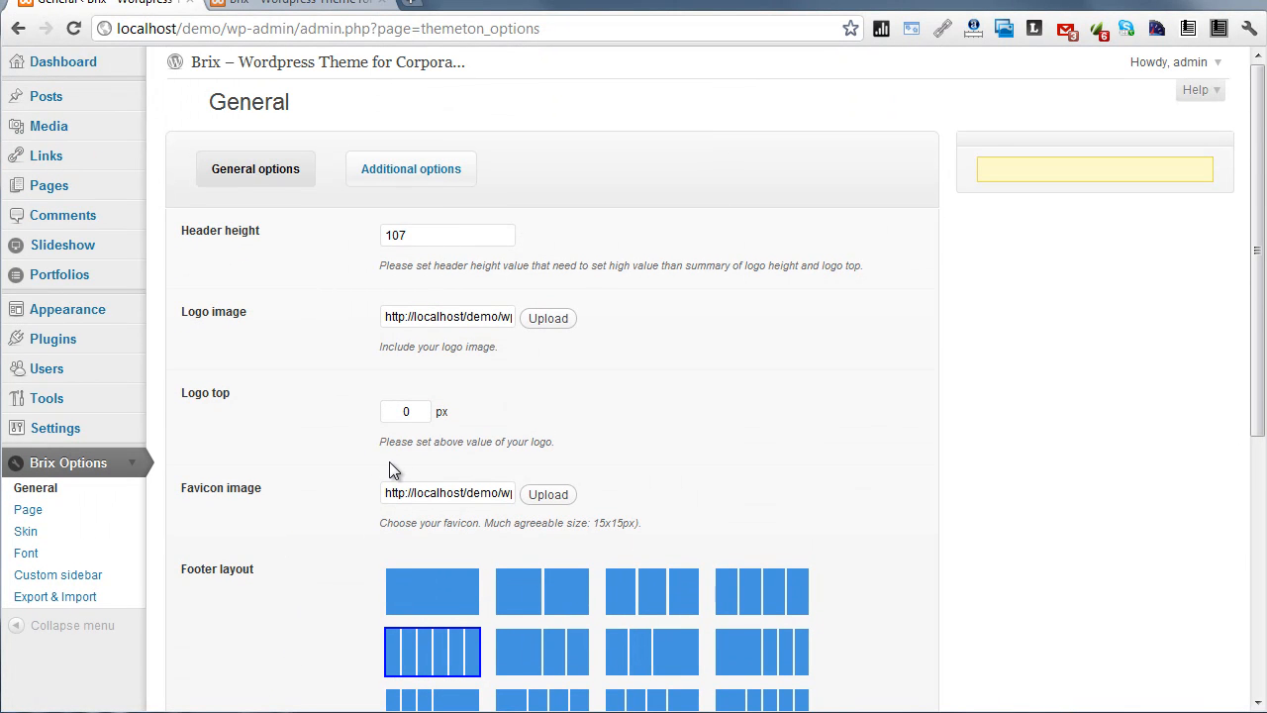
mouse_move(1057, 169)
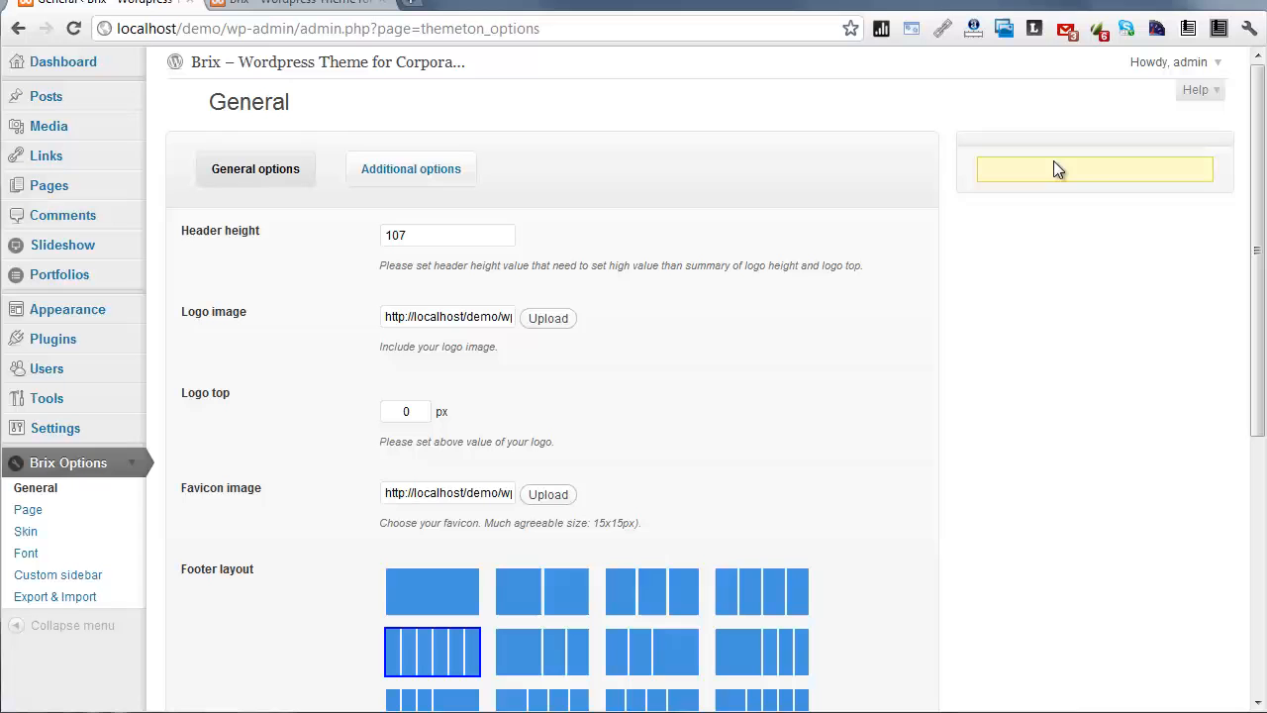
mouse_move(1025, 170)
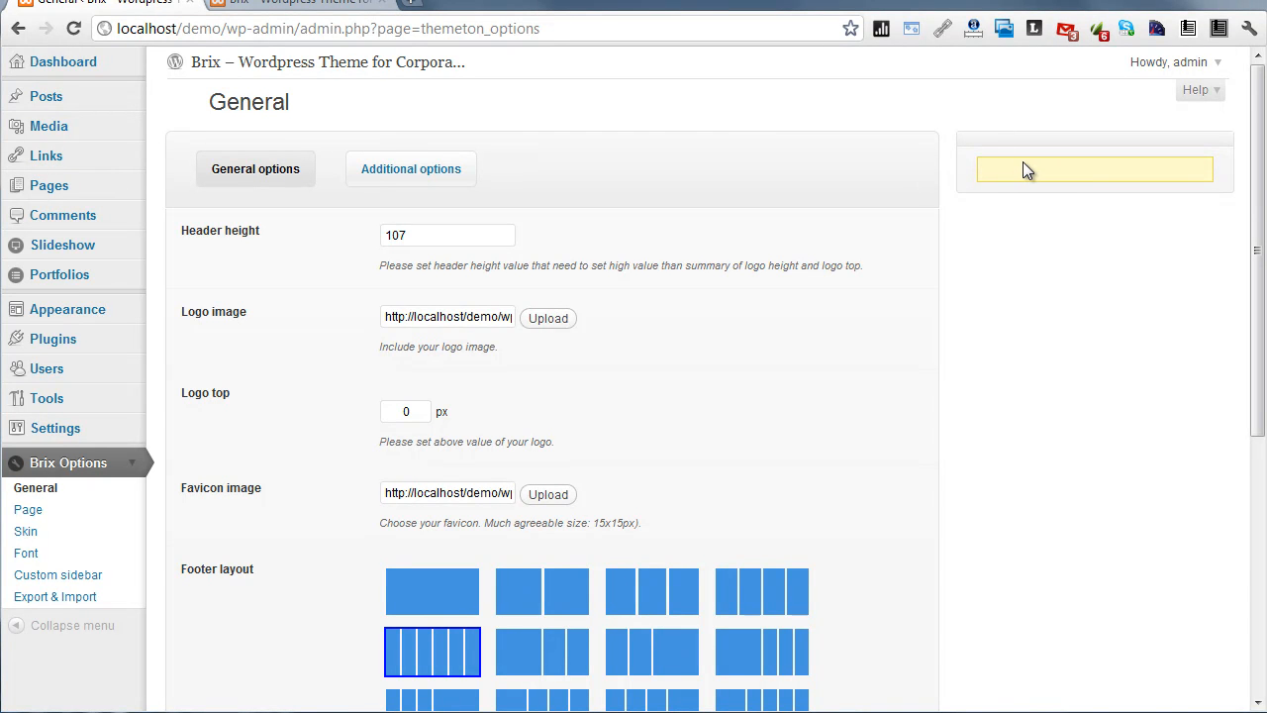
mouse_move(1026, 196)
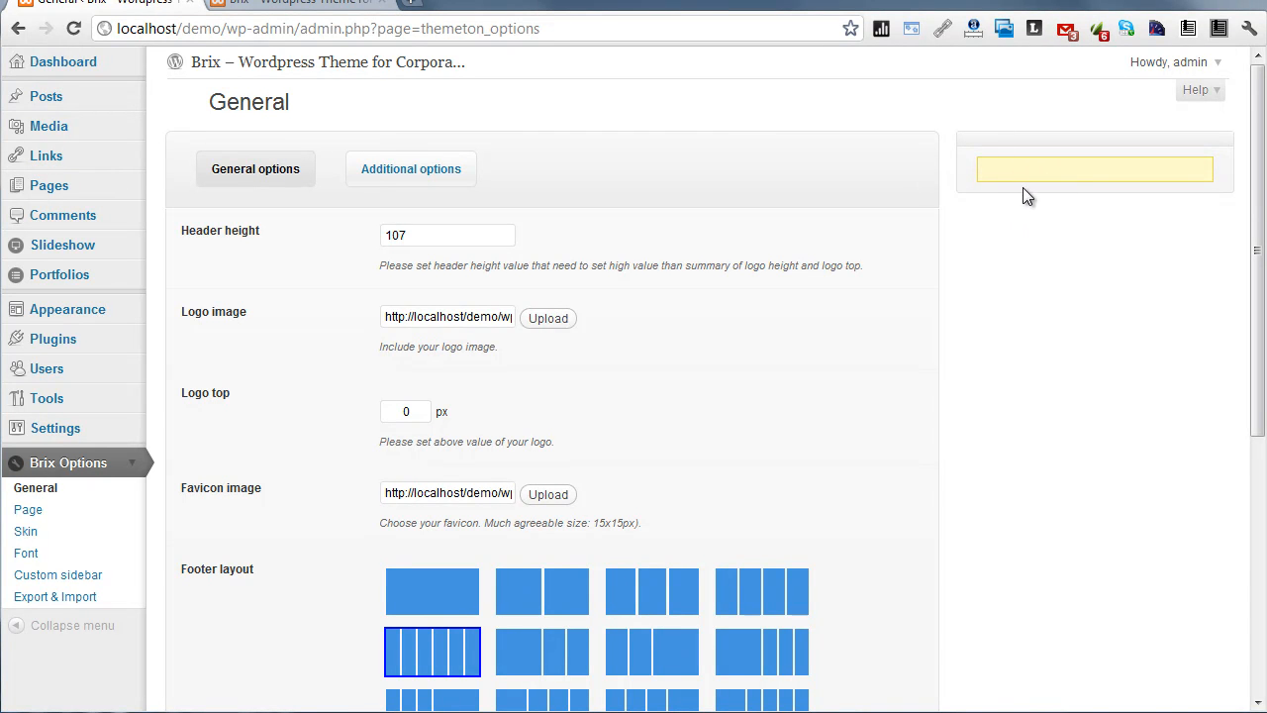
mouse_move(1047, 265)
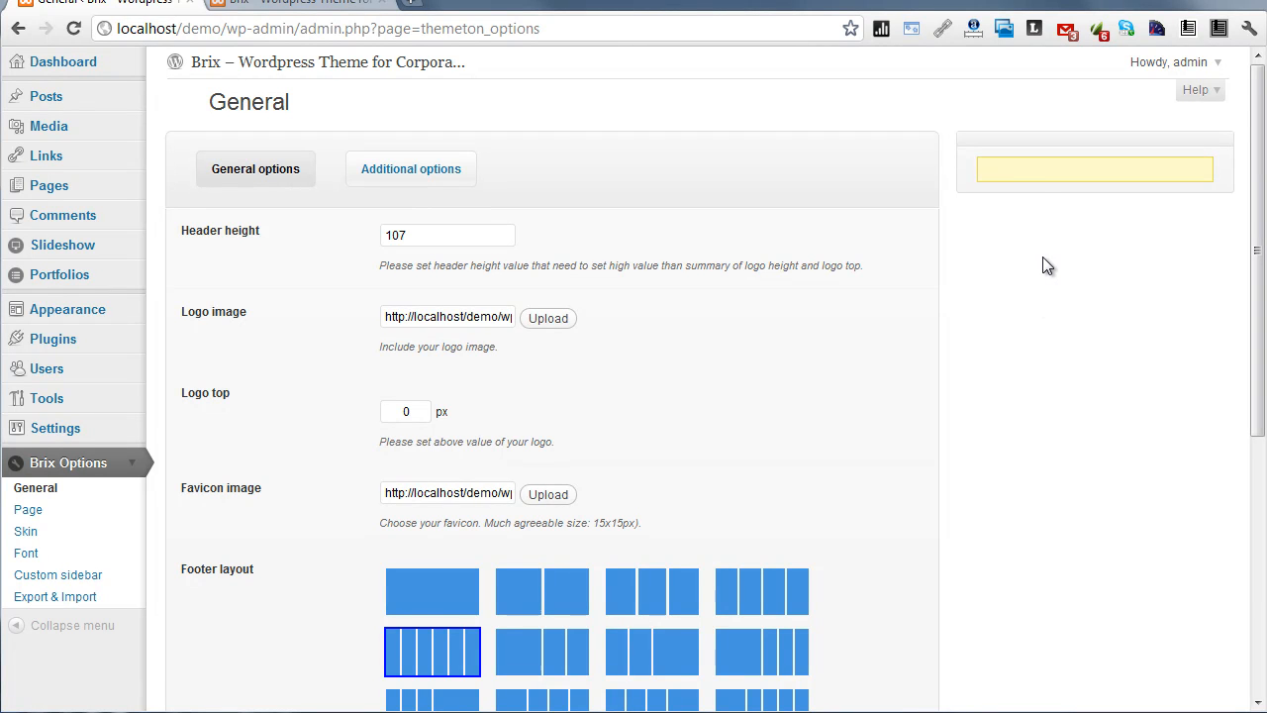
mouse_move(1045, 396)
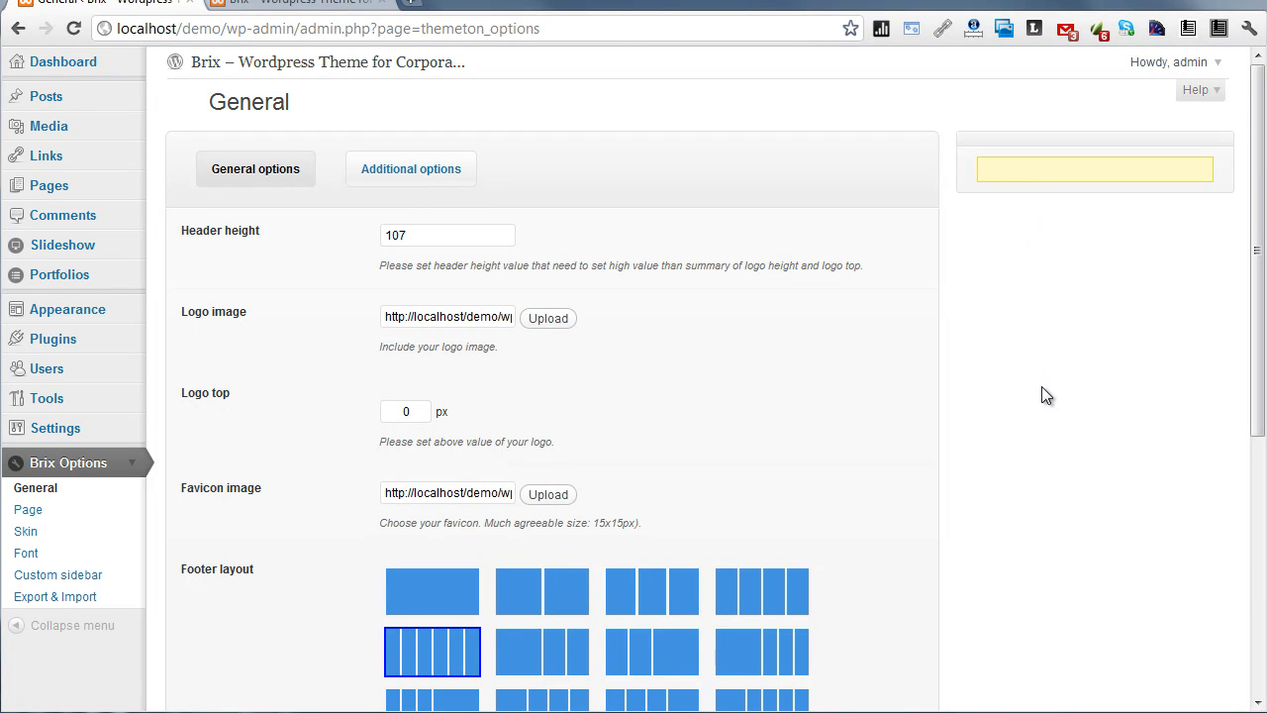
mouse_move(1037, 221)
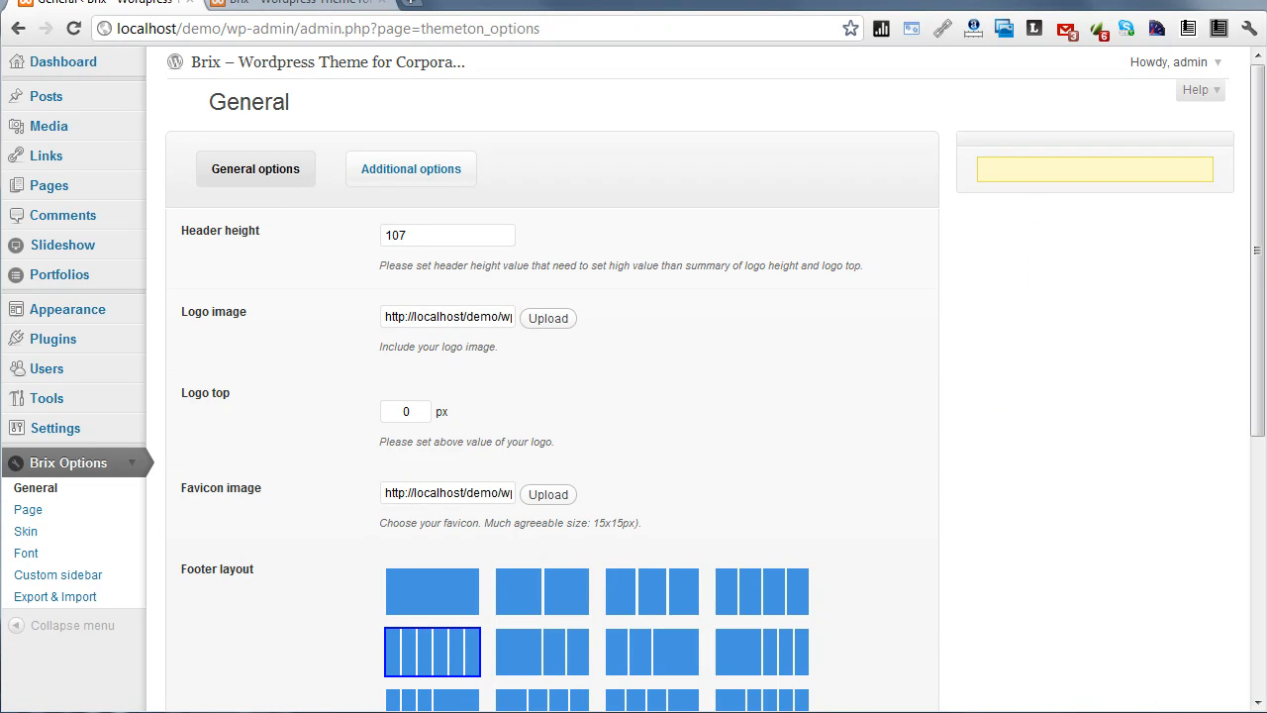
Step: Preview the yellow Brix front page, then return to the General options showing a four-column footer
left_click(760, 609)
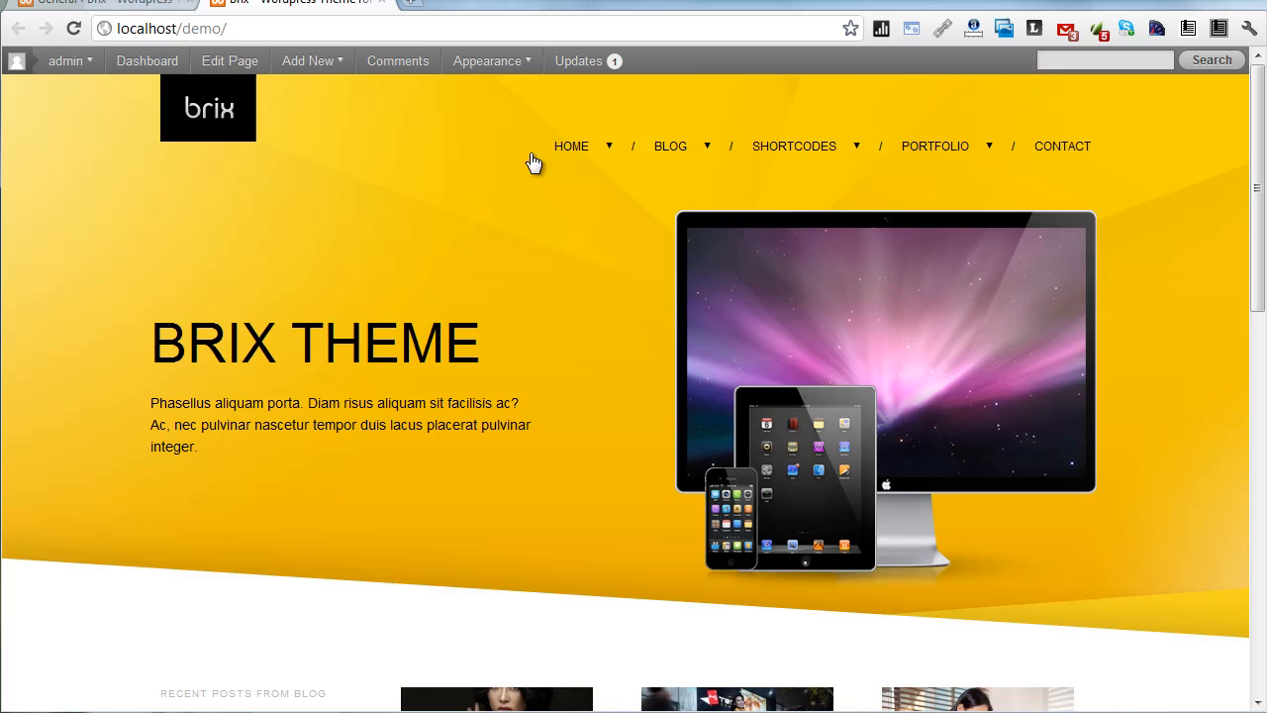
left_click(669, 147)
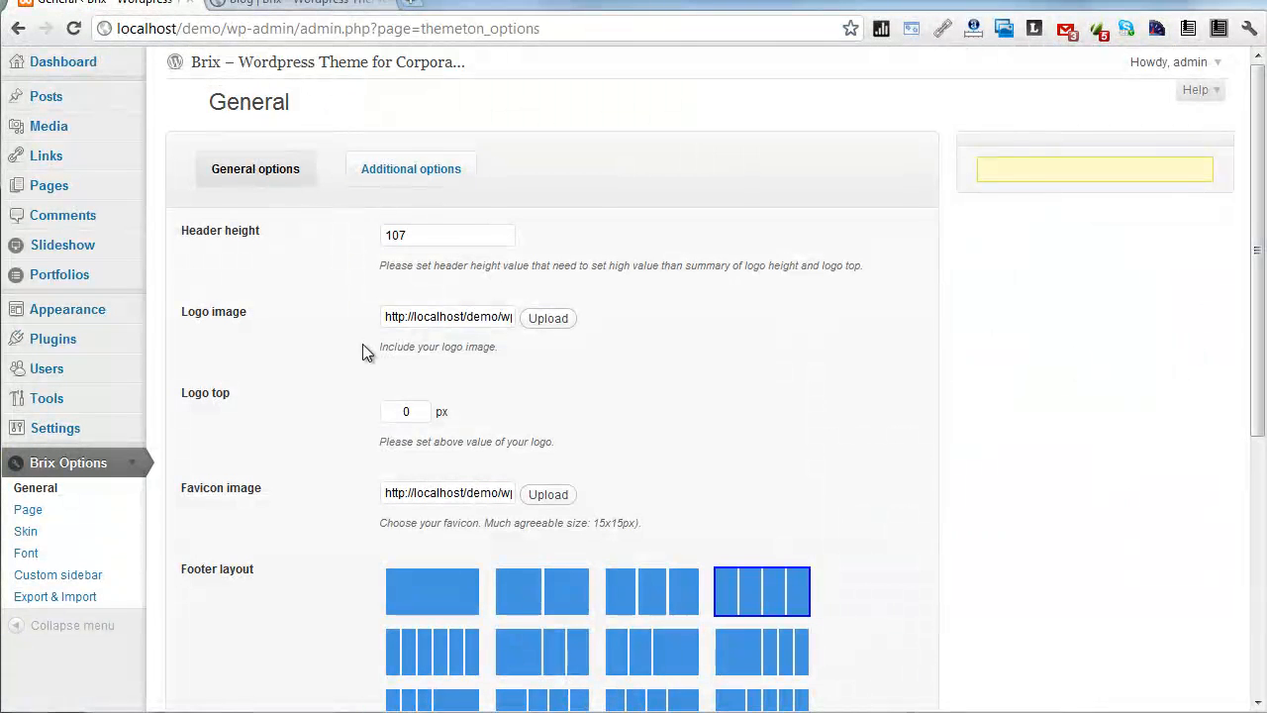
mouse_move(336, 346)
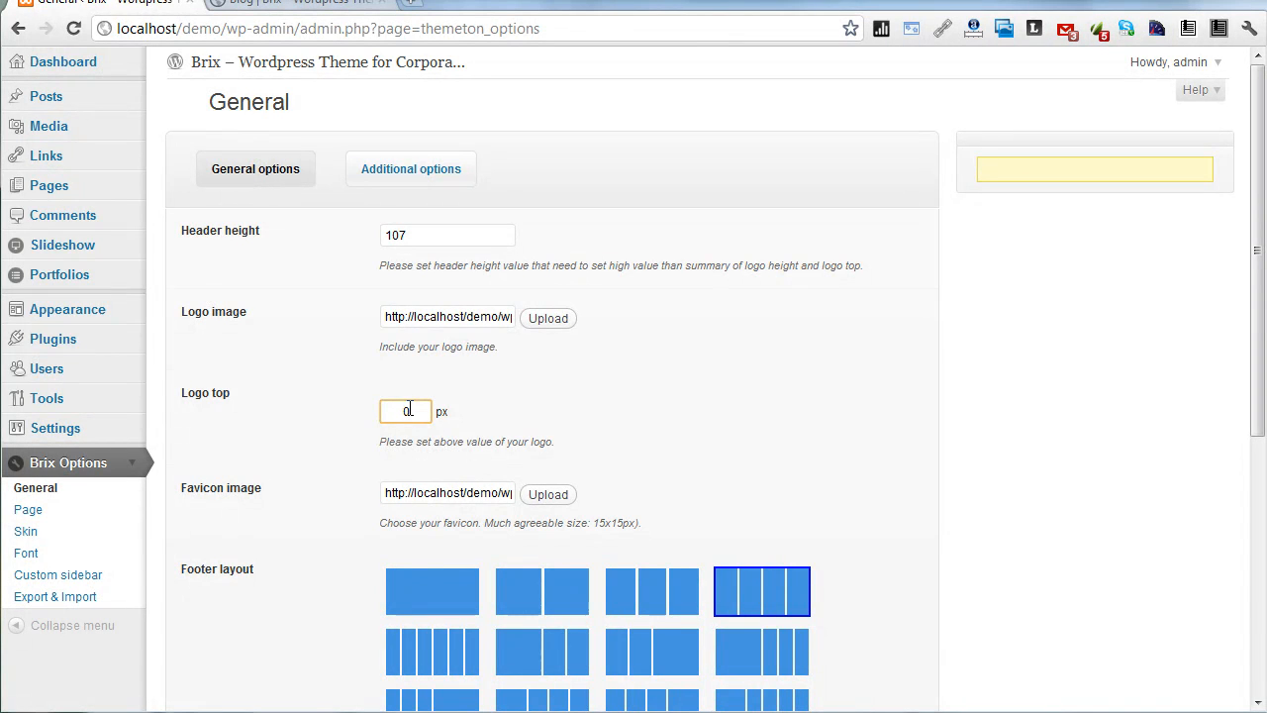
Step: Set Logo top to 20 px, select the five-column footer layout, and save
type("20")
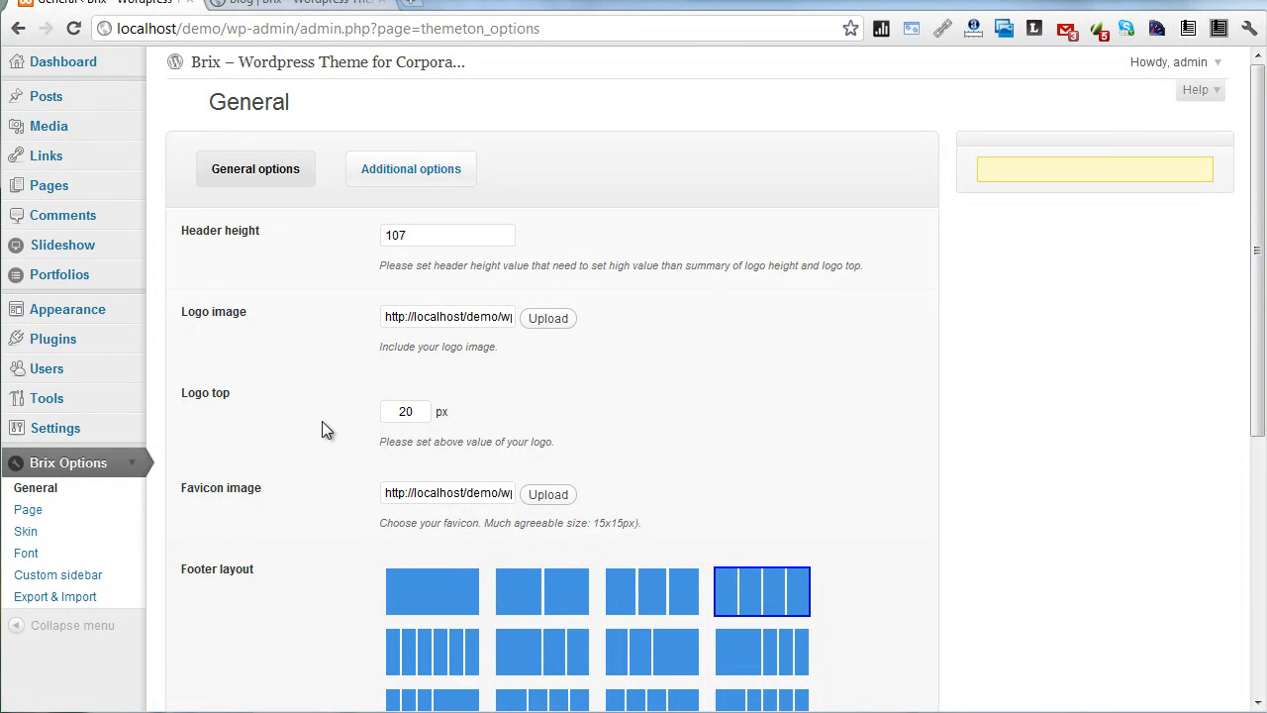
scroll("down", 3)
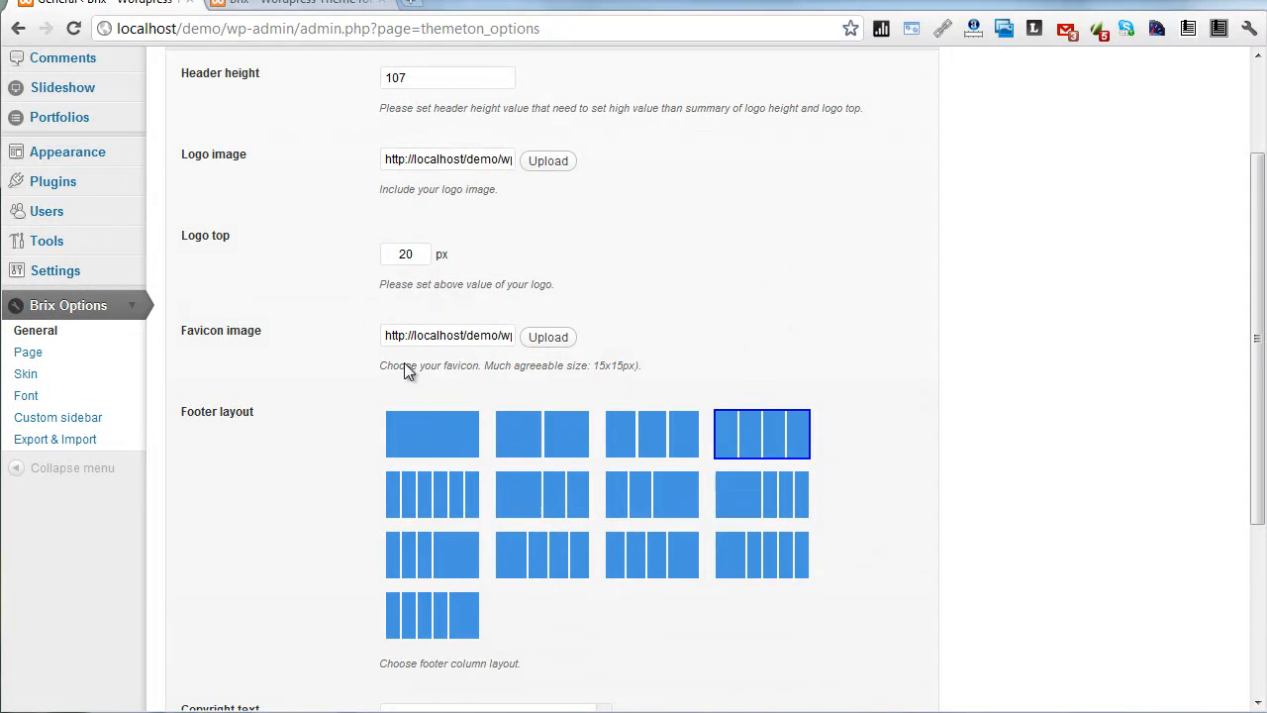
scroll("down", 3)
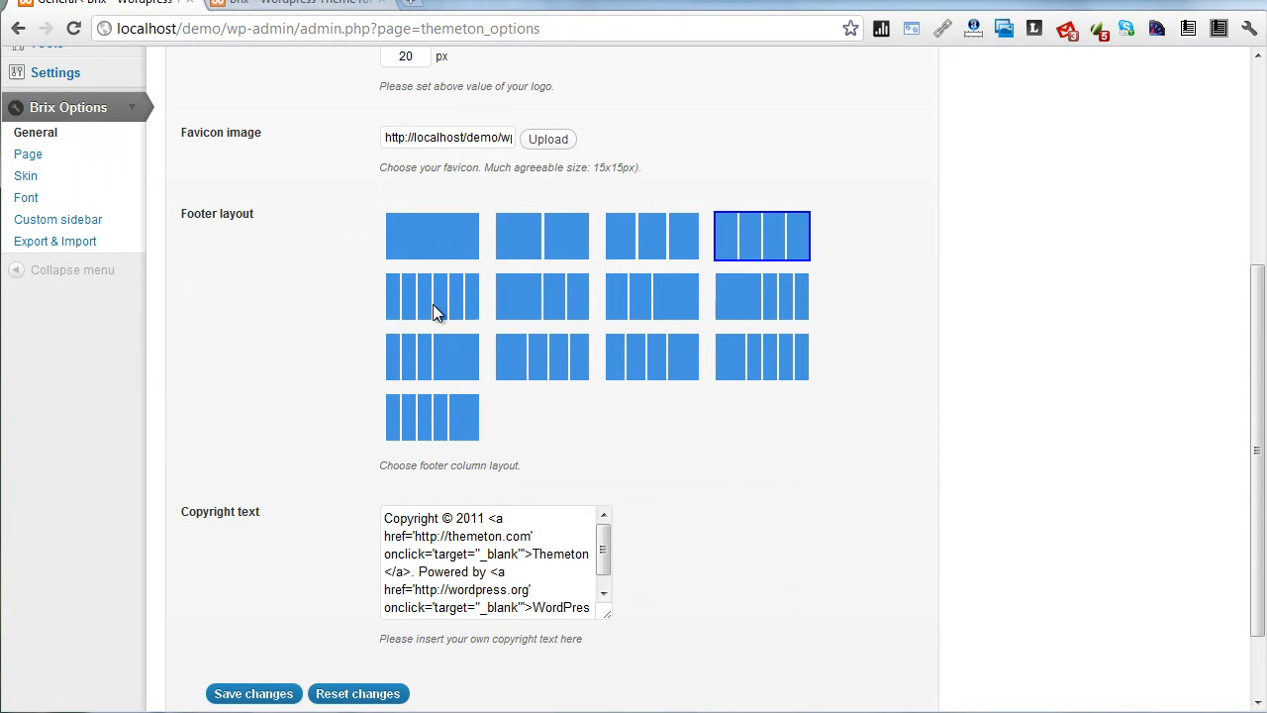
mouse_move(772, 255)
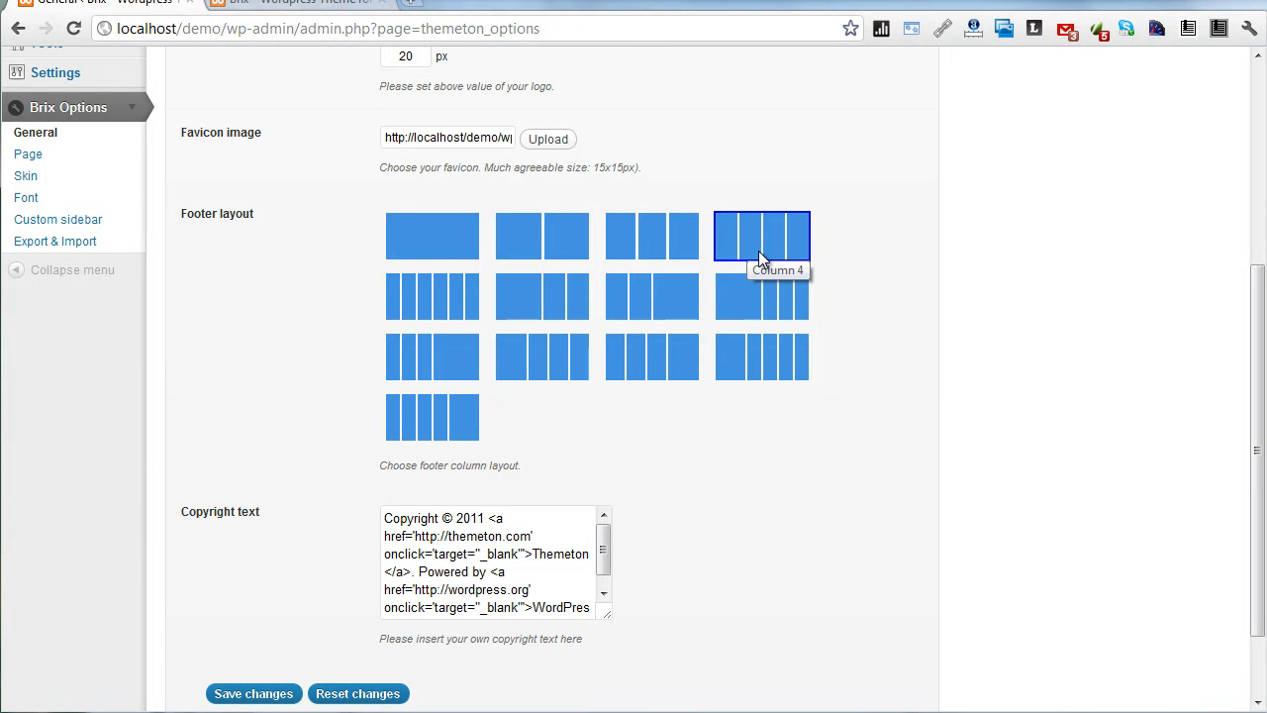
left_click(431, 297)
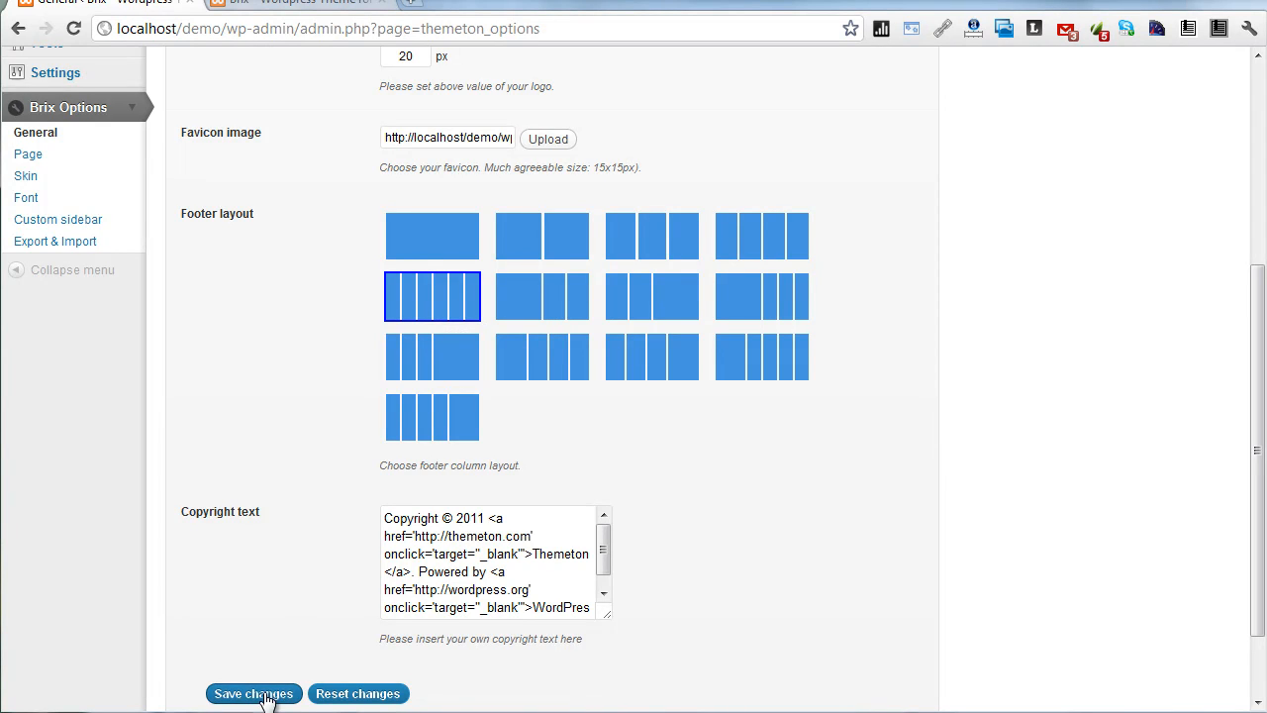
left_click(253, 693)
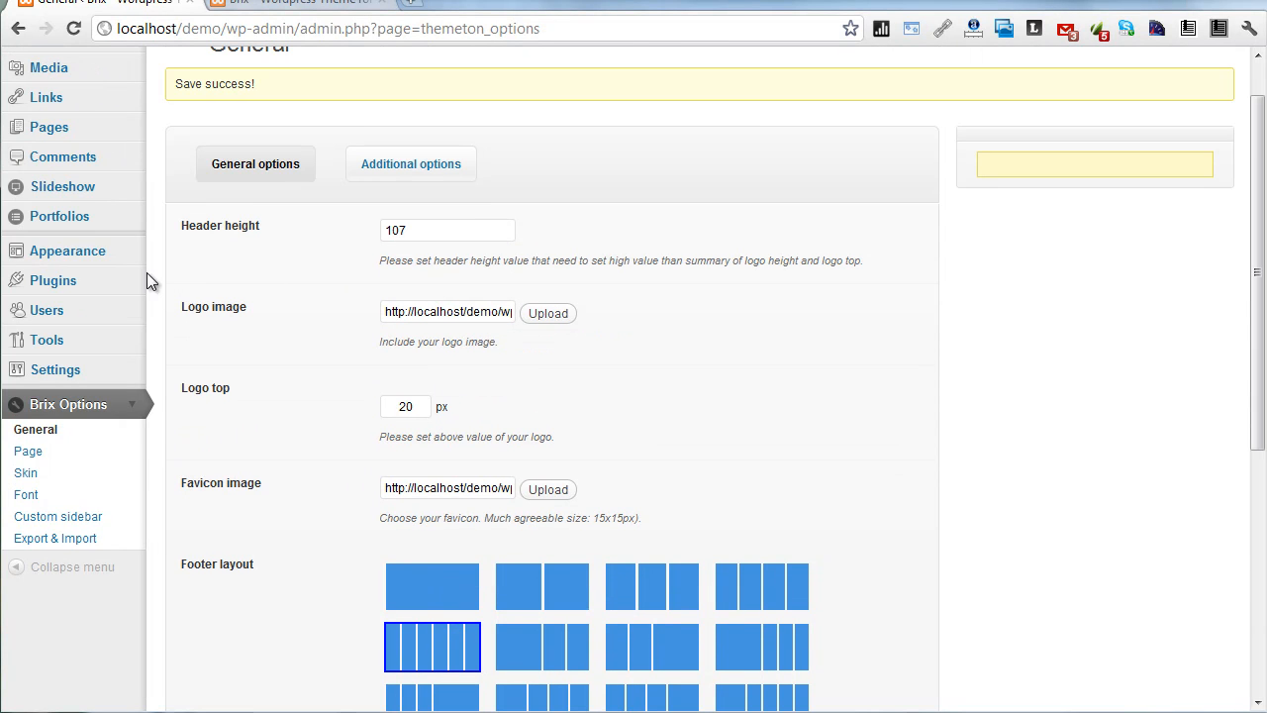
Step: Expand Appearance and show the Widgets page with its footer sidebar areas
left_click(67, 250)
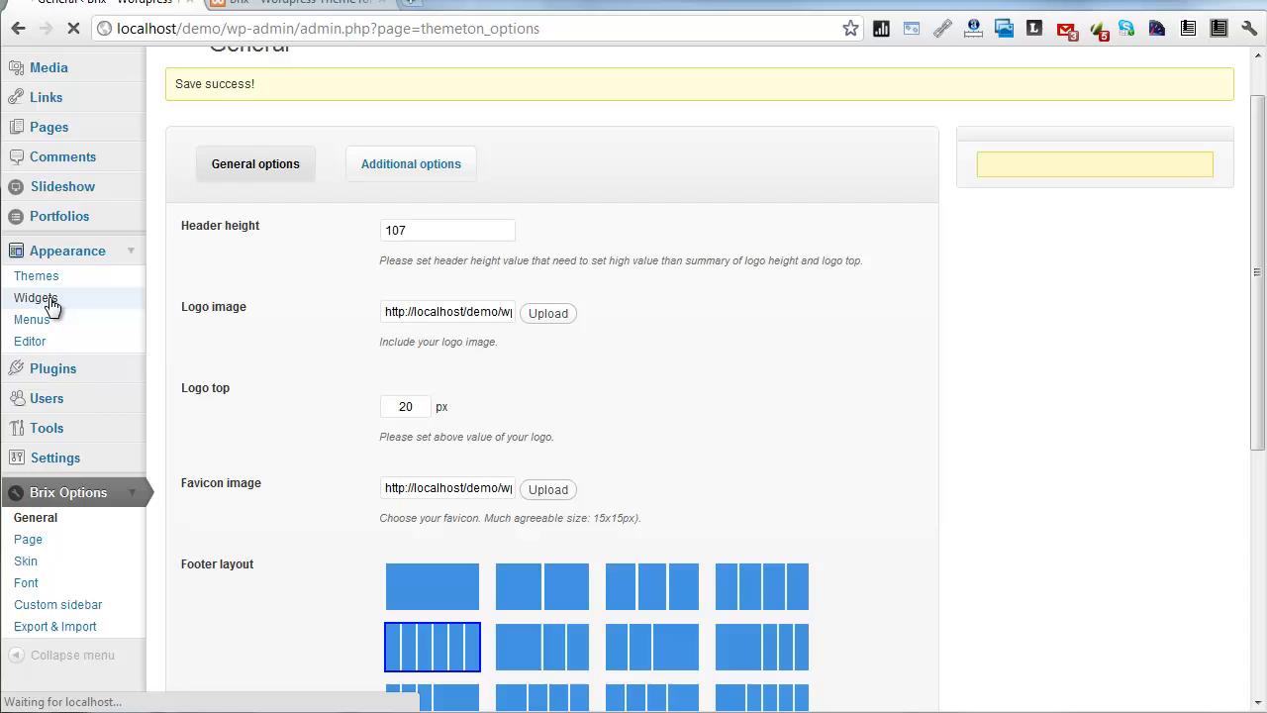
left_click(38, 297)
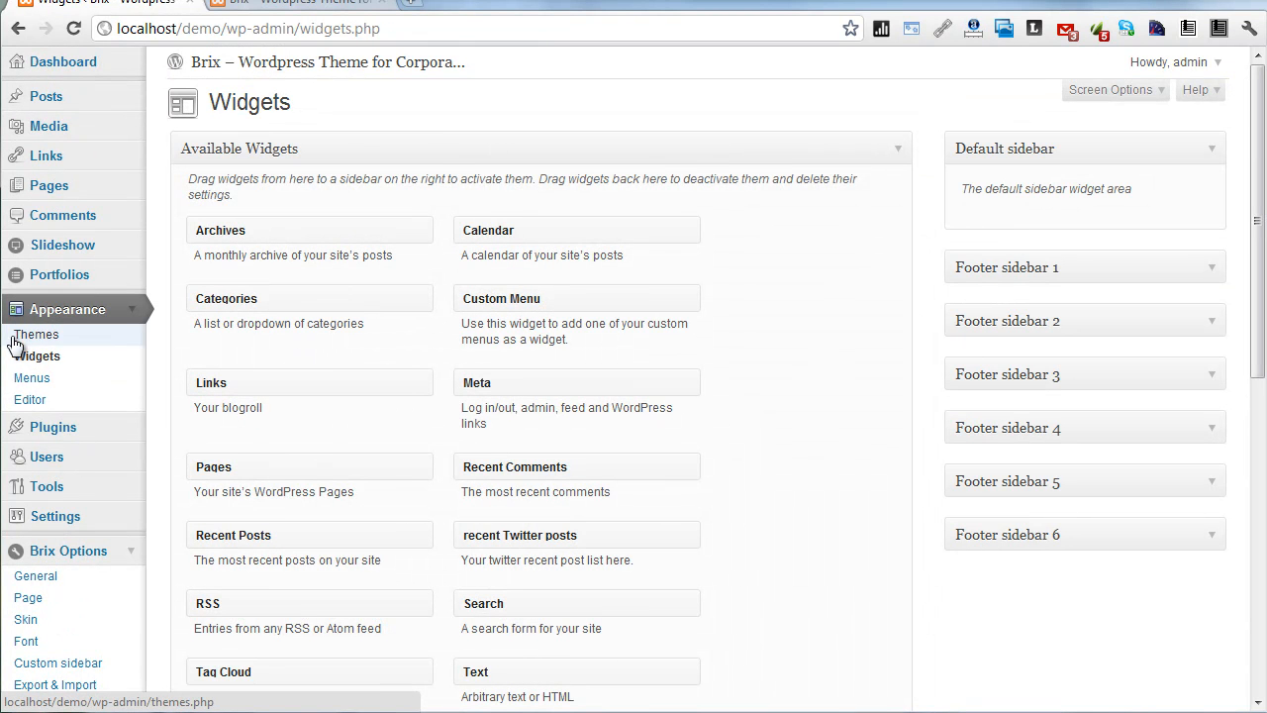
mouse_move(1047, 281)
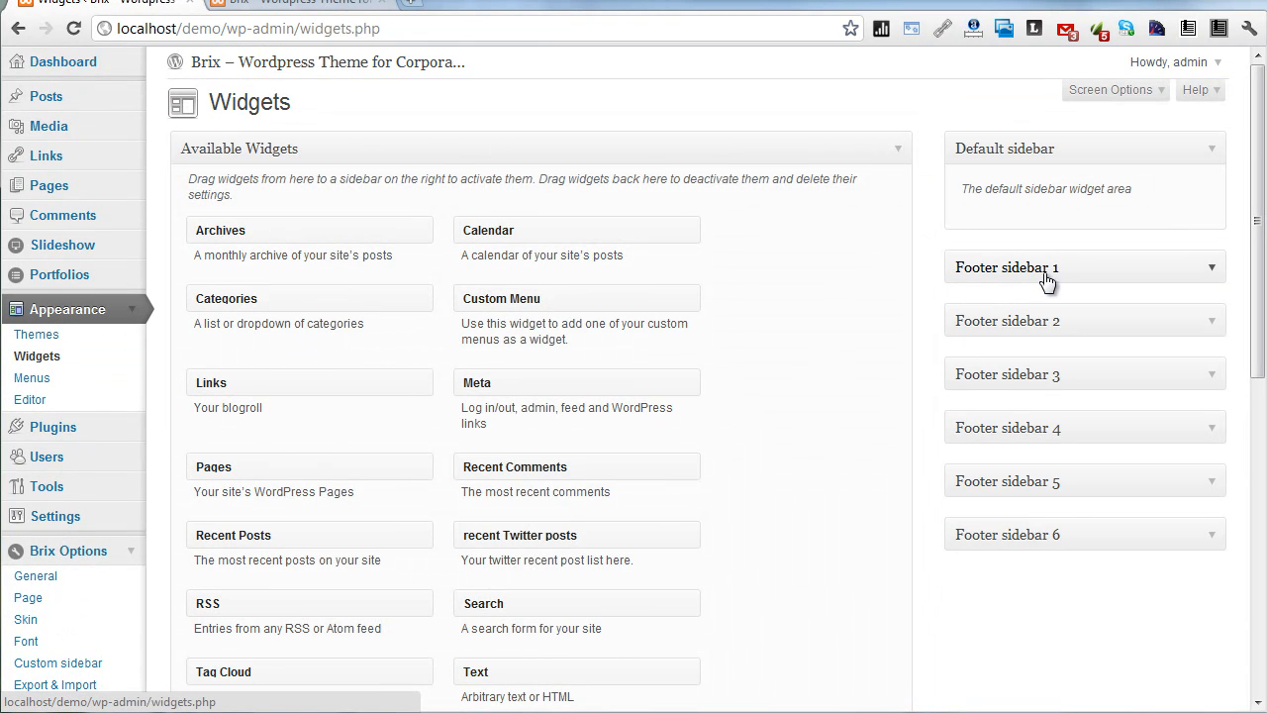
mouse_move(1033, 471)
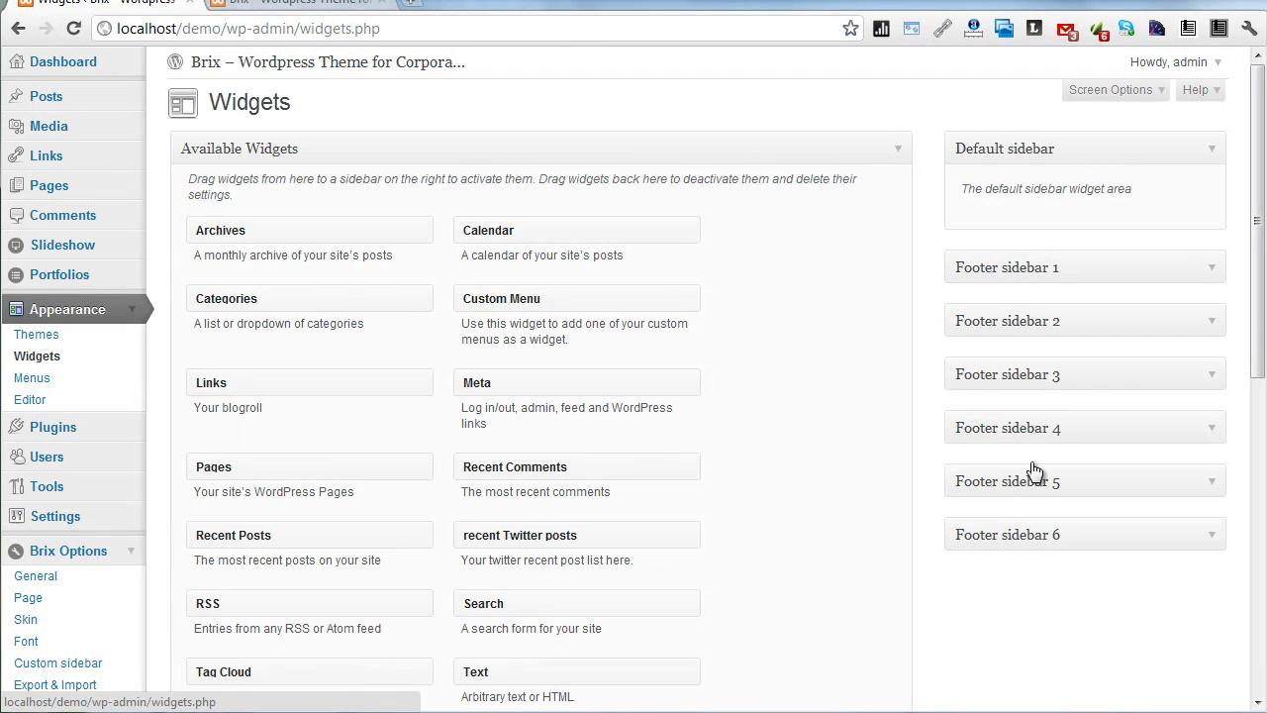
mouse_move(926, 444)
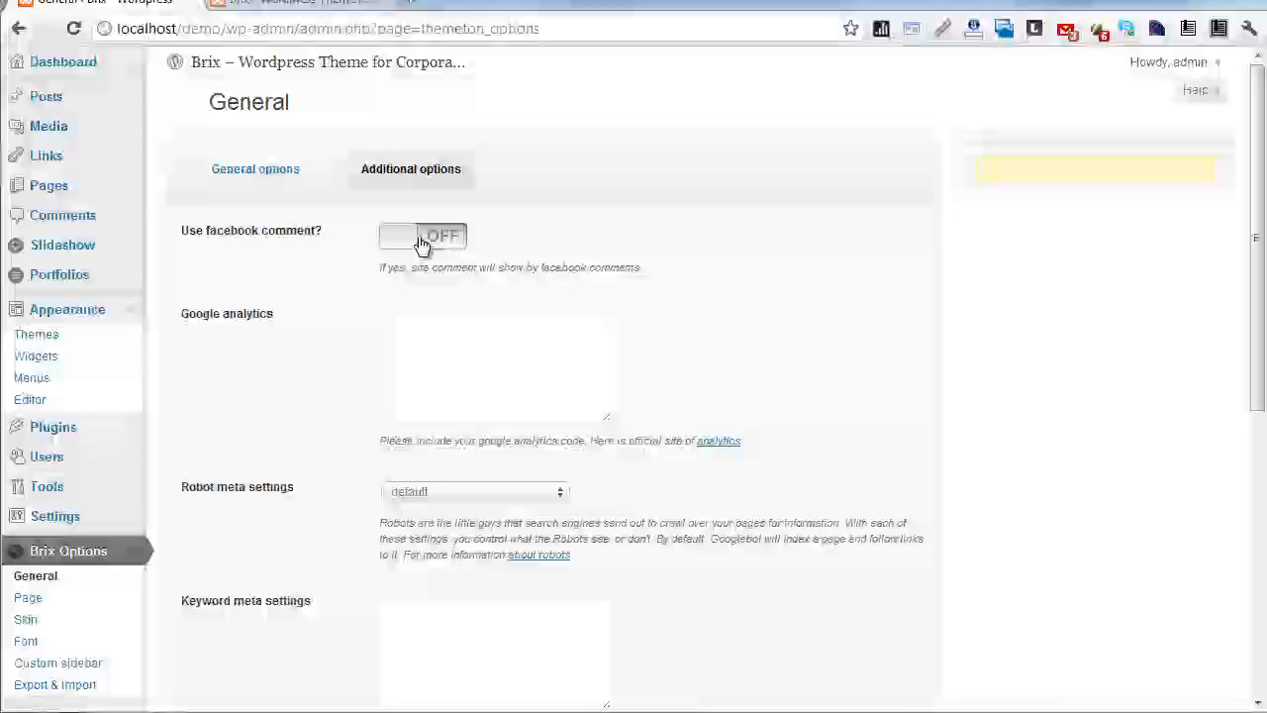
Step: Toggle Facebook comments on and back off, then move to the Brix Page options
left_click(422, 235)
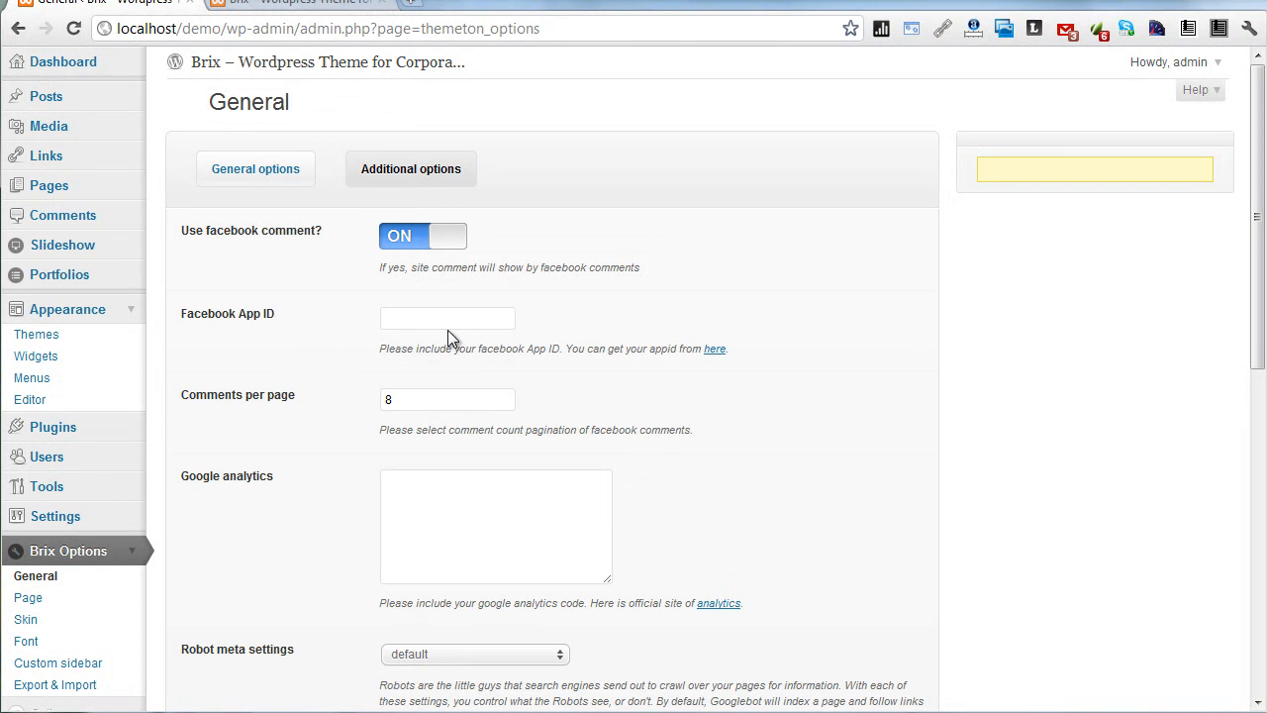
left_click(448, 316)
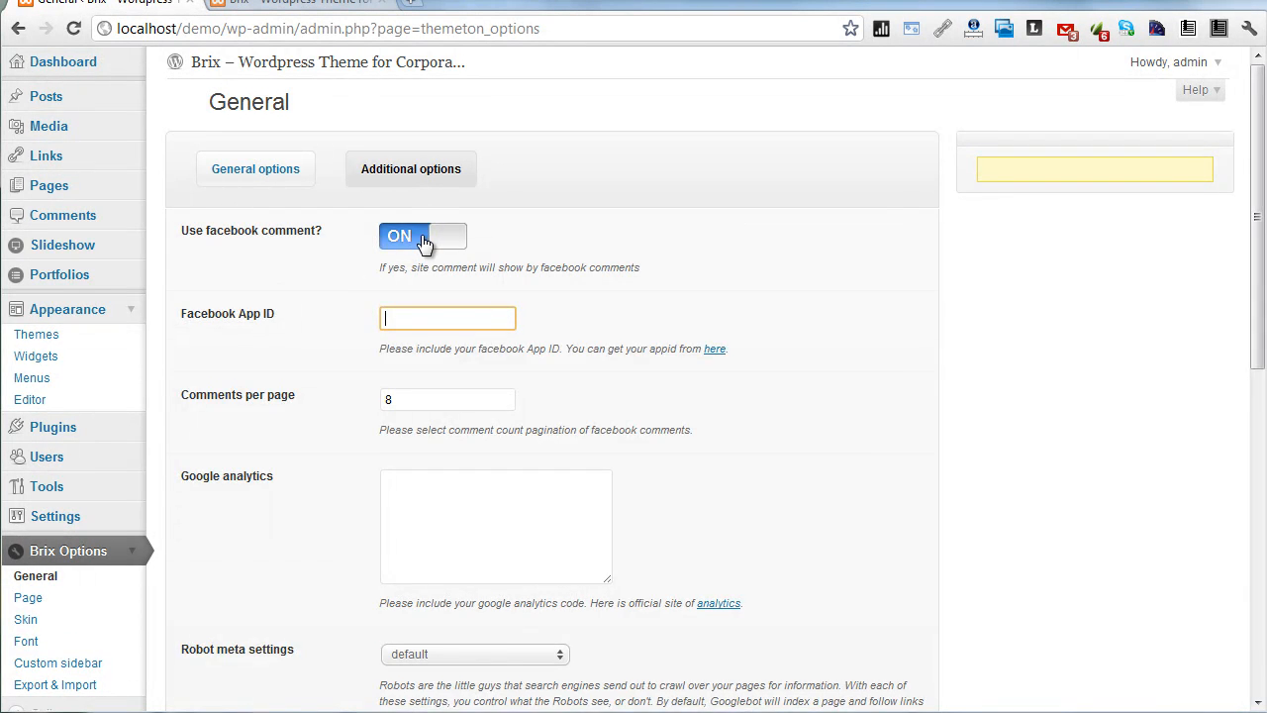
left_click(421, 236)
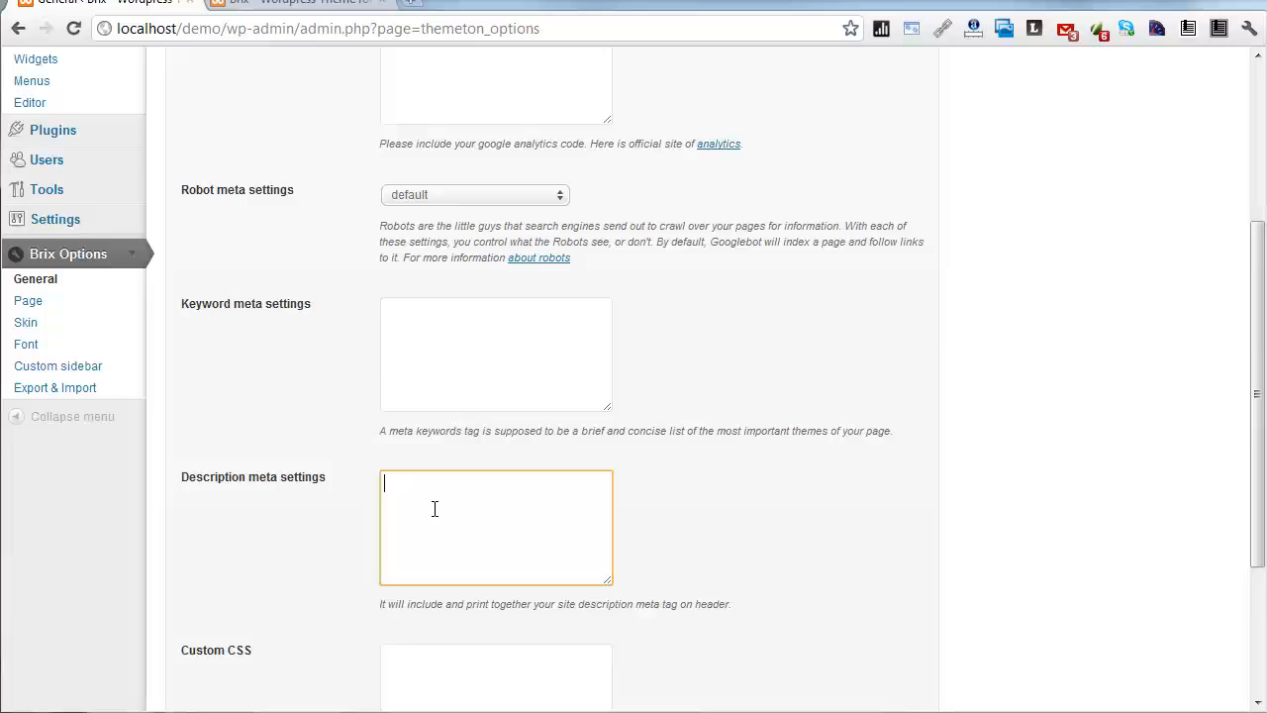
scroll("down", 3)
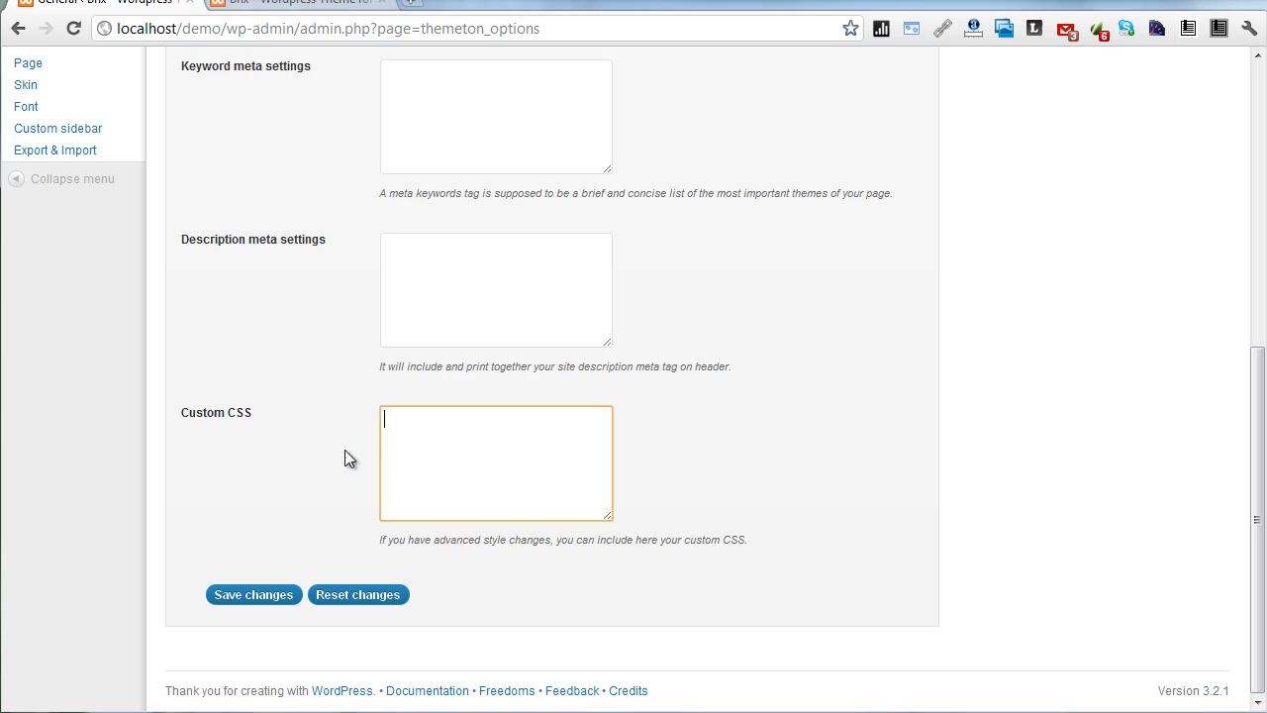
mouse_move(433, 447)
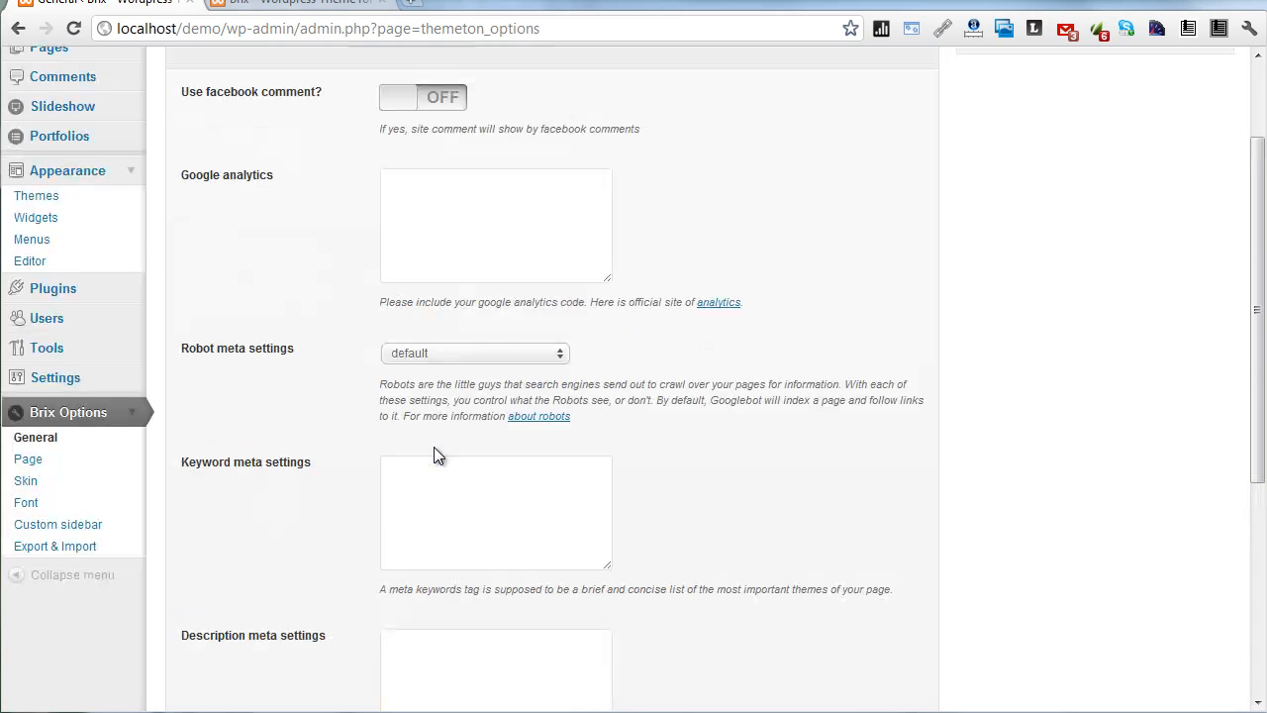
left_click(28, 460)
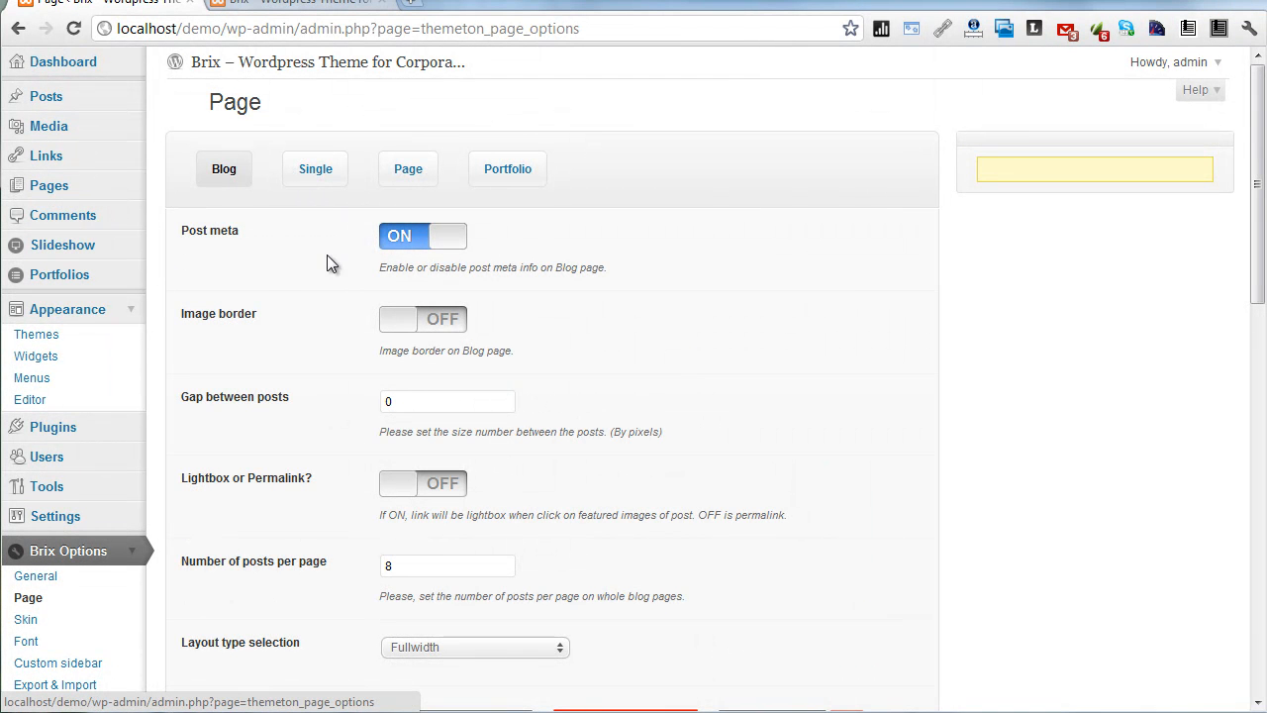
mouse_move(423, 255)
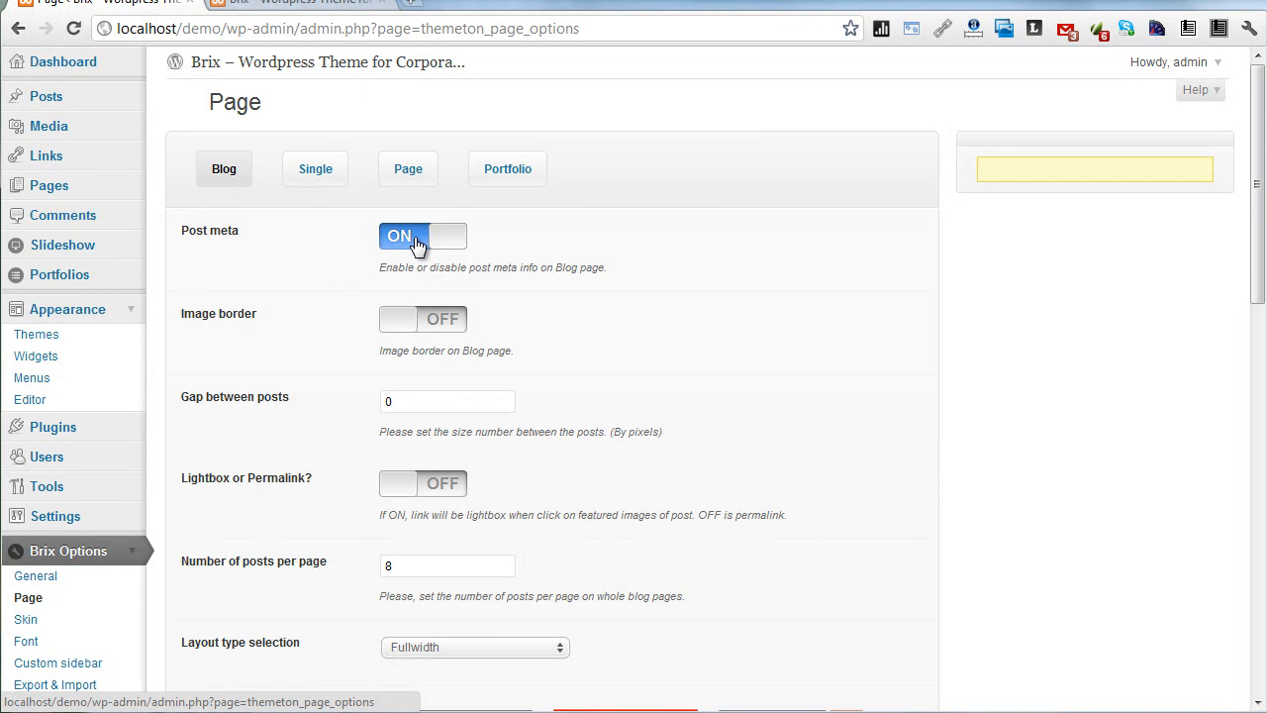
mouse_move(249, 356)
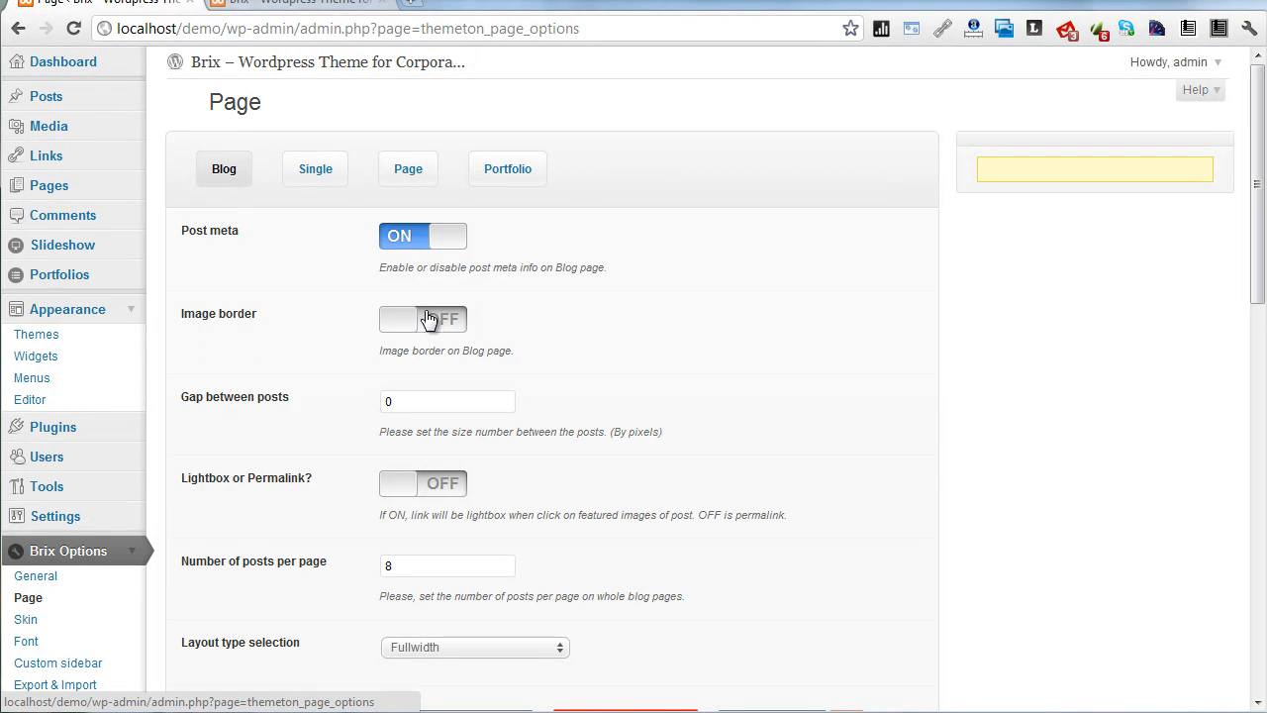
mouse_move(218, 414)
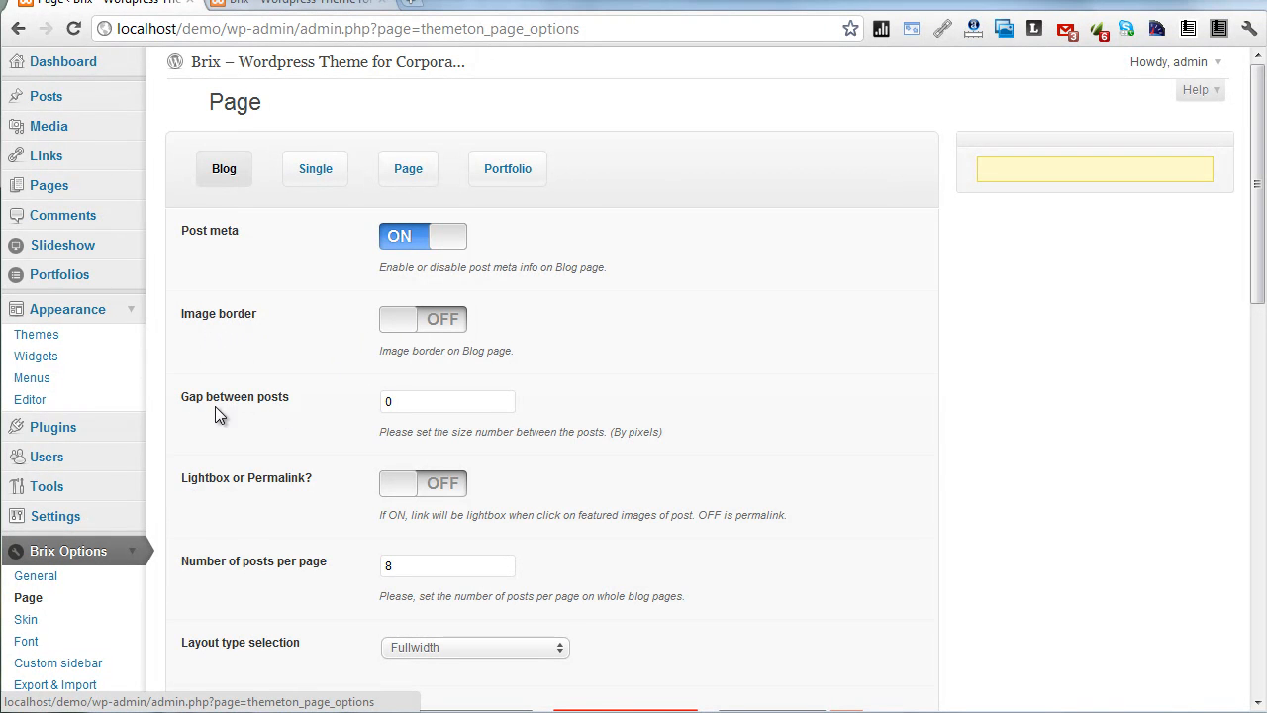
scroll("down", 3)
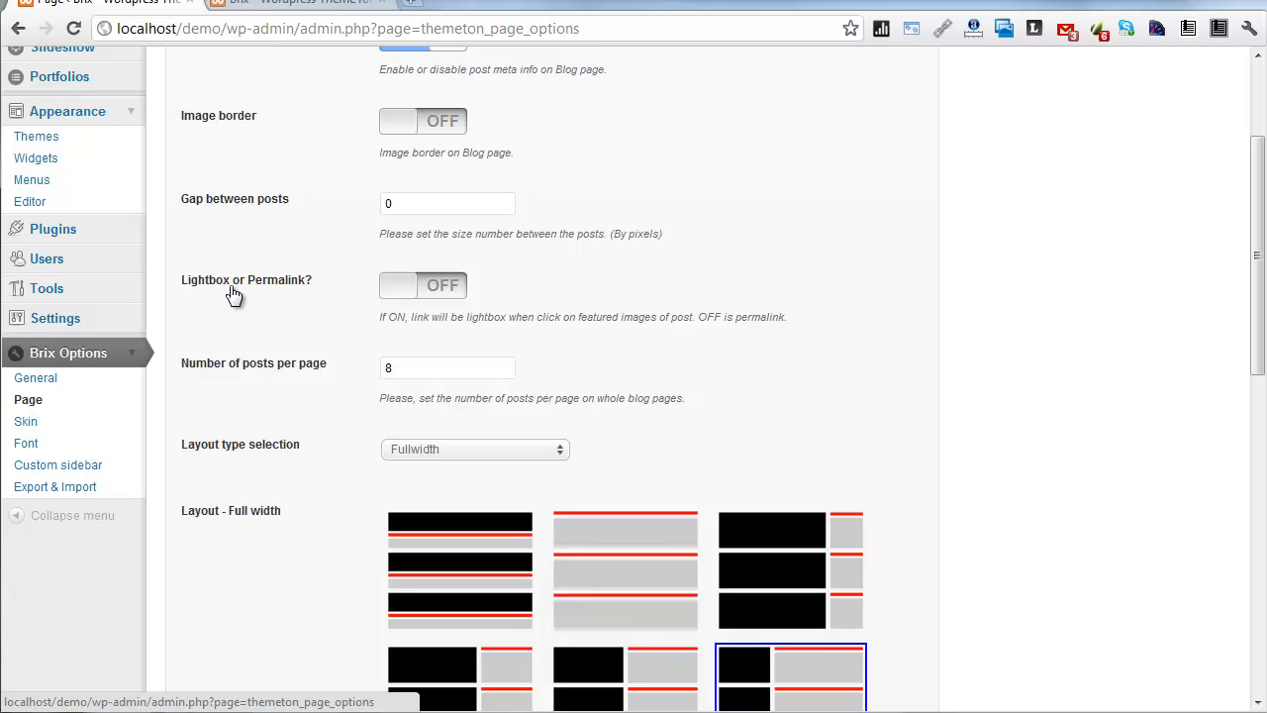
mouse_move(285, 390)
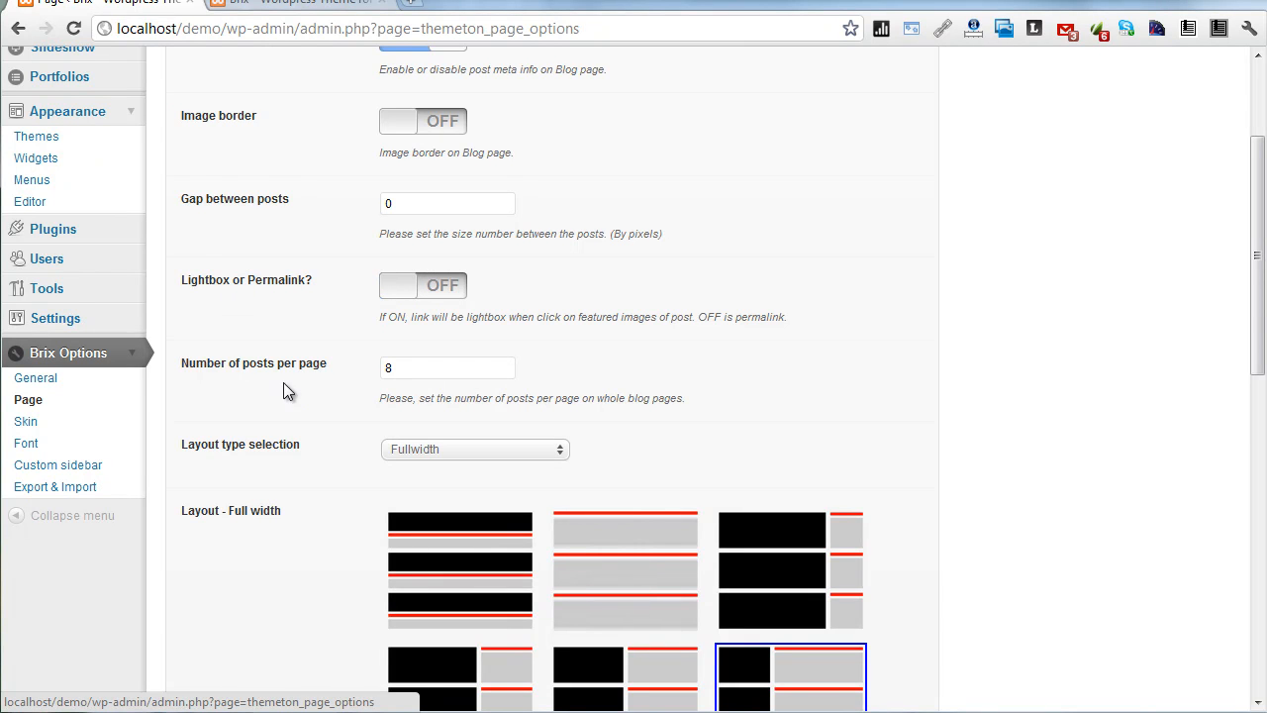
left_click(447, 366)
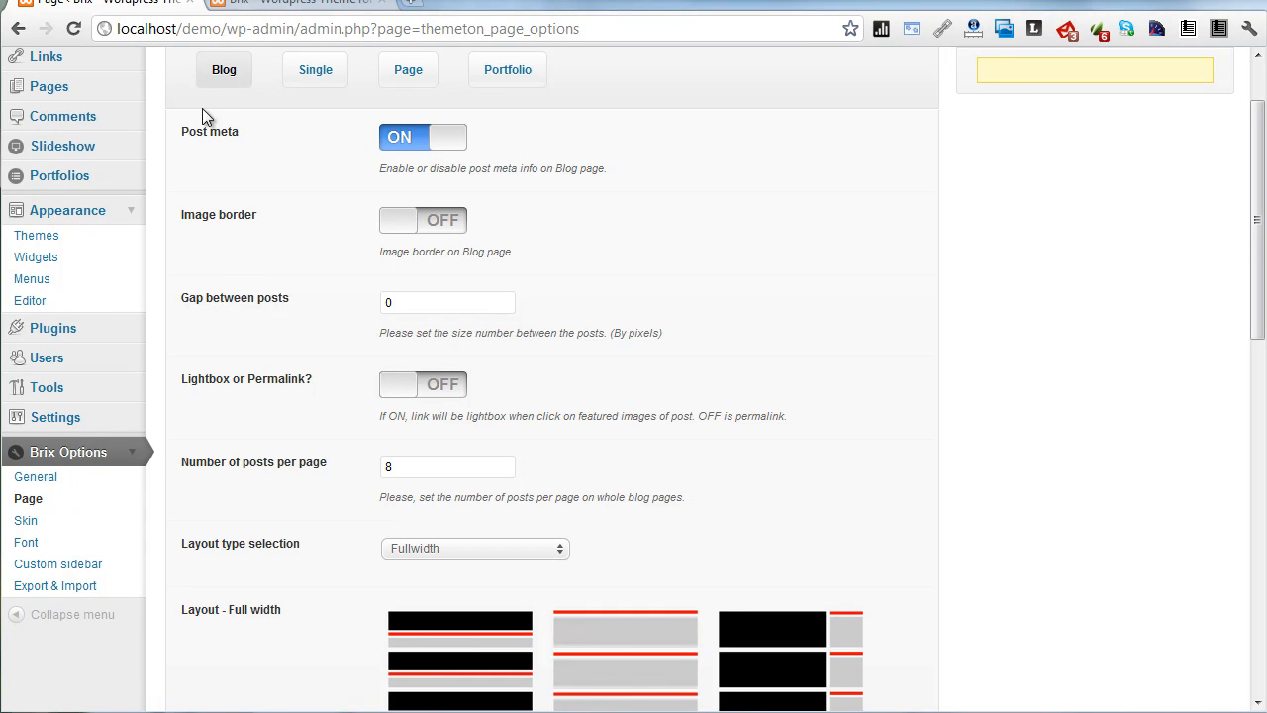
mouse_move(309, 344)
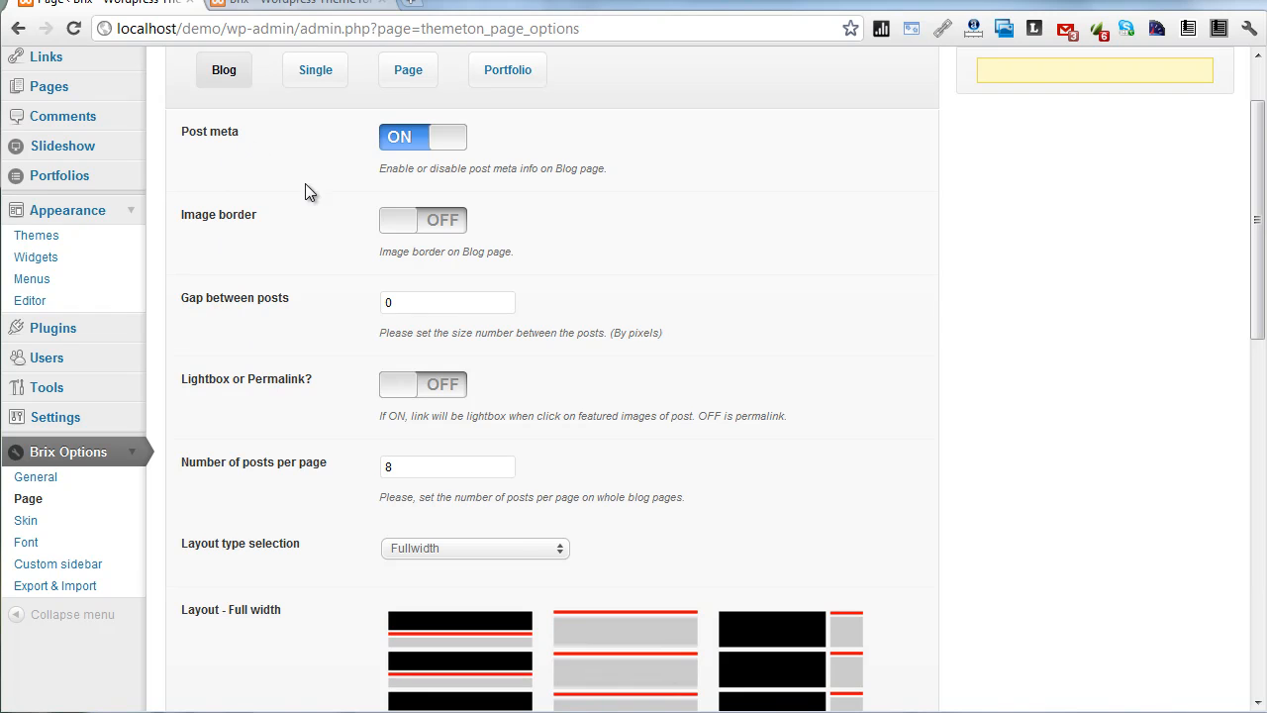
mouse_move(317, 378)
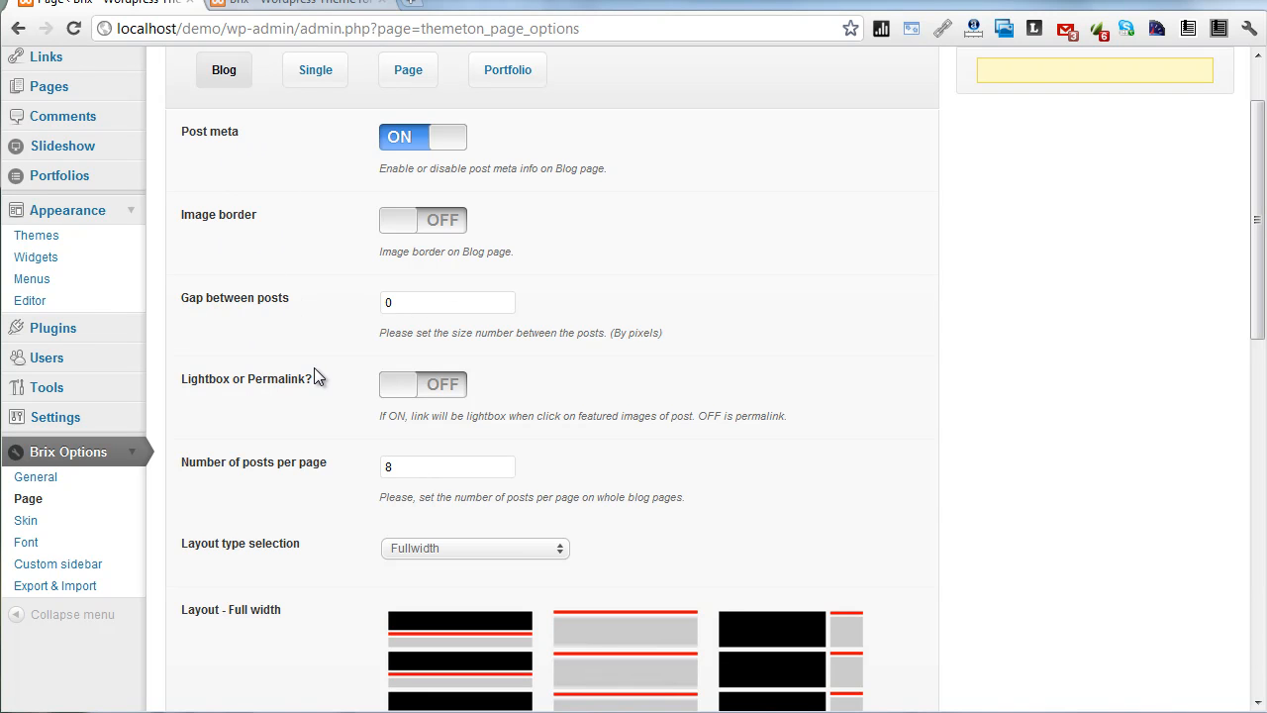
mouse_move(357, 297)
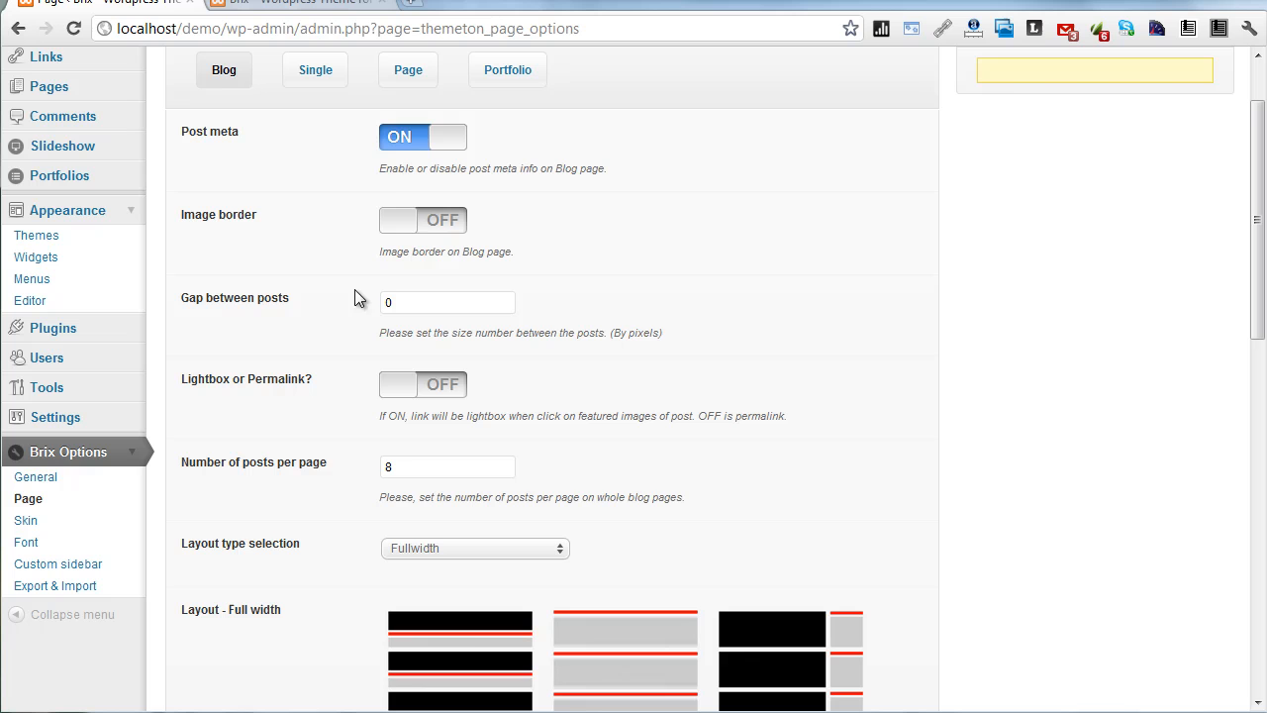
mouse_move(327, 194)
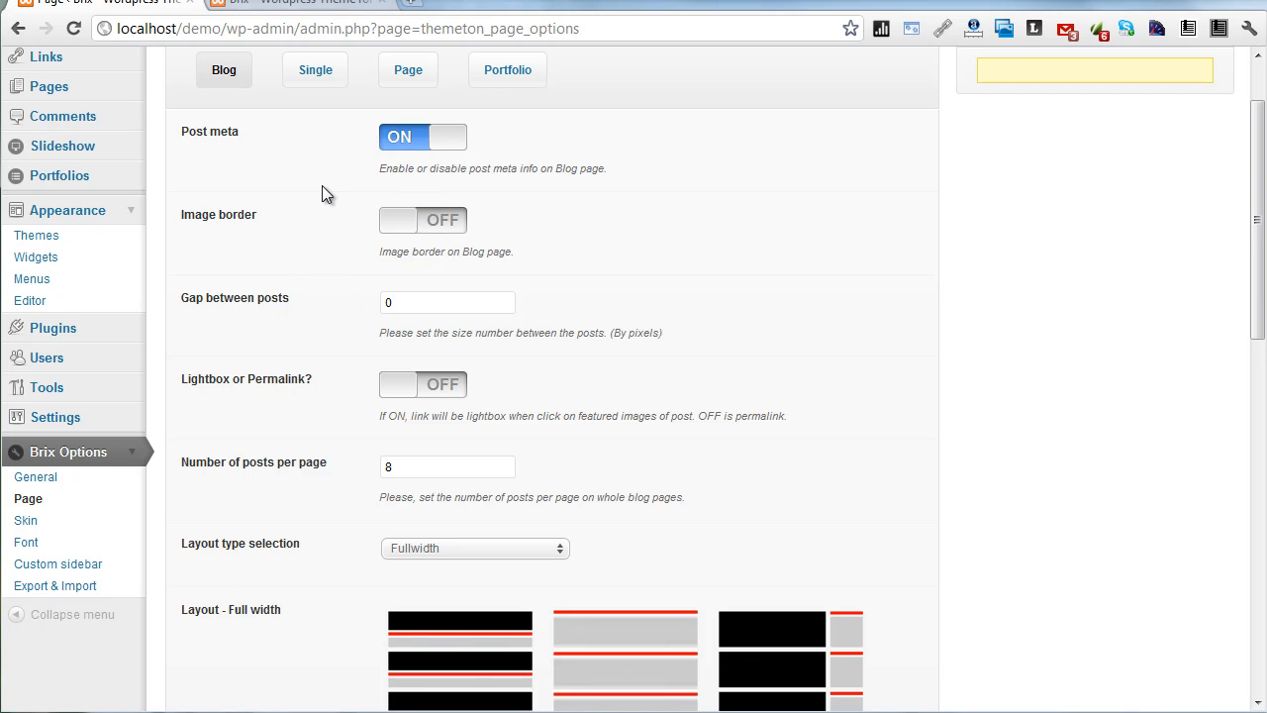
scroll("down", 3)
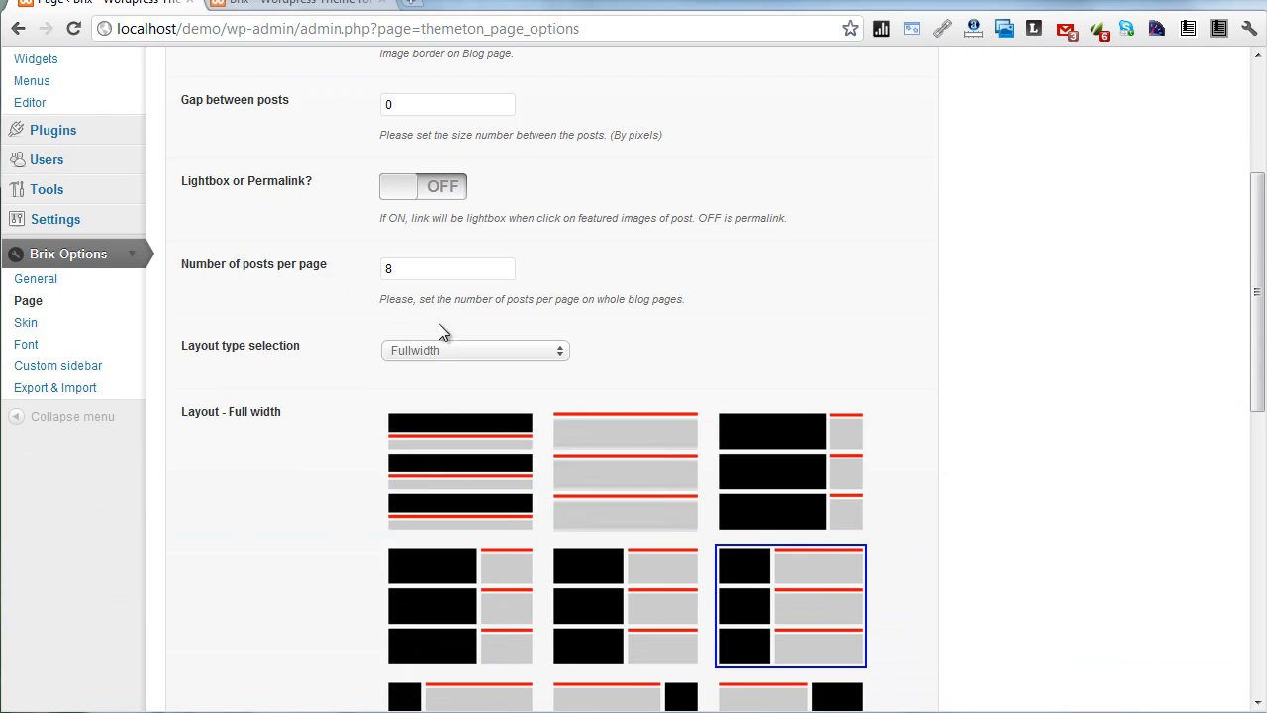
scroll("down", 3)
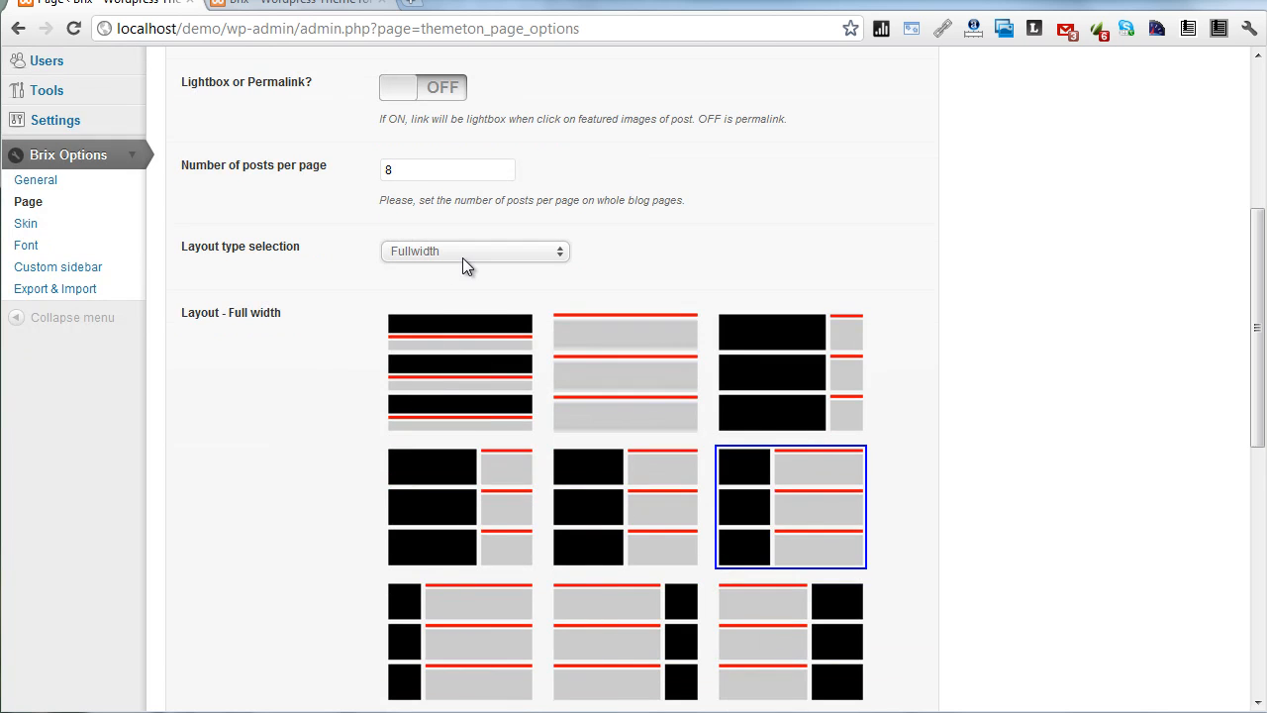
left_click(475, 249)
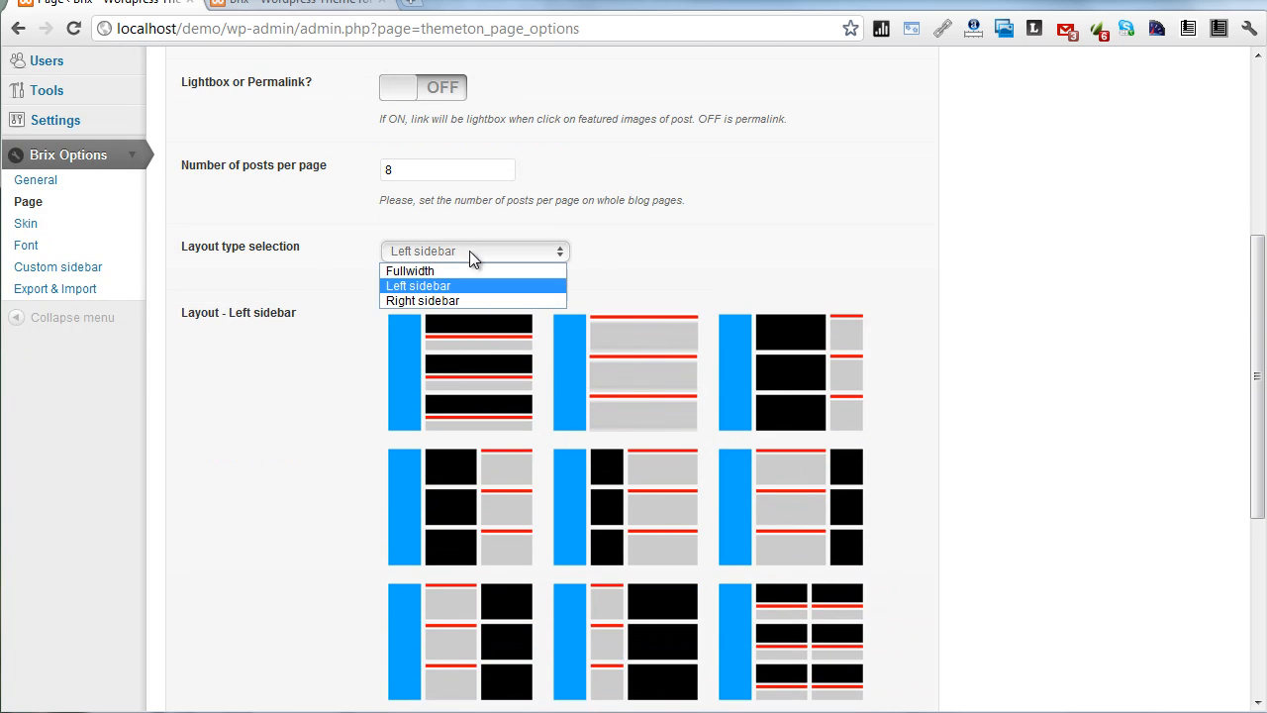
left_click(422, 301)
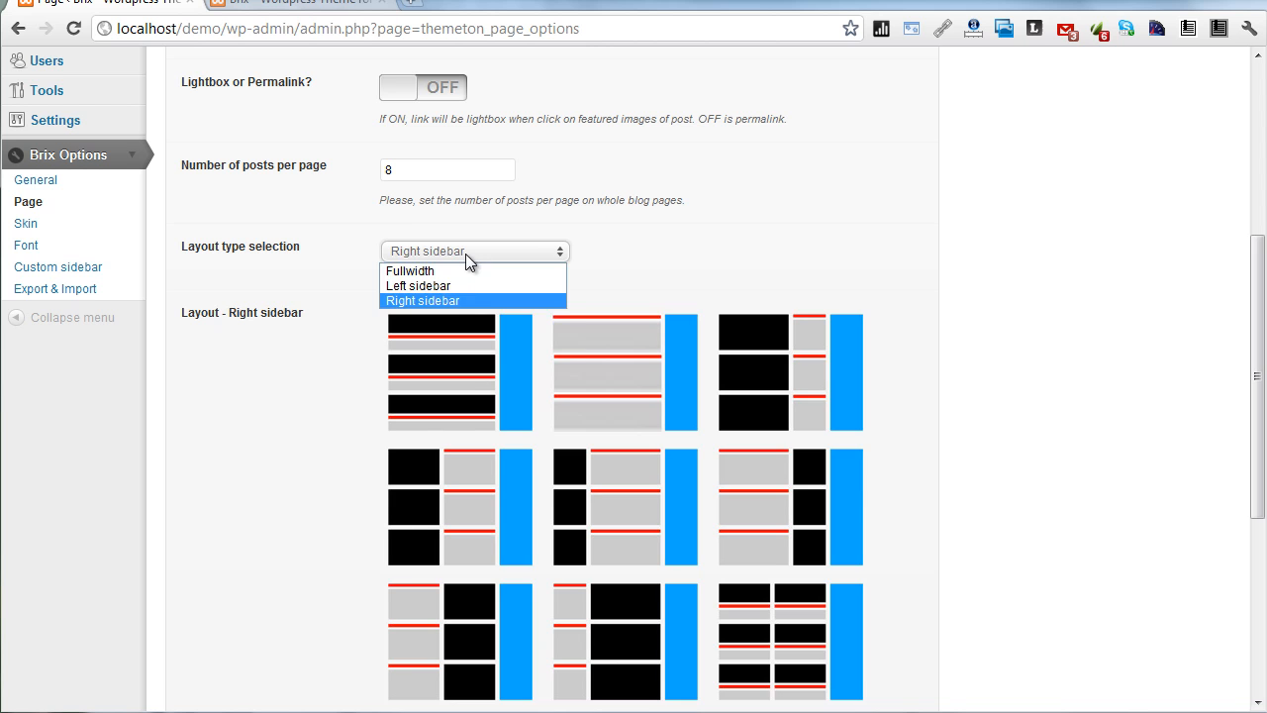
left_click(406, 269)
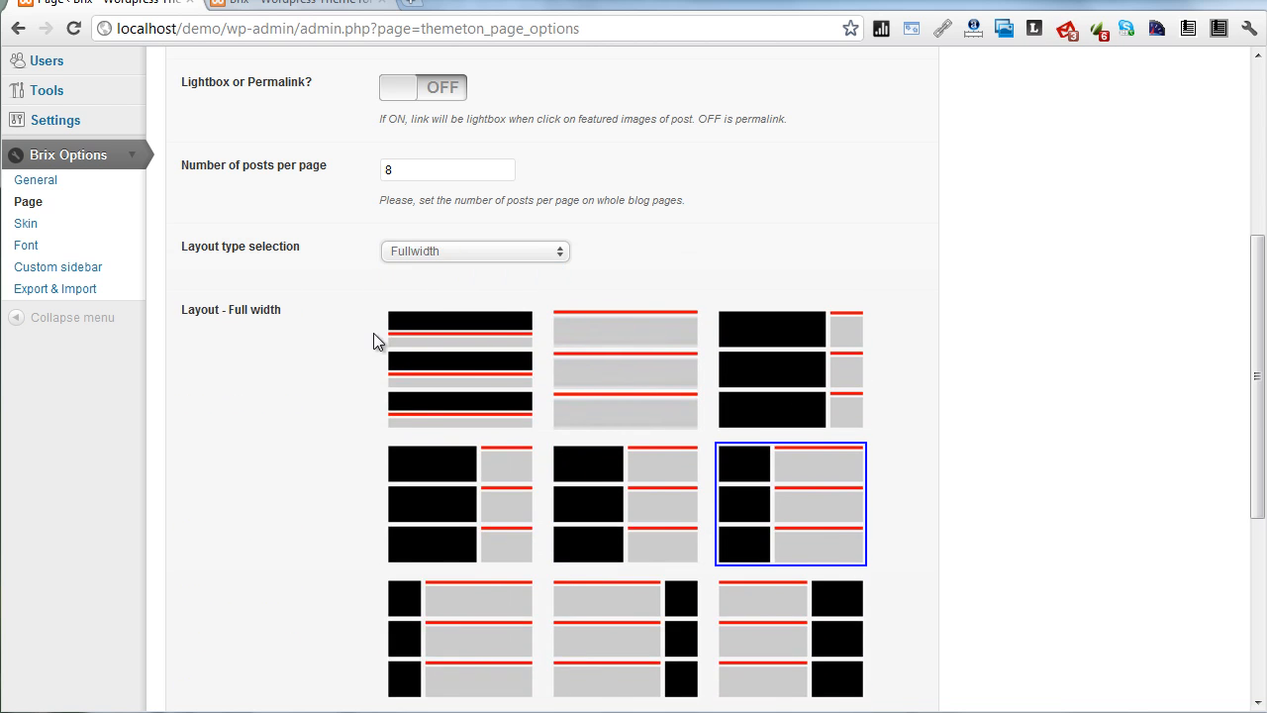
scroll("down", 3)
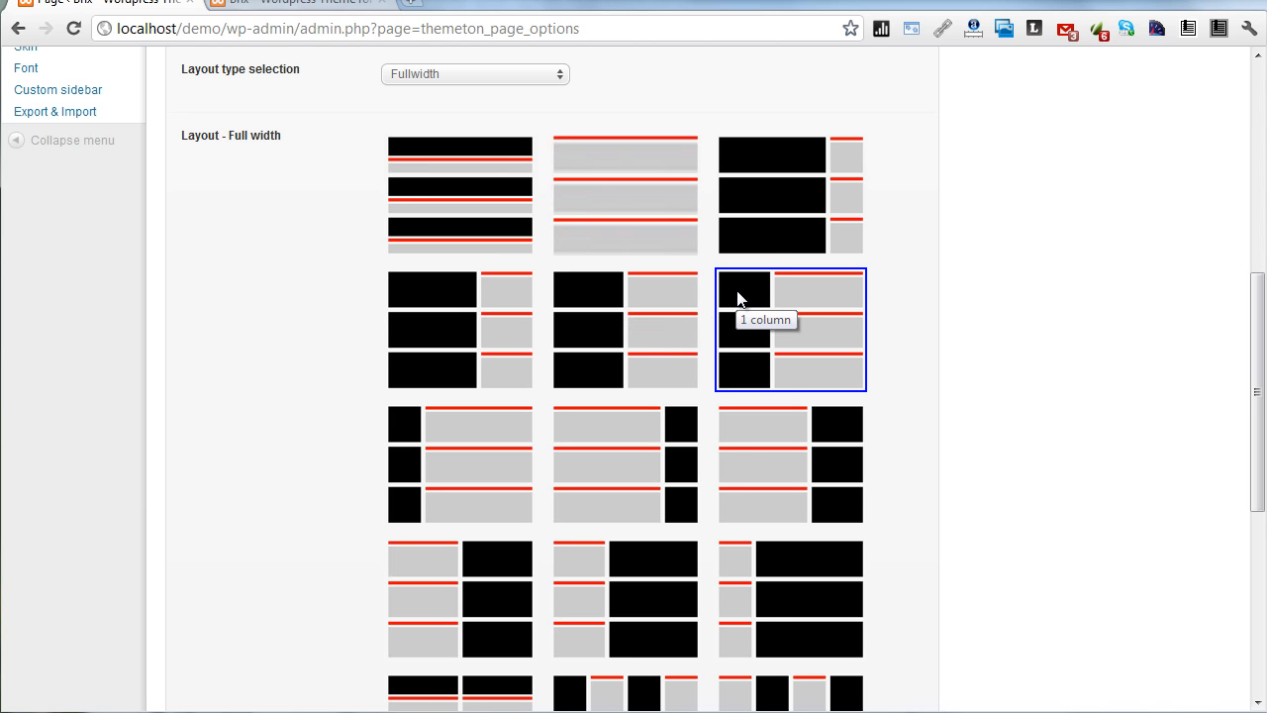
mouse_move(793, 281)
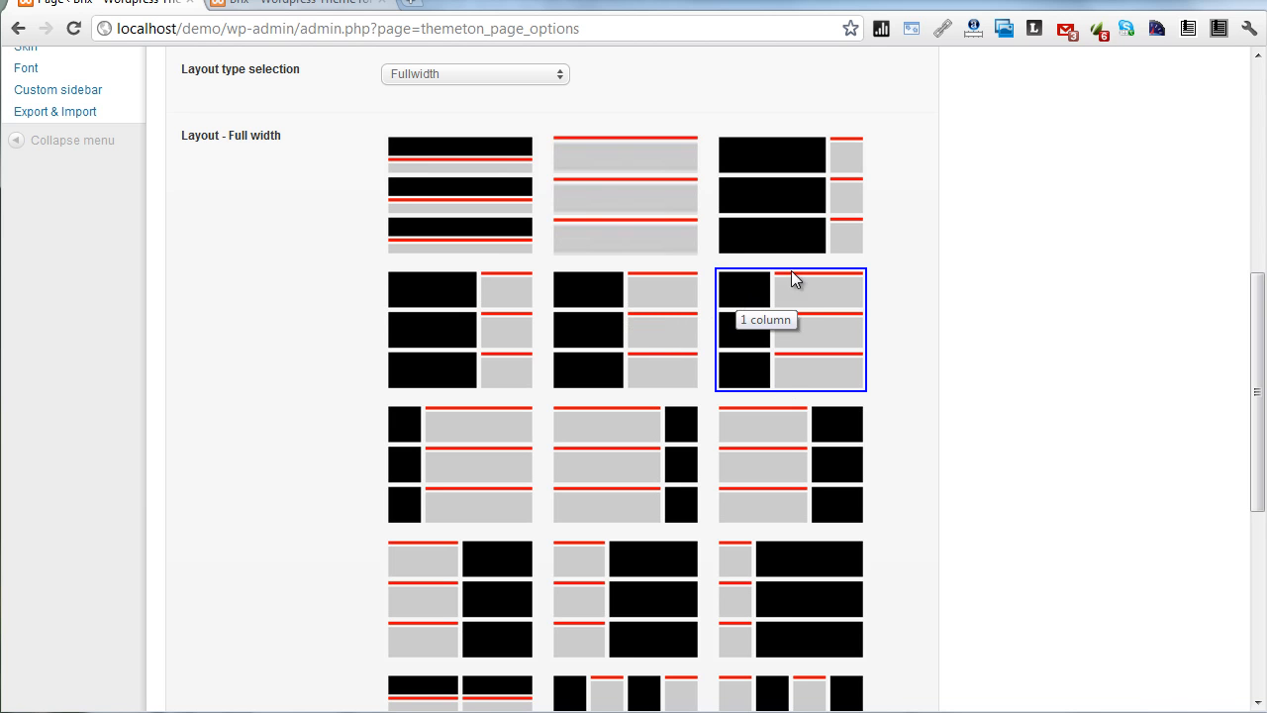
mouse_move(821, 299)
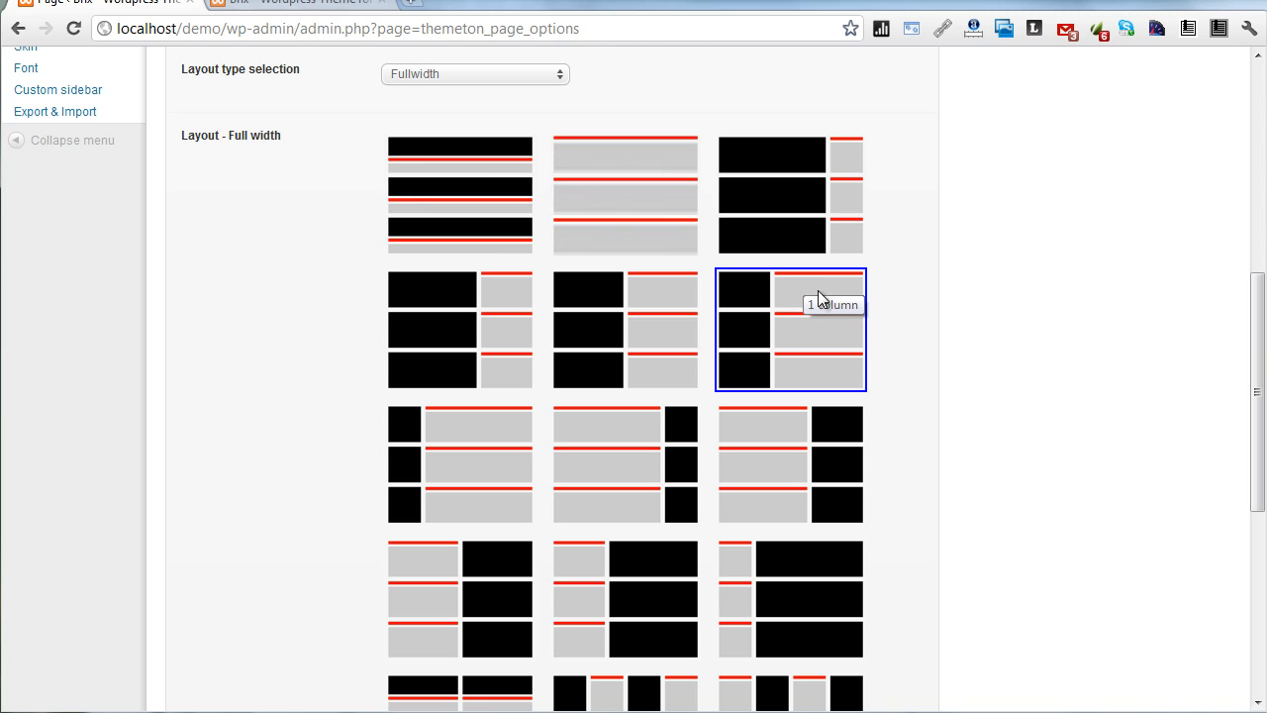
scroll("down", 3)
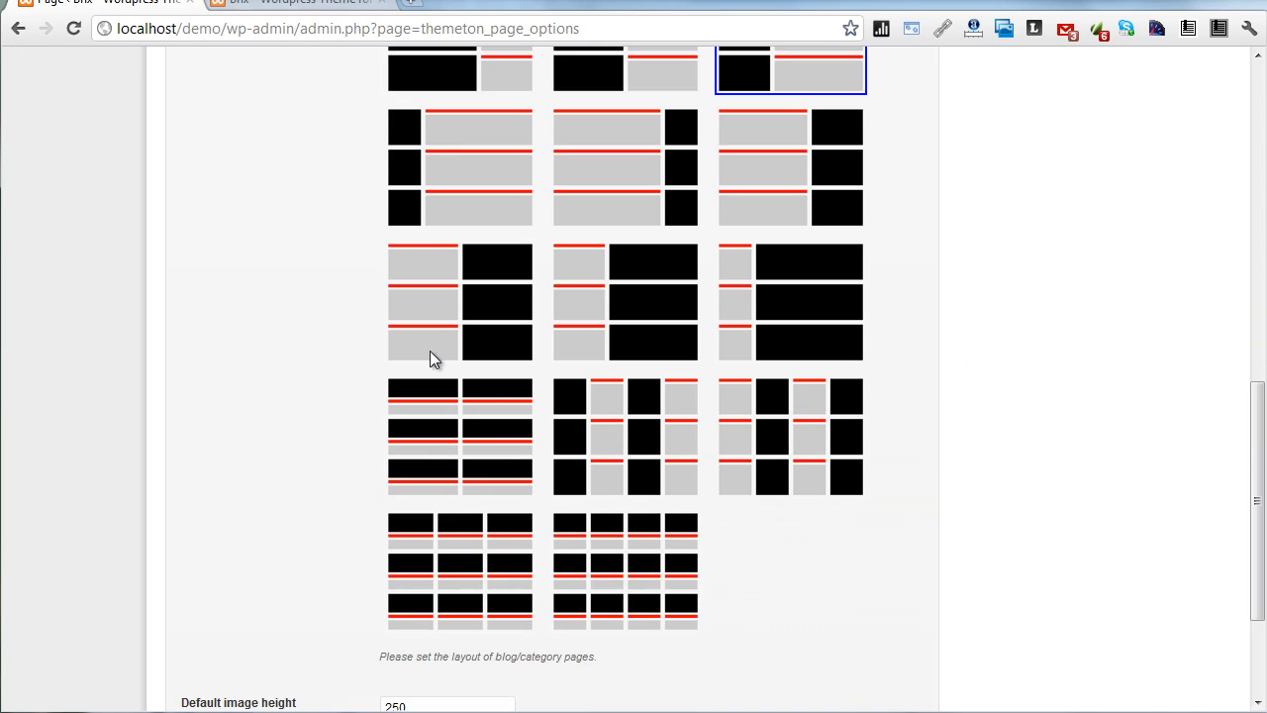
scroll("down", 3)
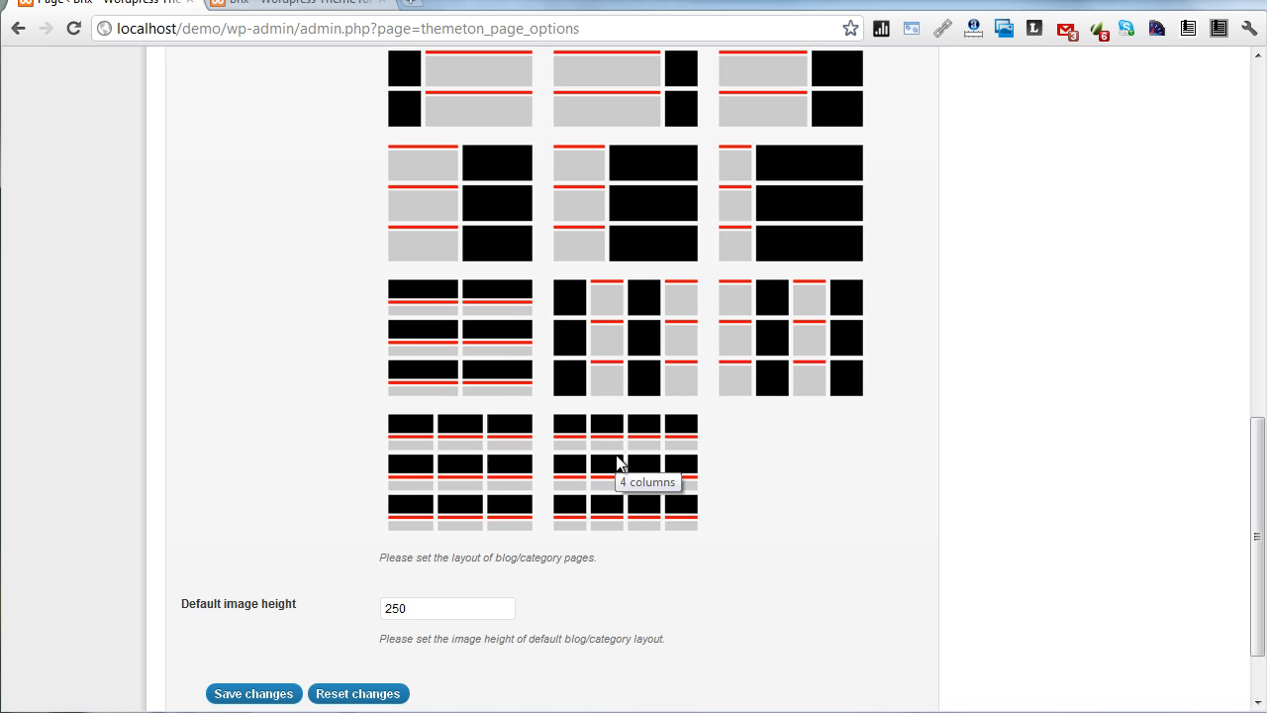
mouse_move(605, 335)
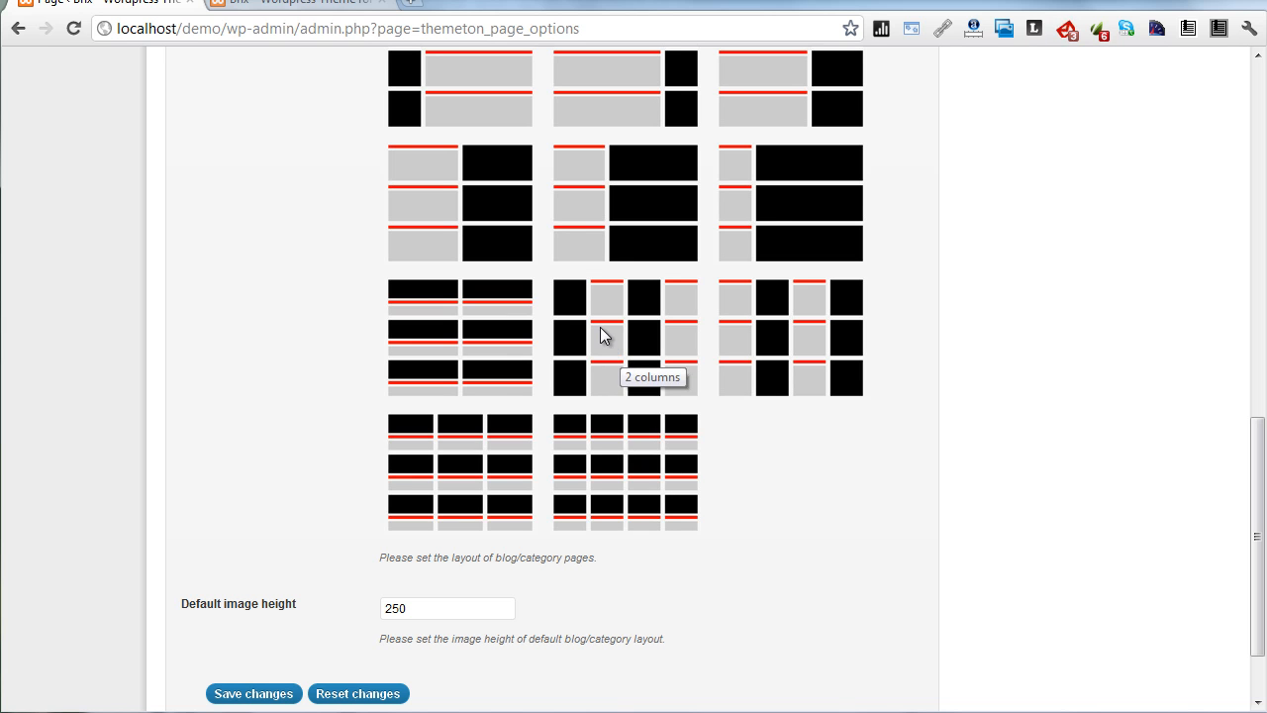
mouse_move(571, 305)
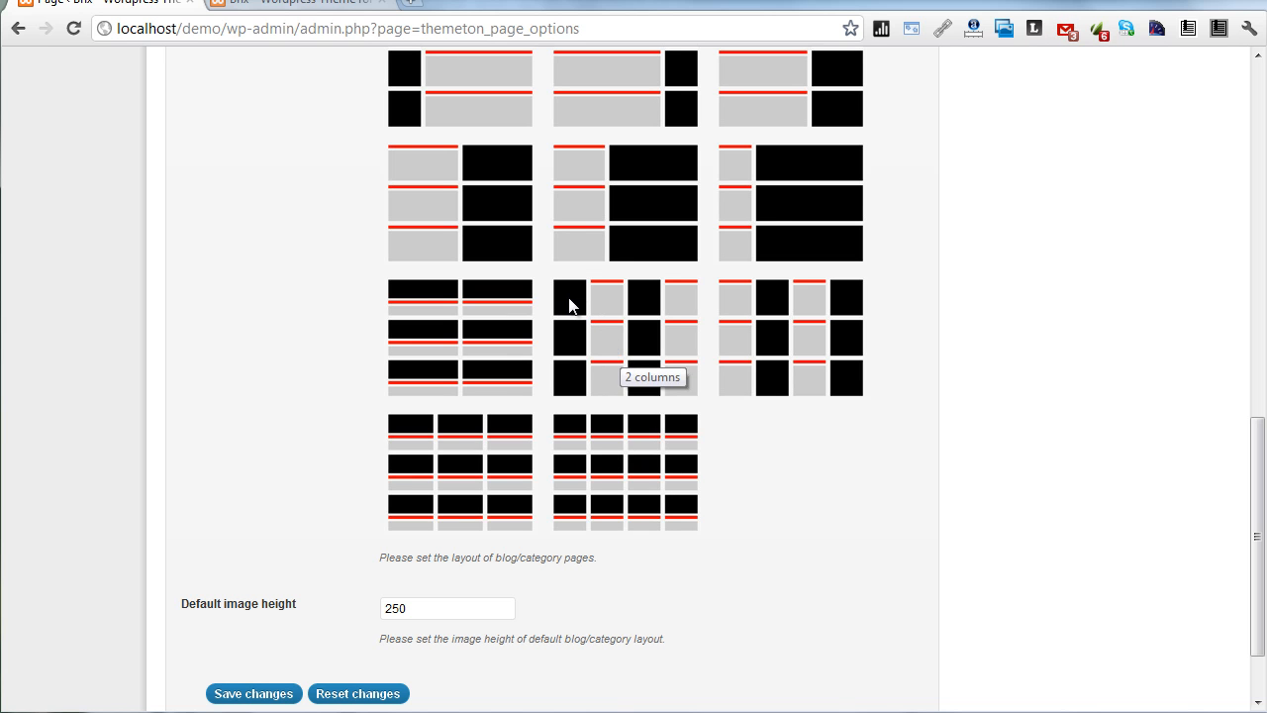
mouse_move(346, 400)
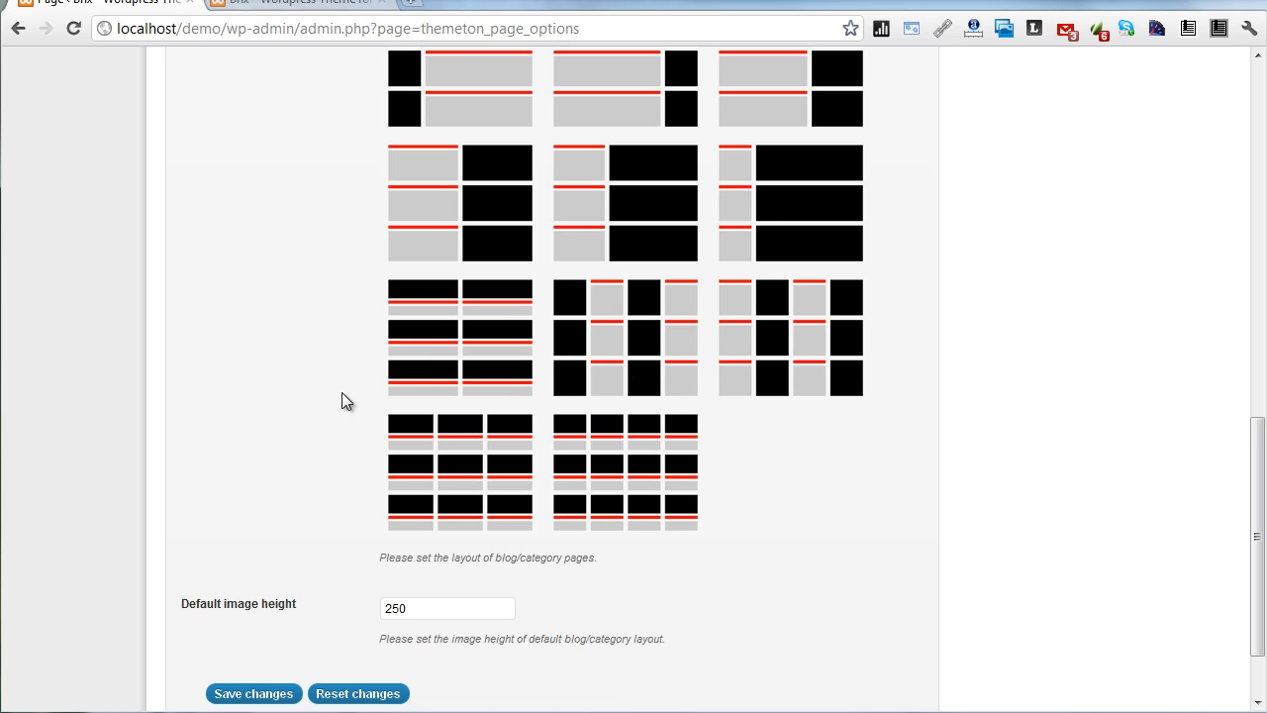
scroll("up", 3)
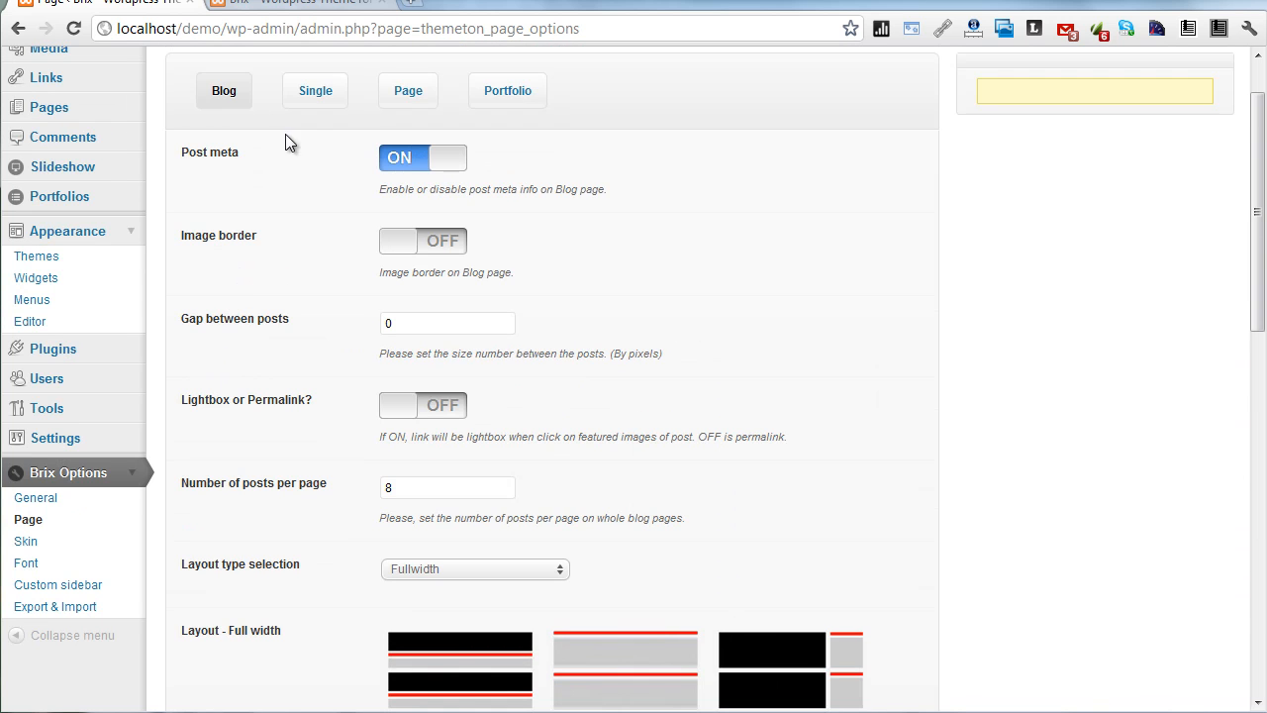
Step: Review the Single and Page layout settings, landing on the Portfolio tab
left_click(315, 91)
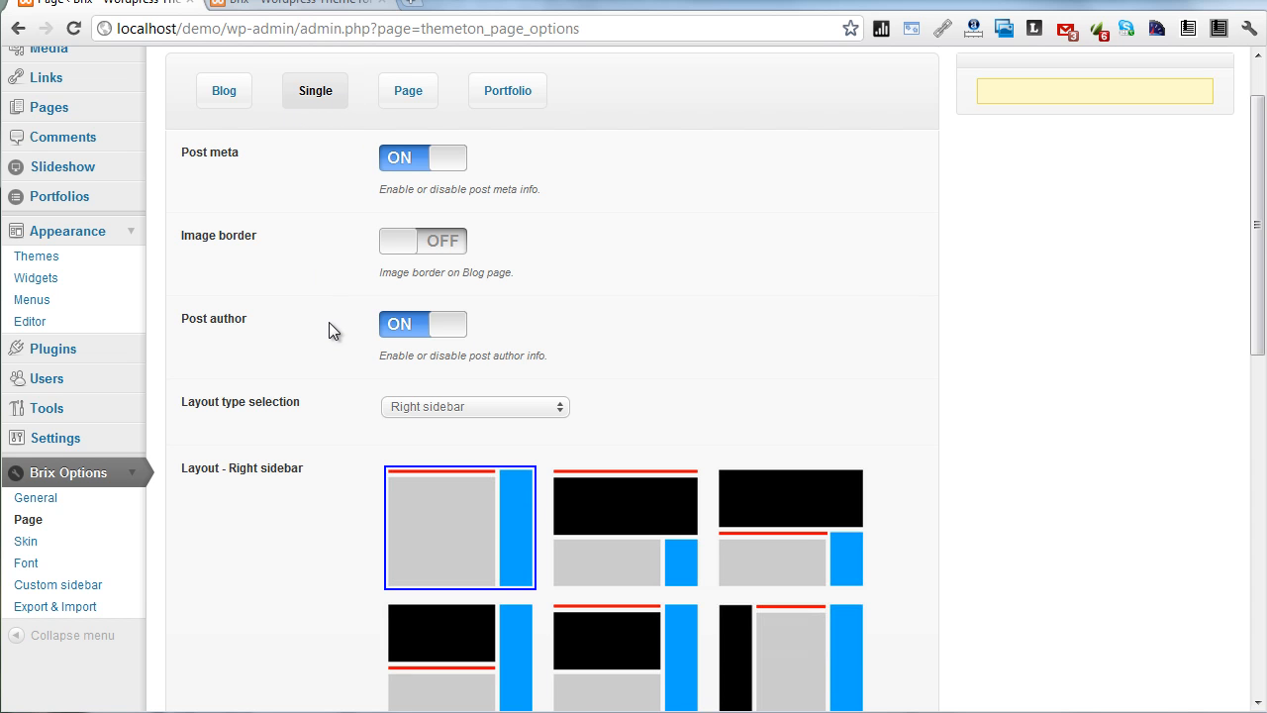
scroll("down", 3)
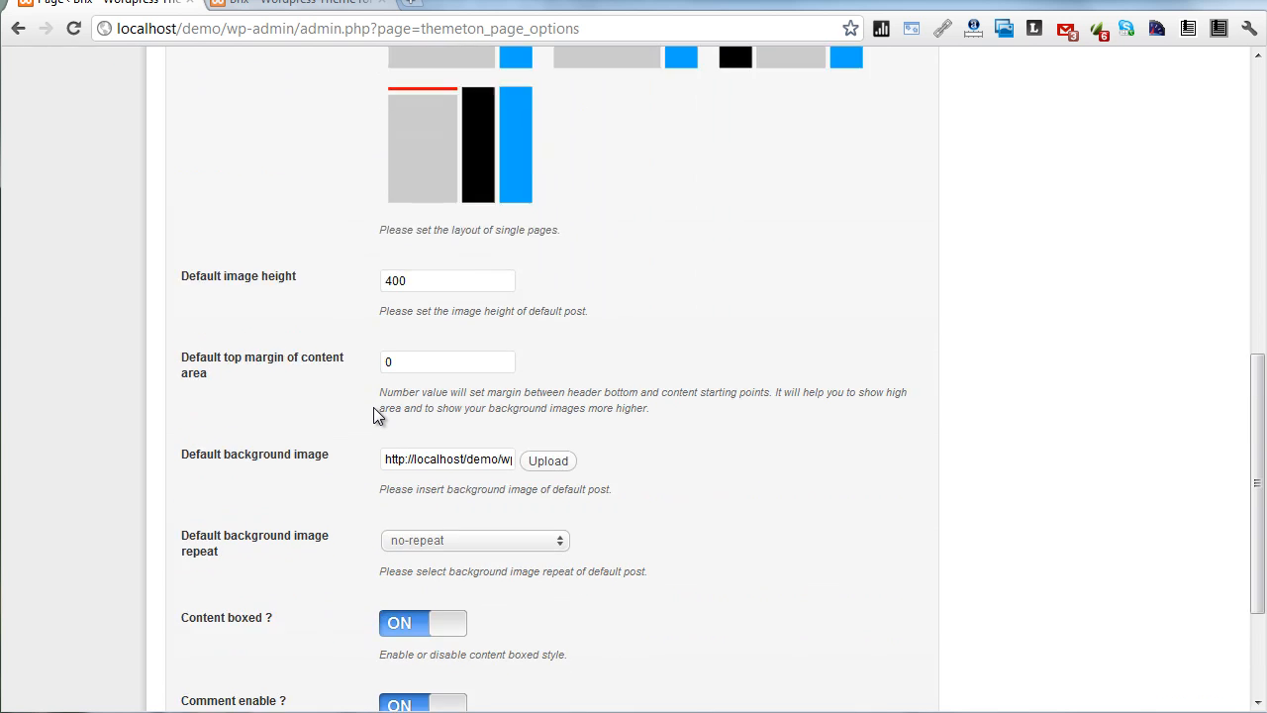
scroll("down", 3)
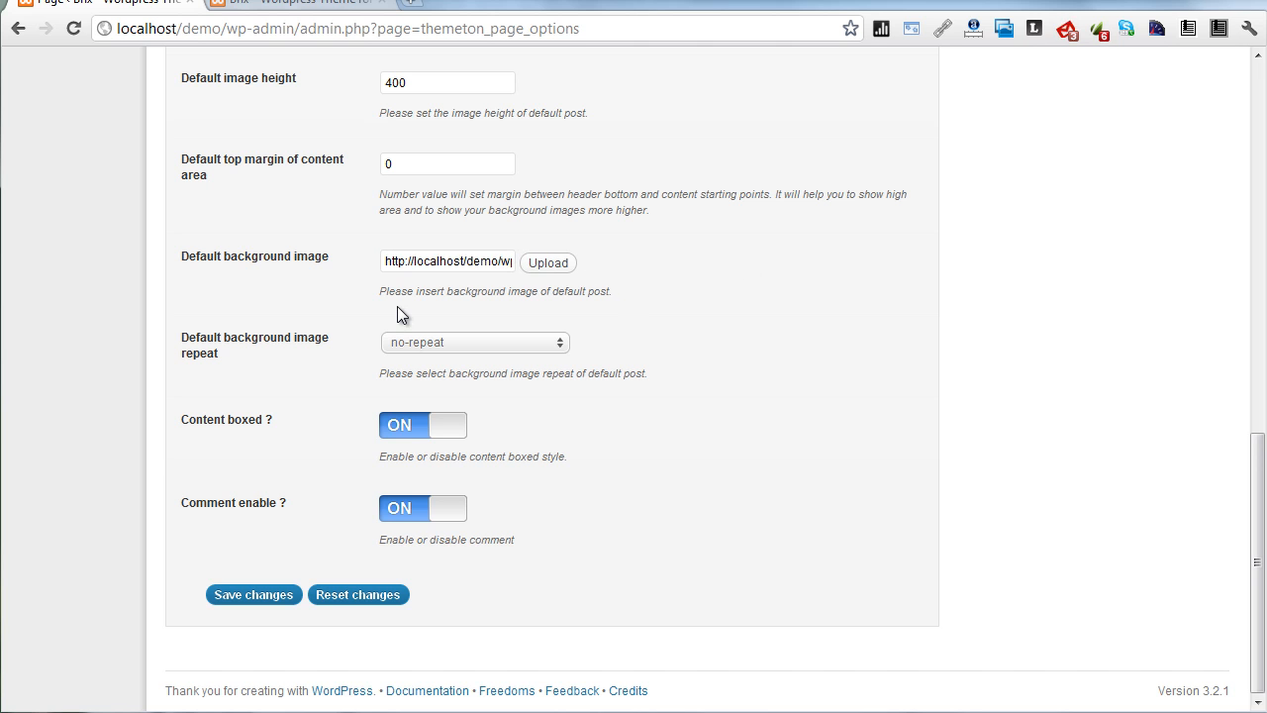
mouse_move(386, 295)
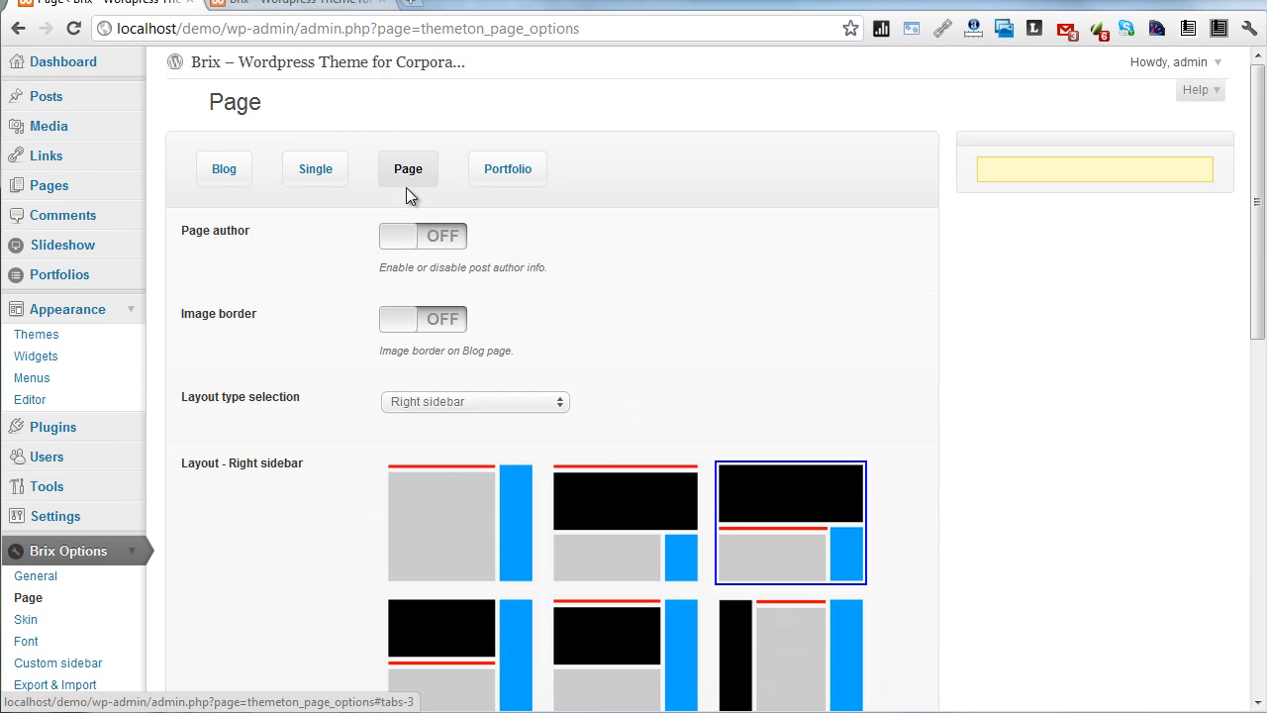
scroll("down", 3)
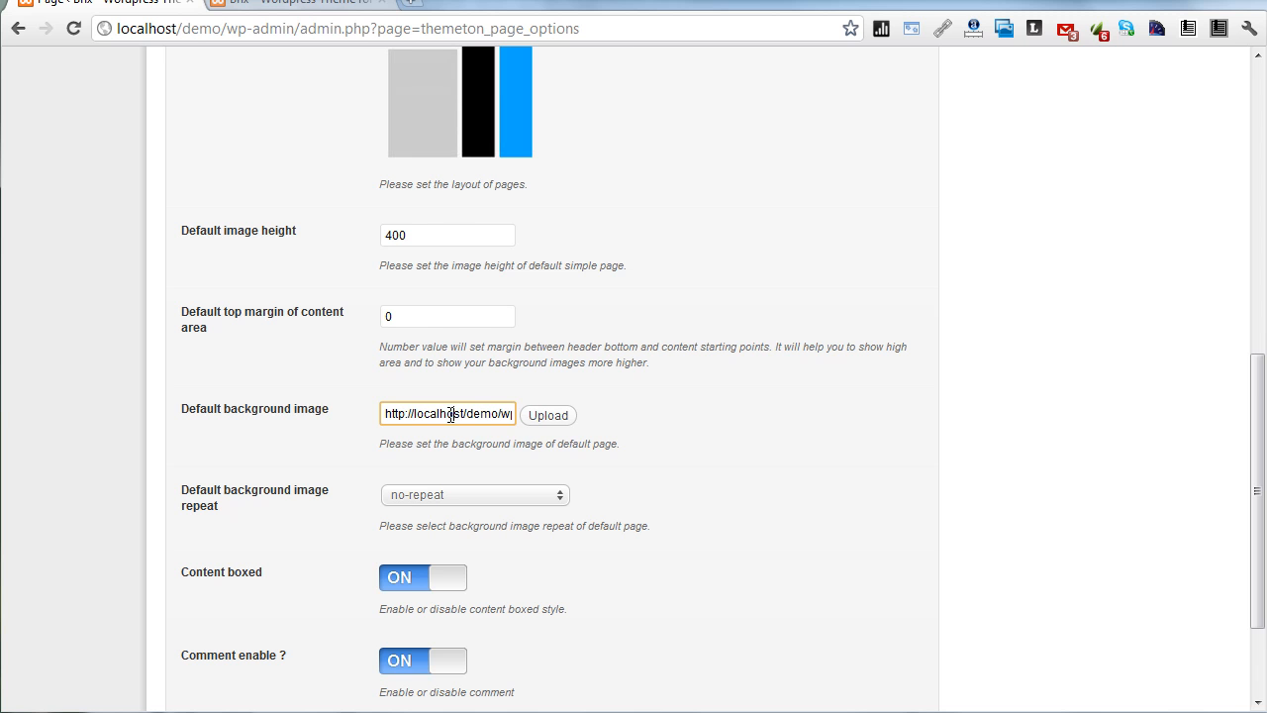
scroll("down", 3)
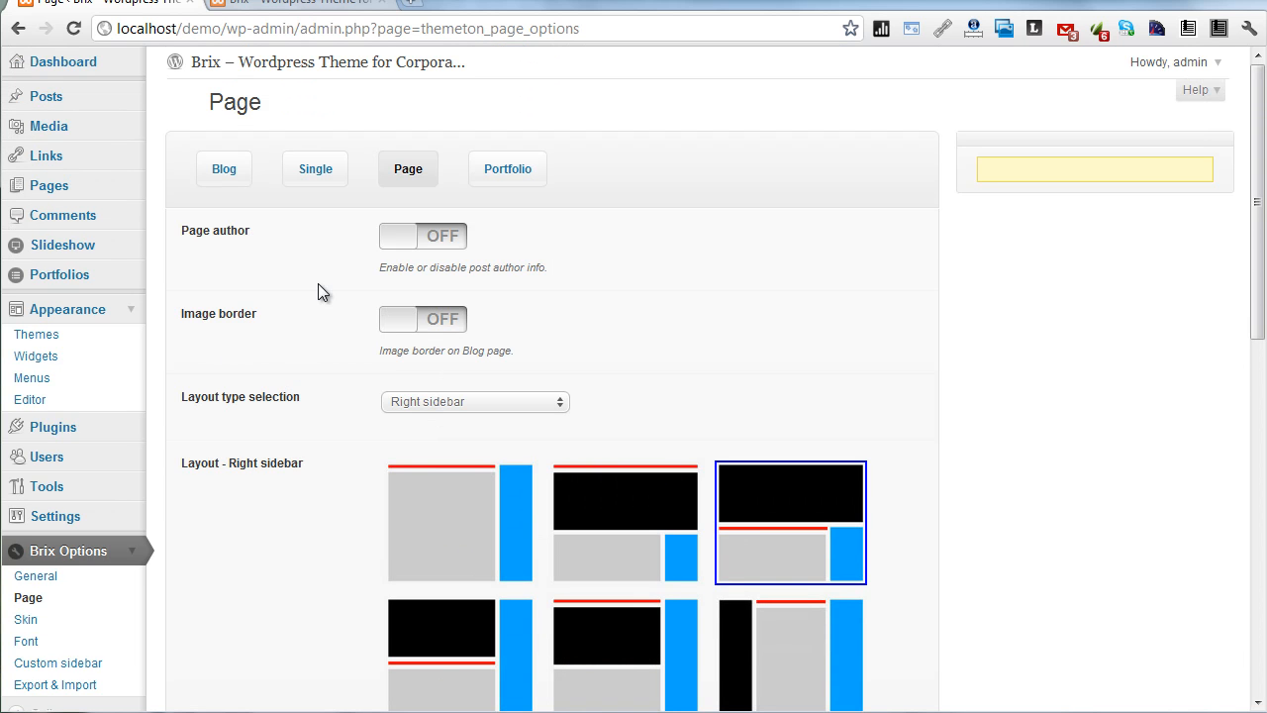
scroll("down", 3)
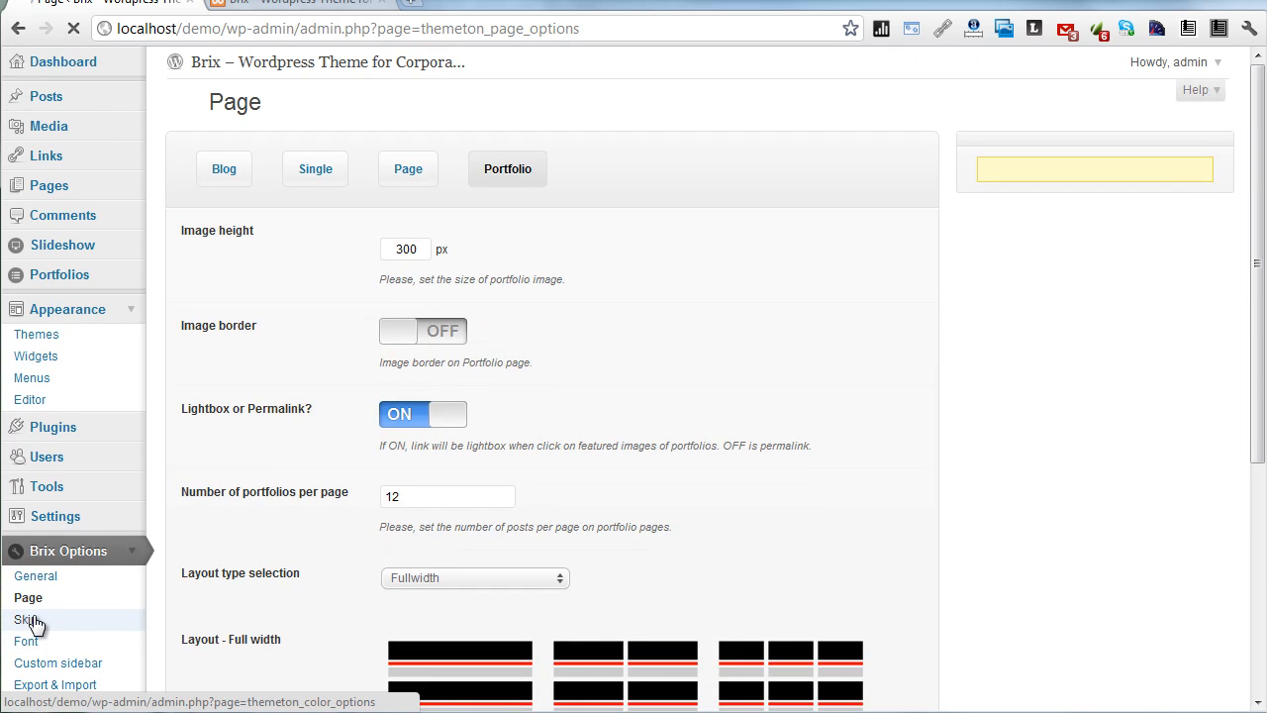
Step: Show the Brix Skin Background colours for the bottom and footer areas
left_click(22, 616)
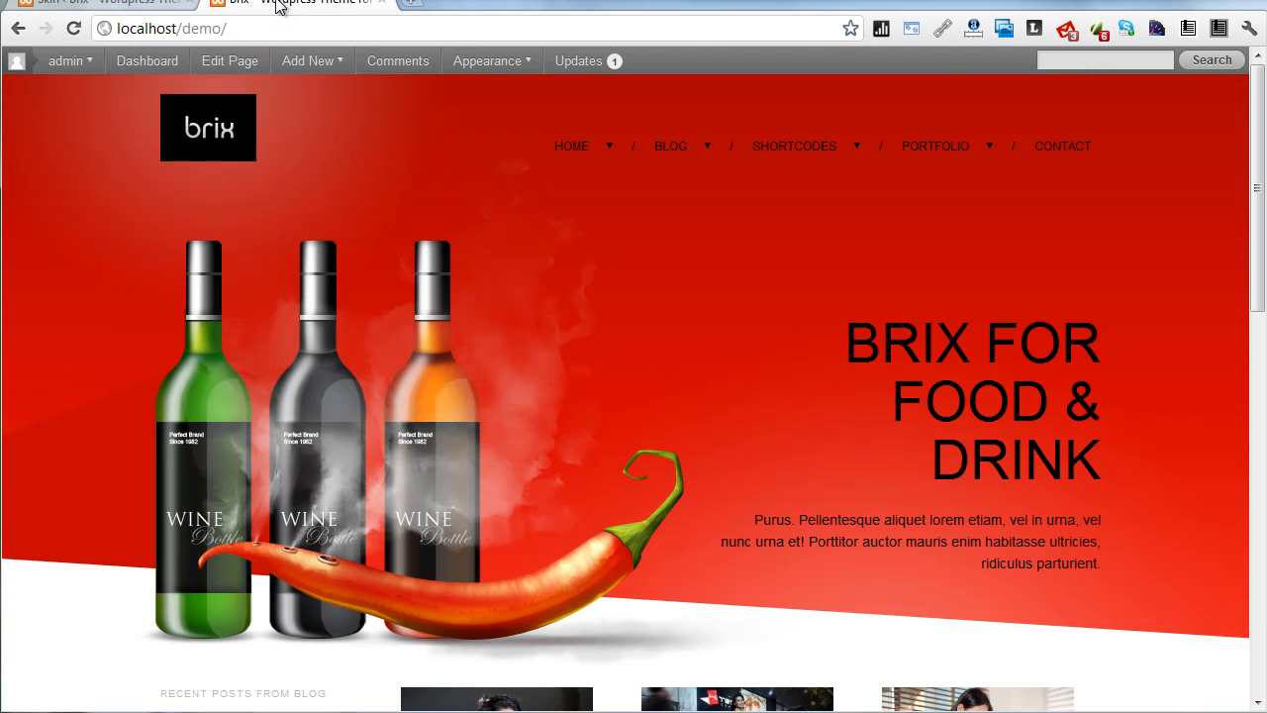
left_click(388, 317)
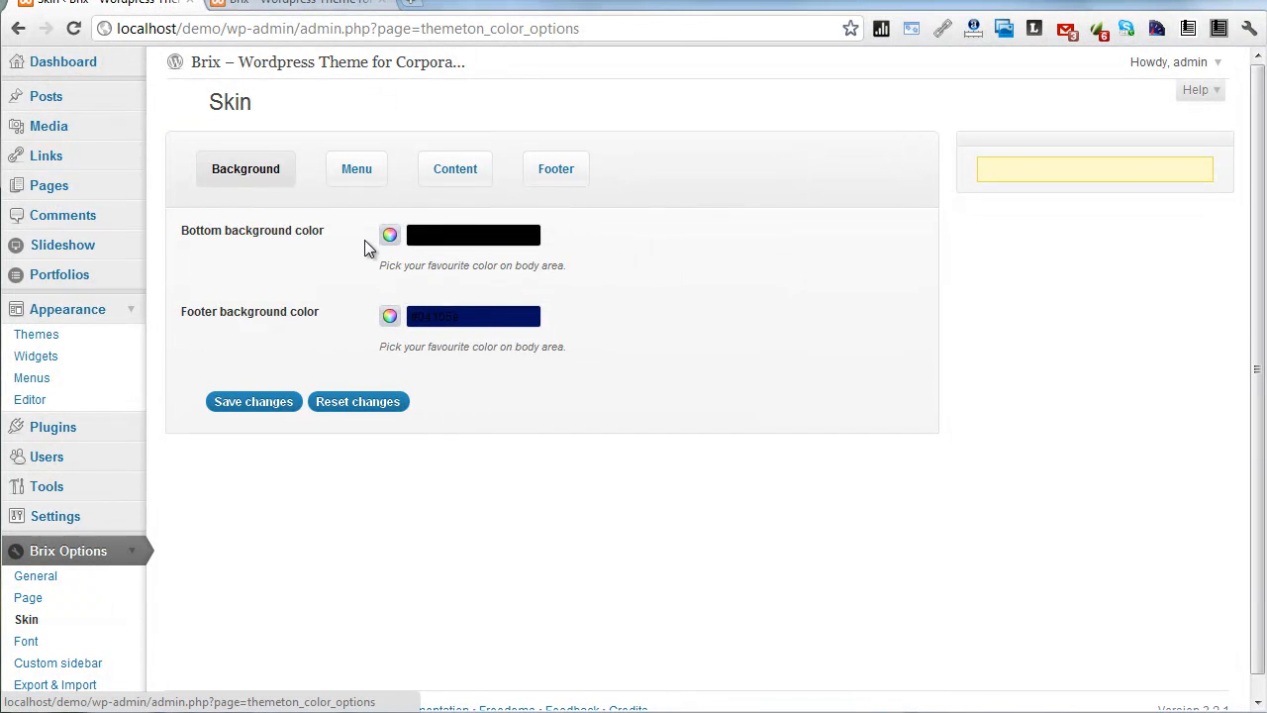
Step: Review the Menu, Content and Footer skin colours, then move to the Font settings
left_click(357, 168)
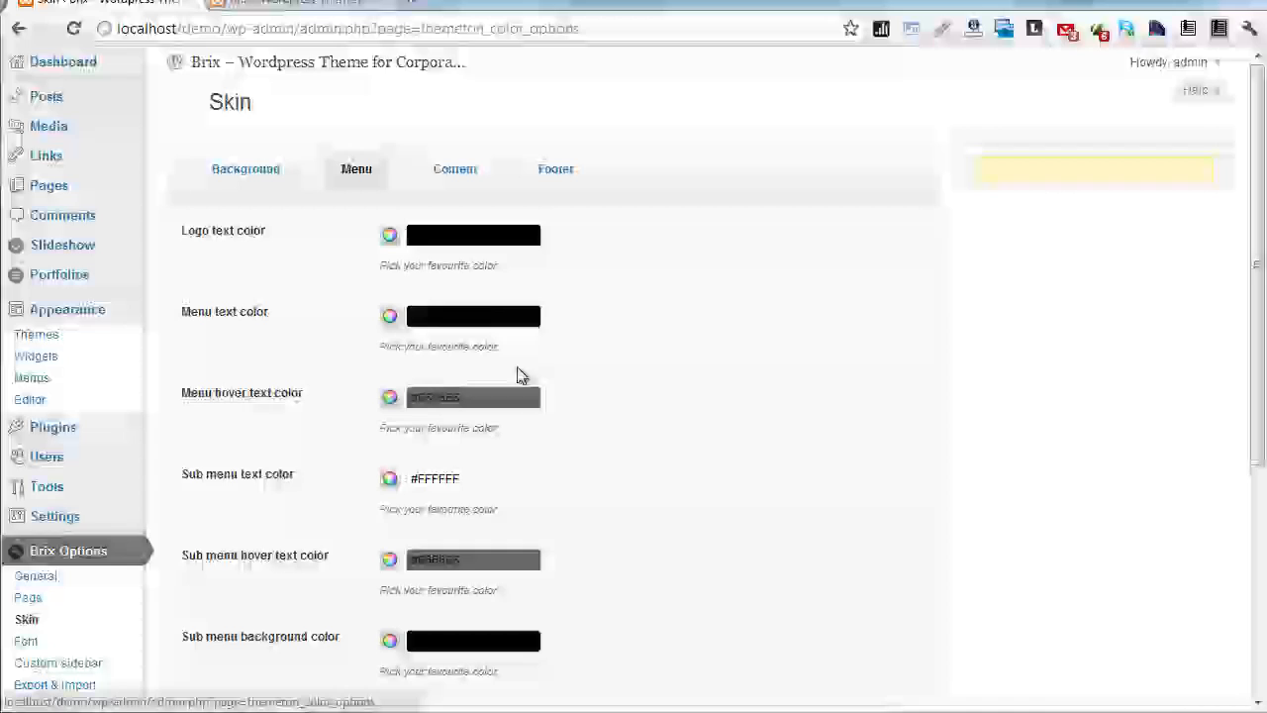
left_click(456, 168)
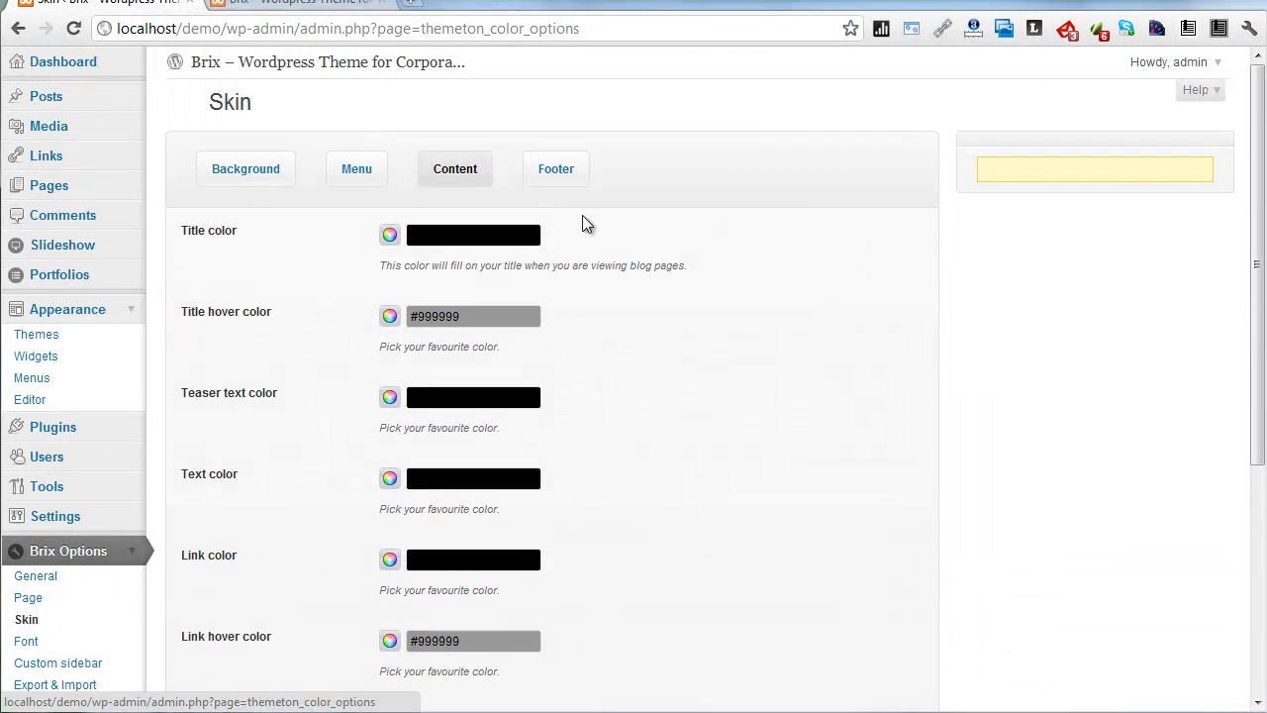
left_click(555, 168)
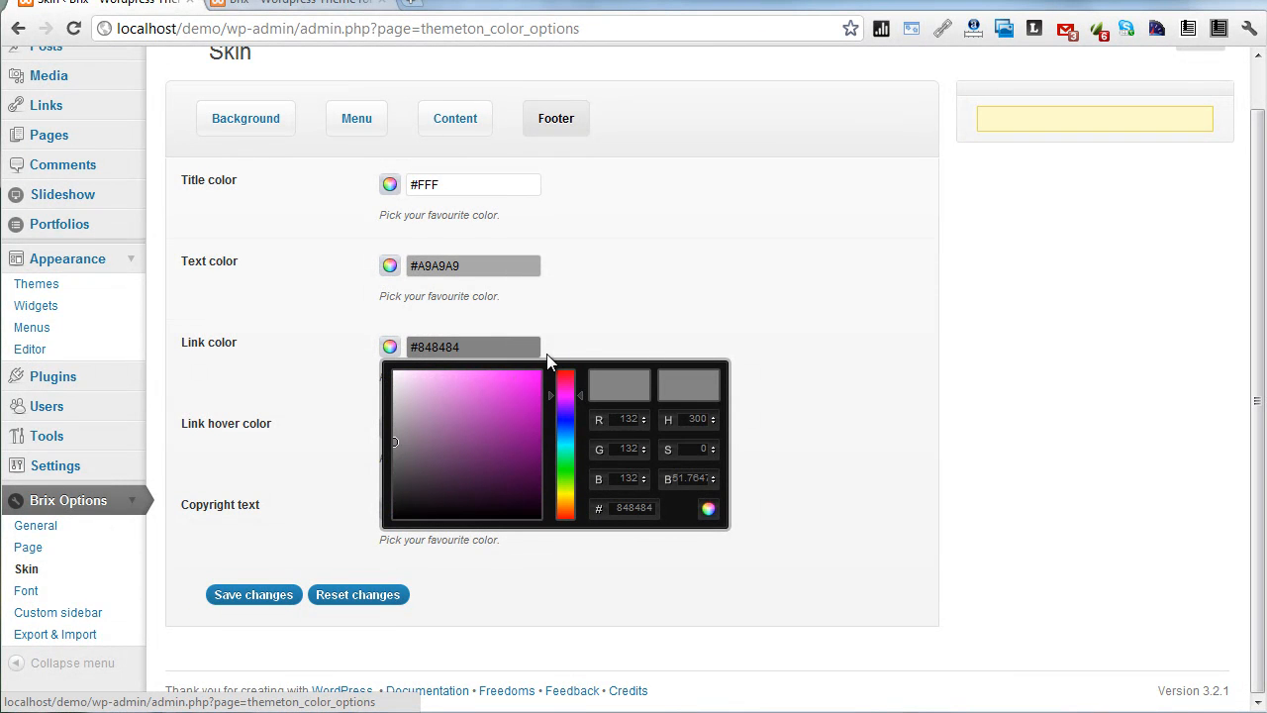
left_click(170, 538)
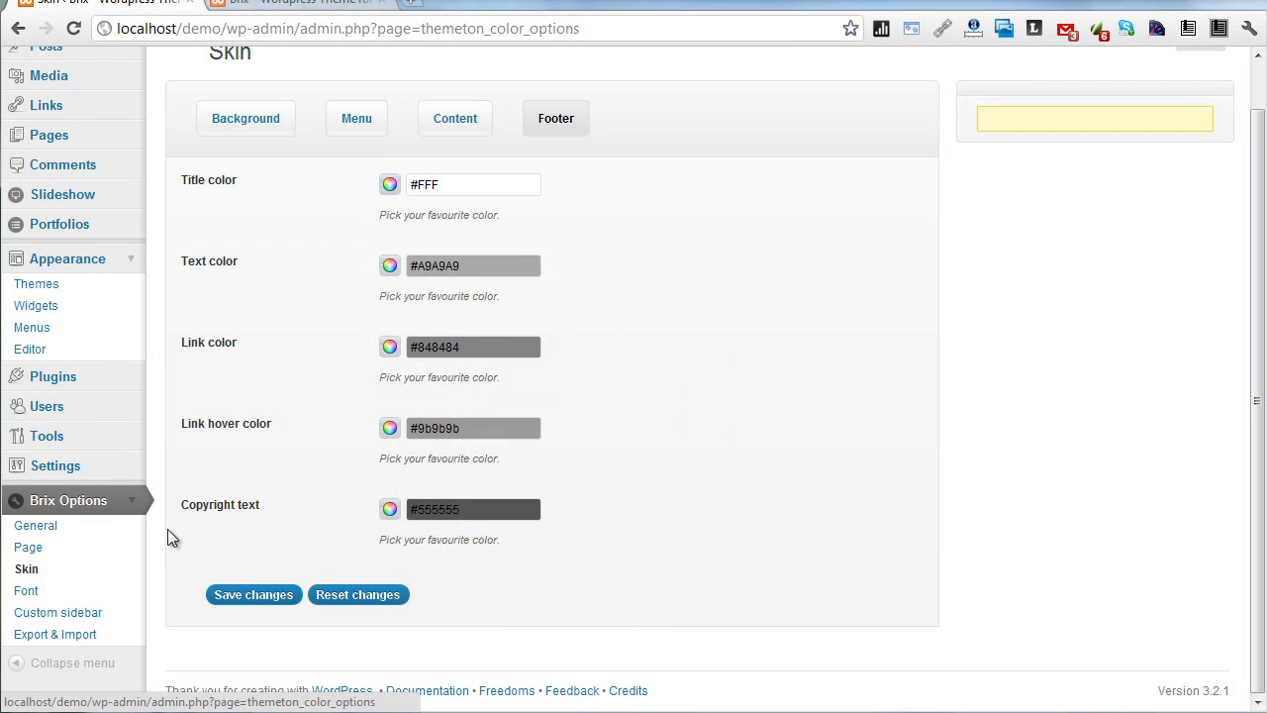
left_click(26, 590)
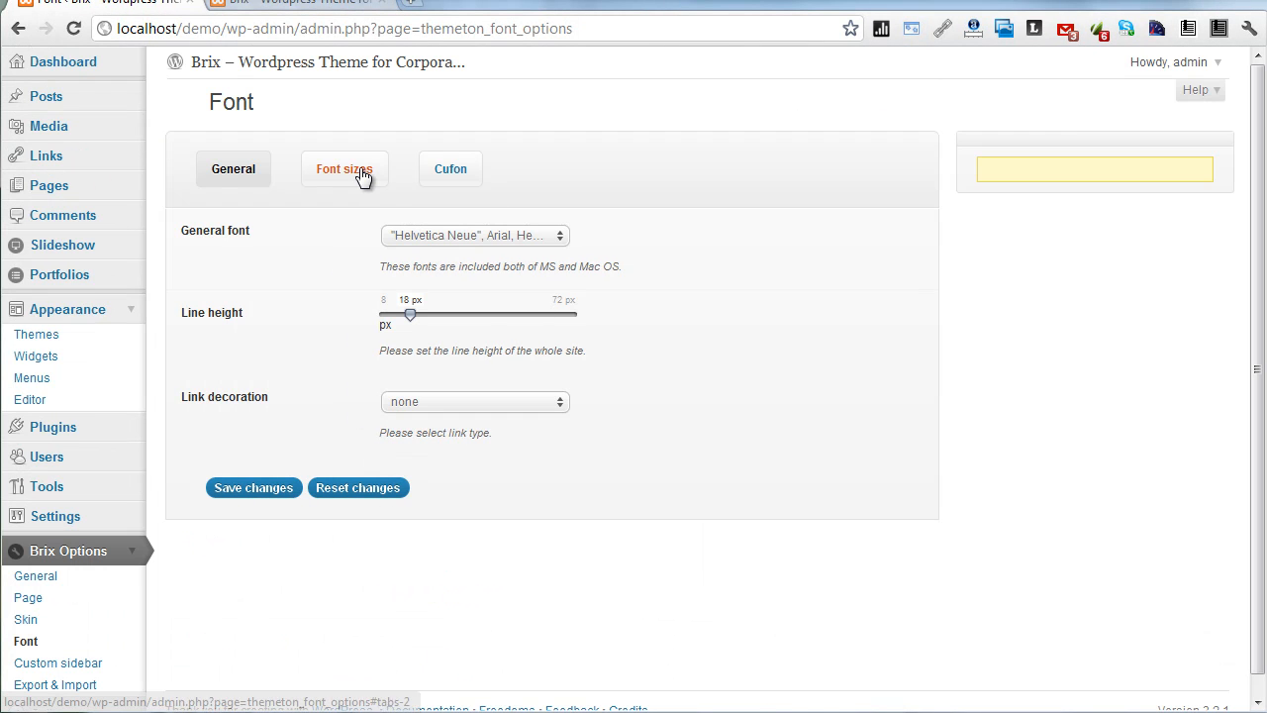
Step: Preview the Cufon font options by switching Cufon on, then leave it off
left_click(233, 168)
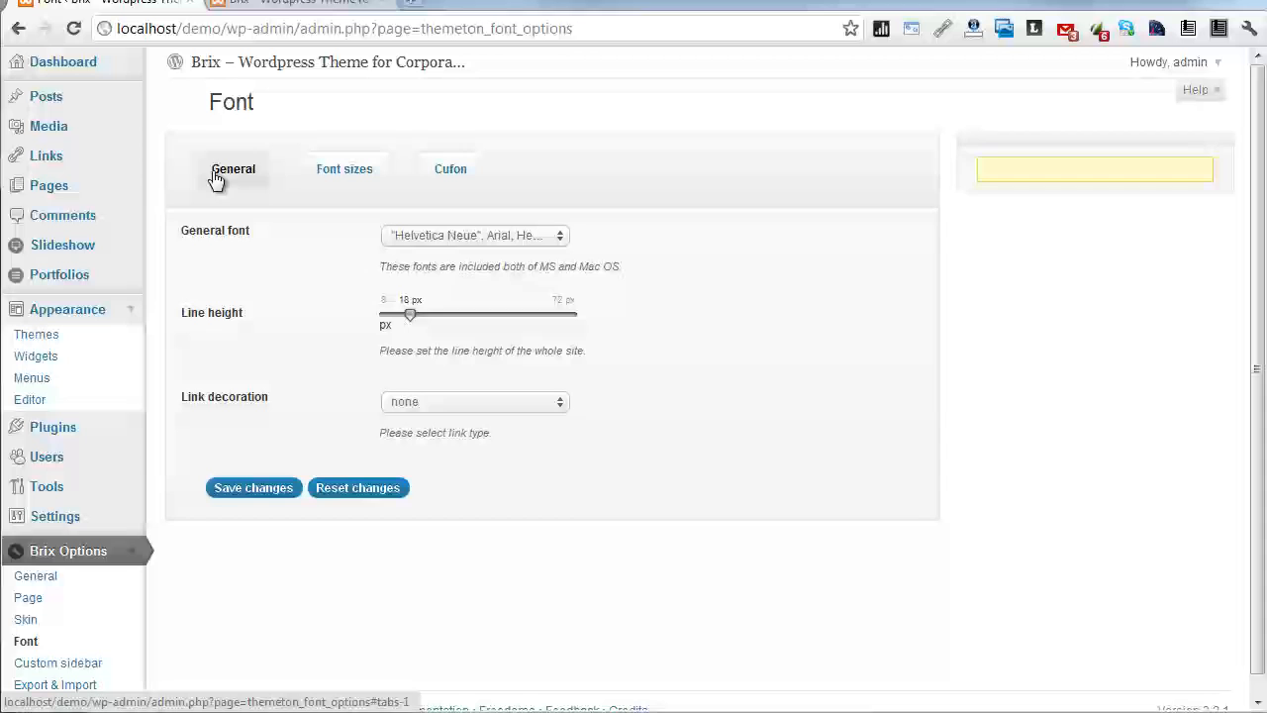
left_click(451, 169)
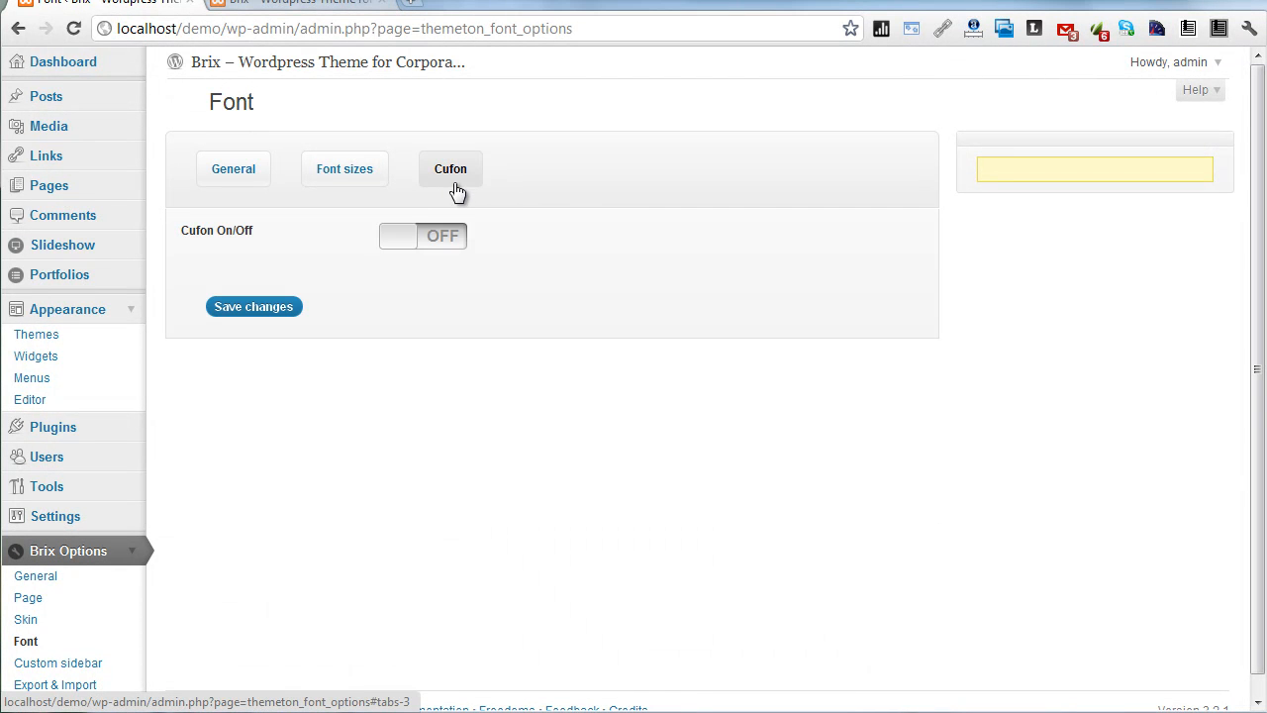
left_click(422, 236)
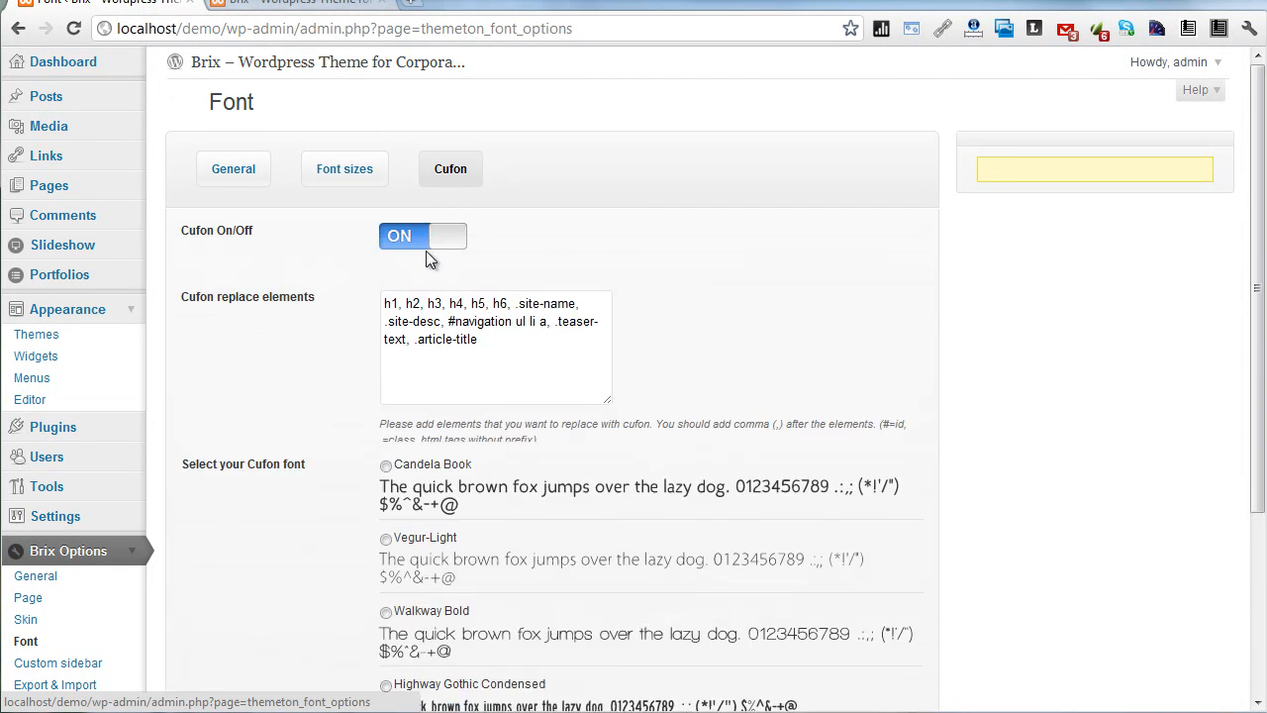
left_click(423, 236)
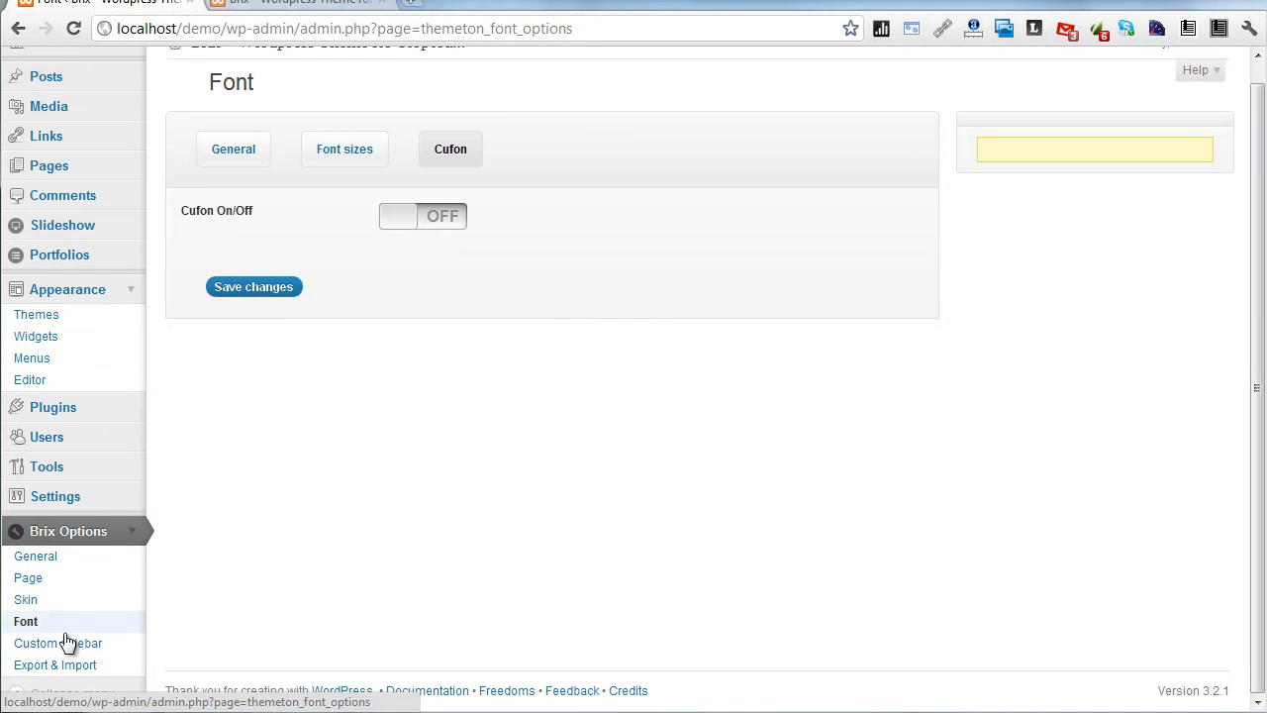
Step: Go to Brix Options > Export & Import and look over the Export theme configs area
left_click(55, 641)
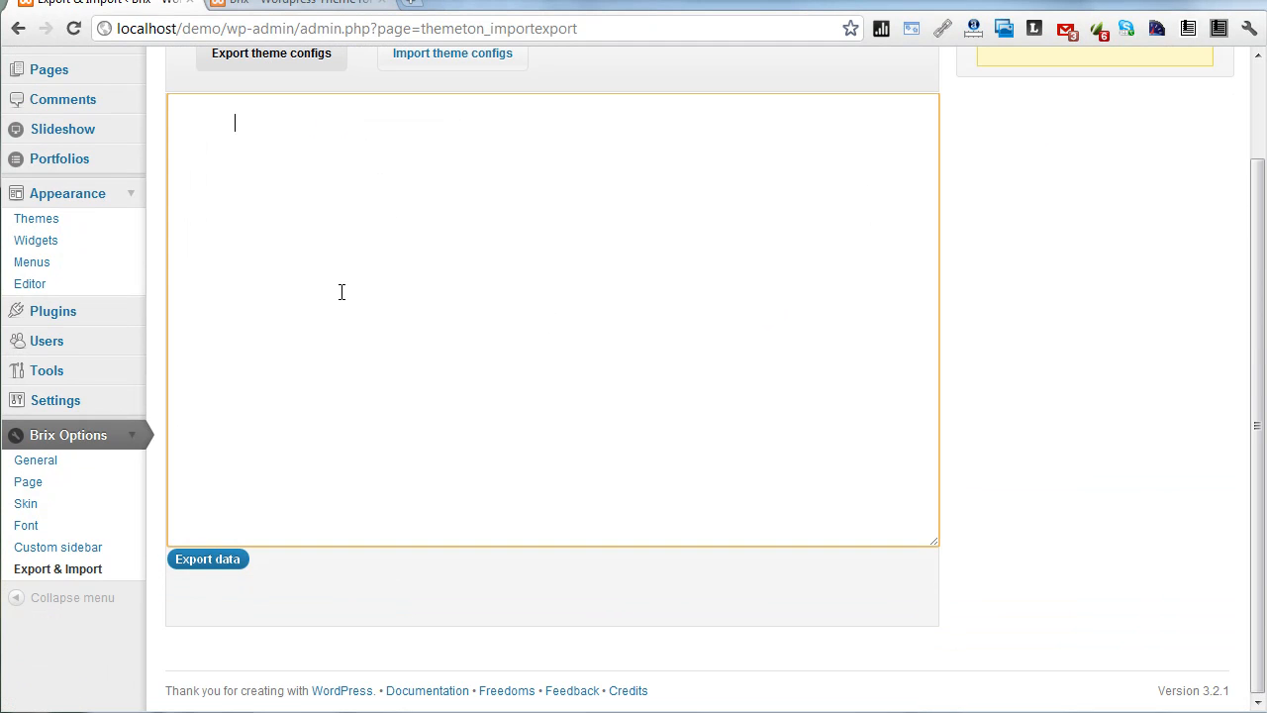
mouse_move(328, 299)
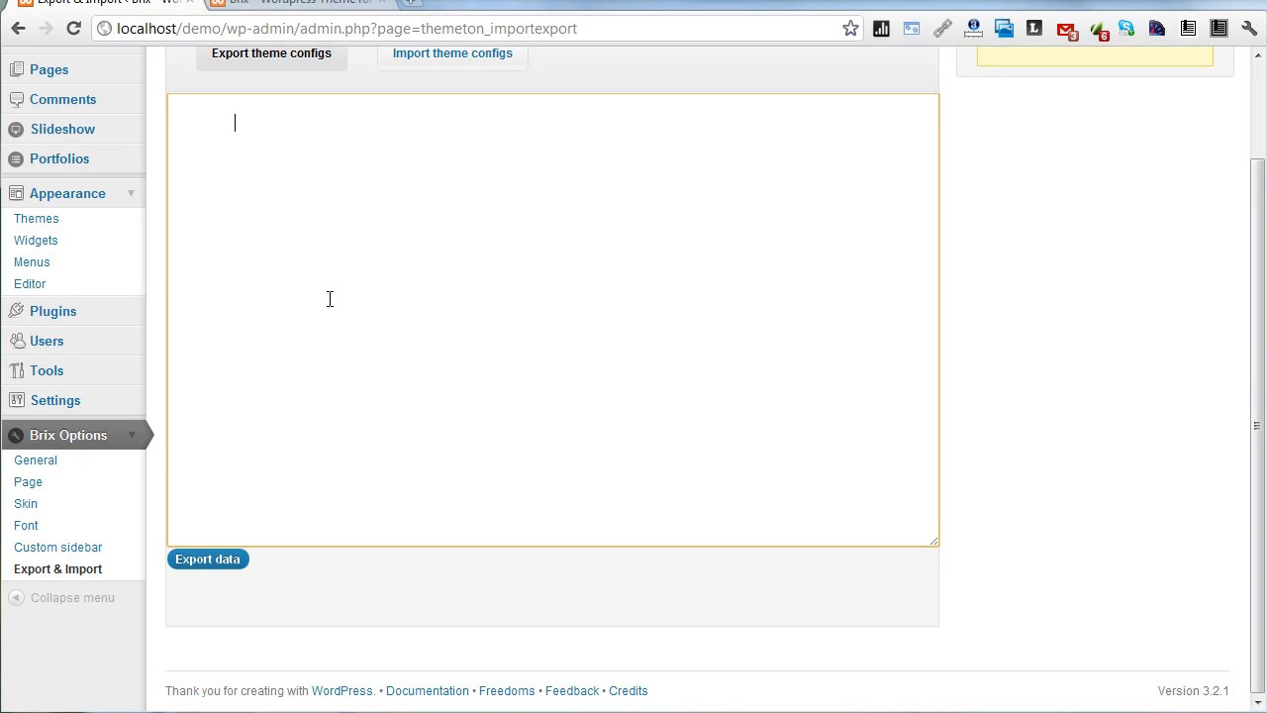
mouse_move(301, 226)
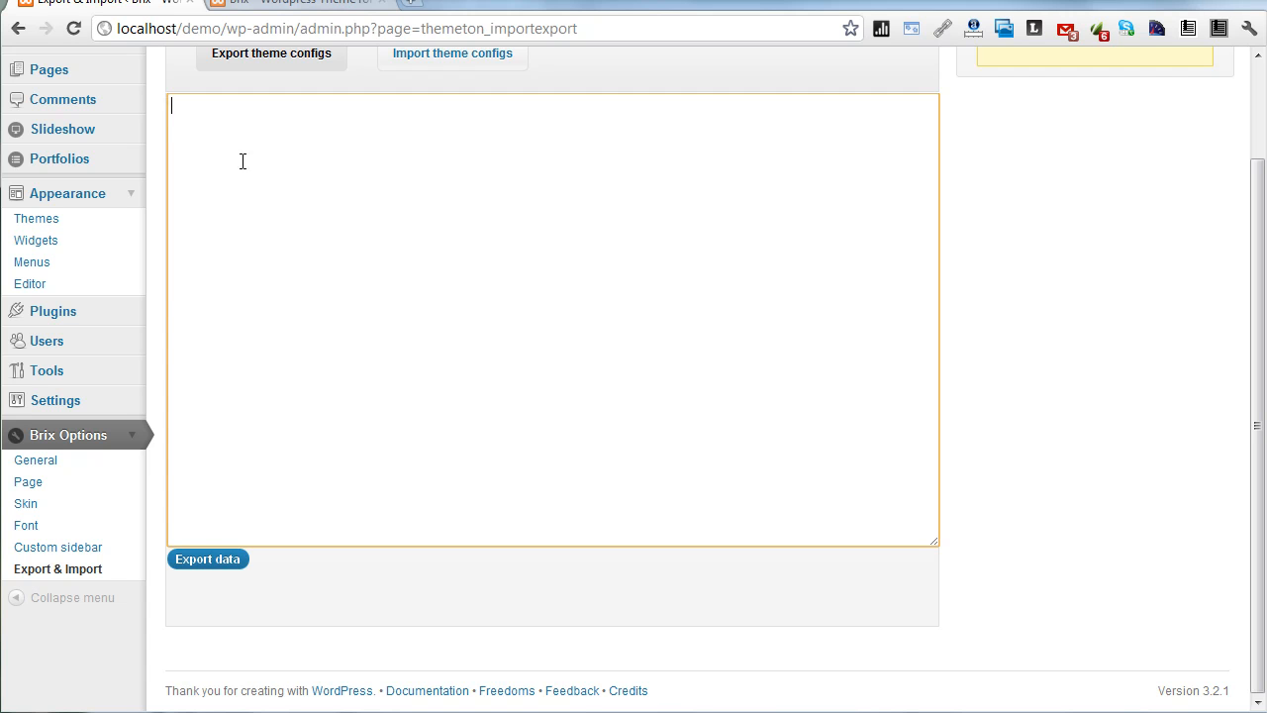
mouse_move(155, 477)
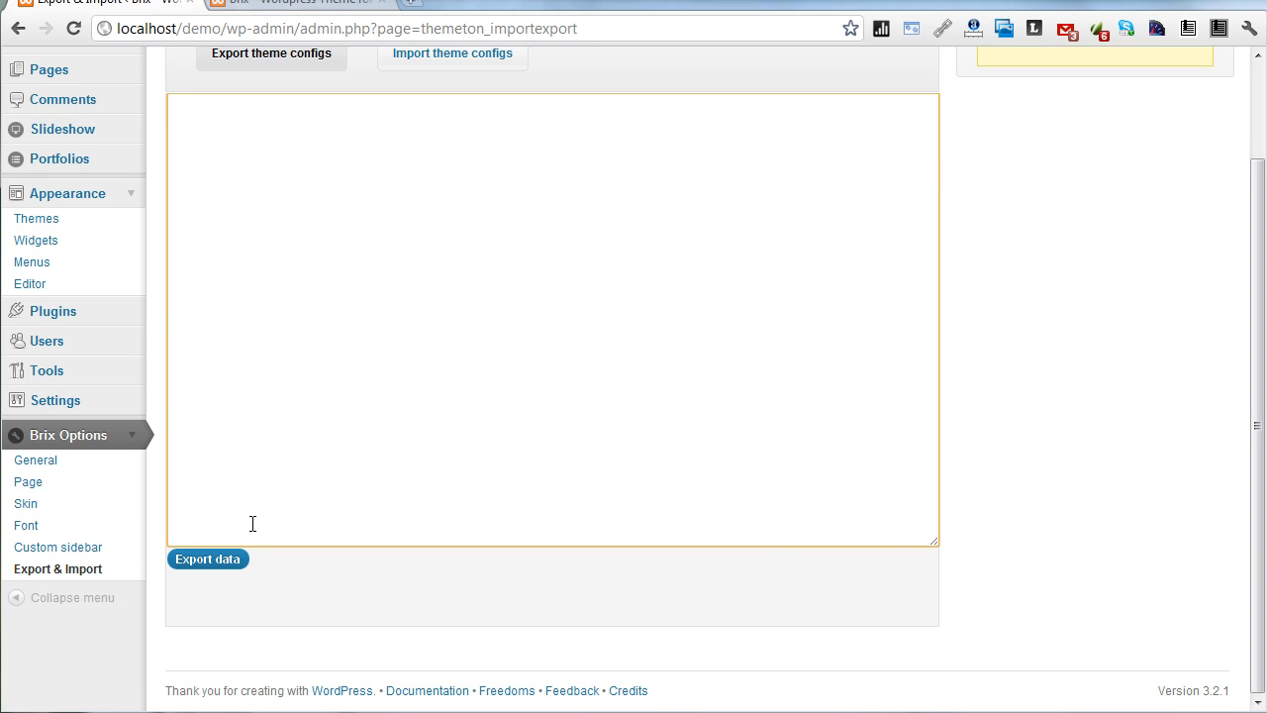
scroll("up", 3)
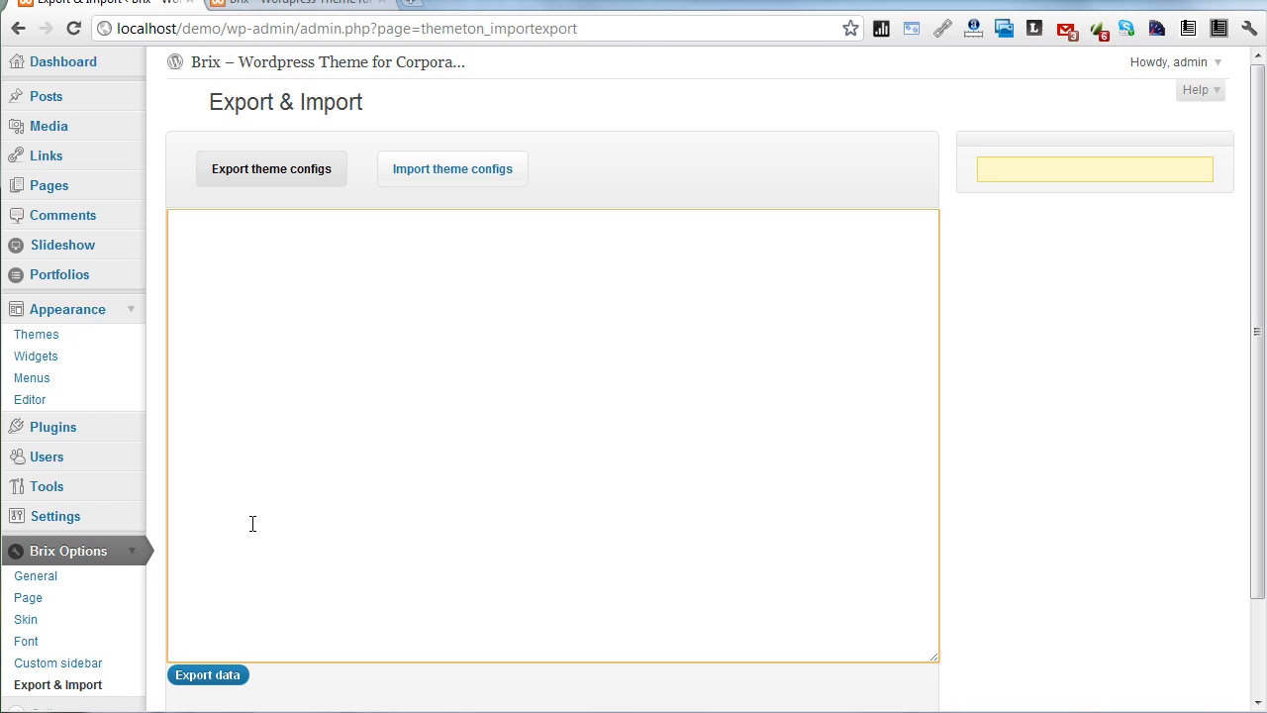
mouse_move(282, 507)
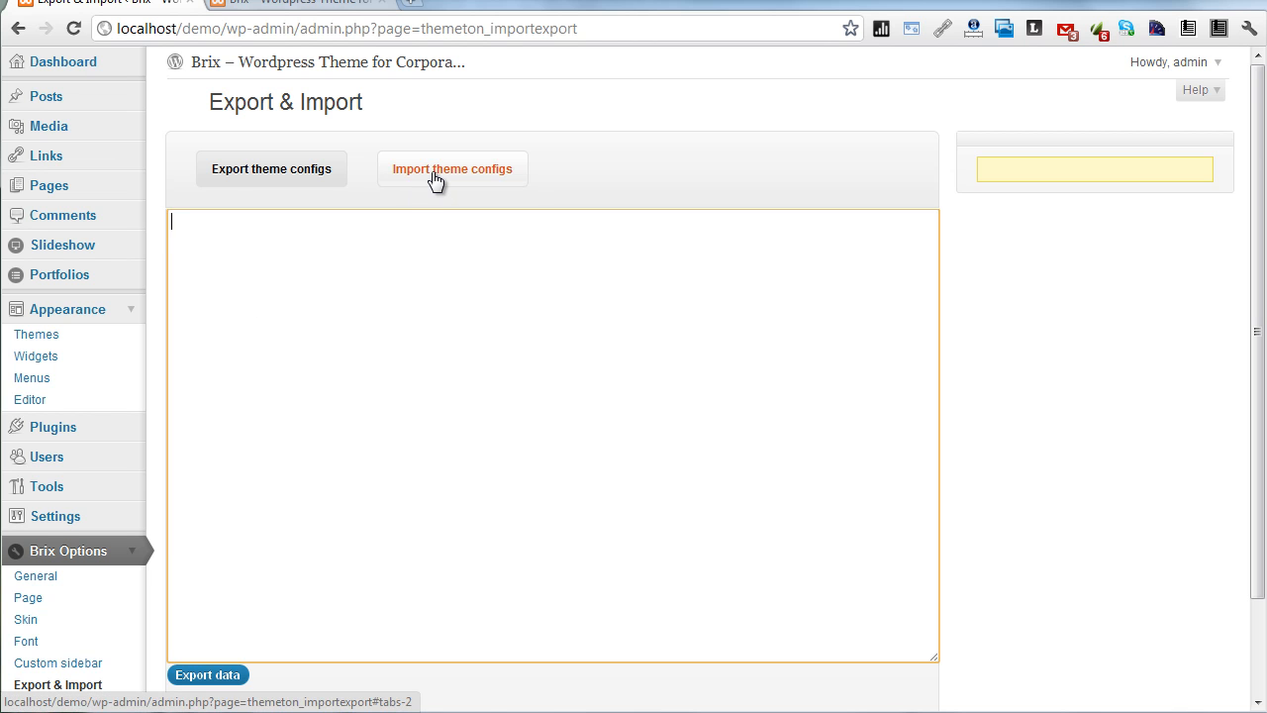
scroll("down", 3)
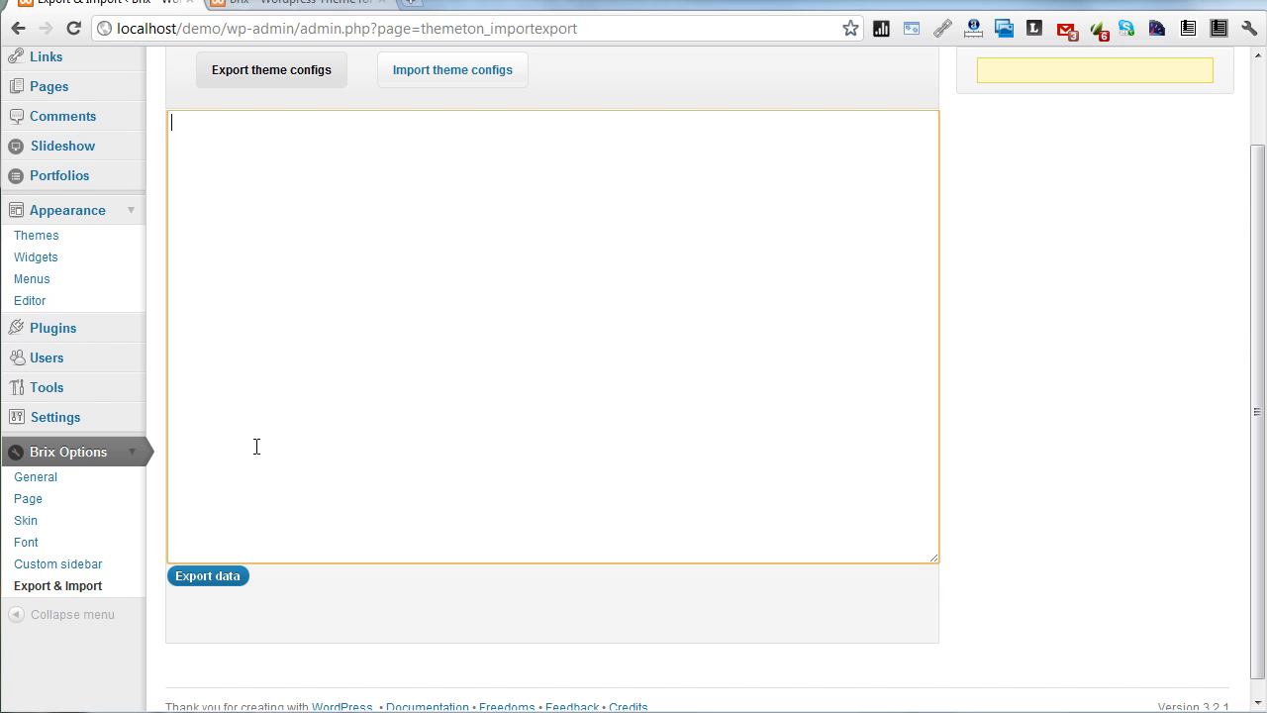
Step: Generate the exported theme configuration data and copy the serialized text
left_click(207, 574)
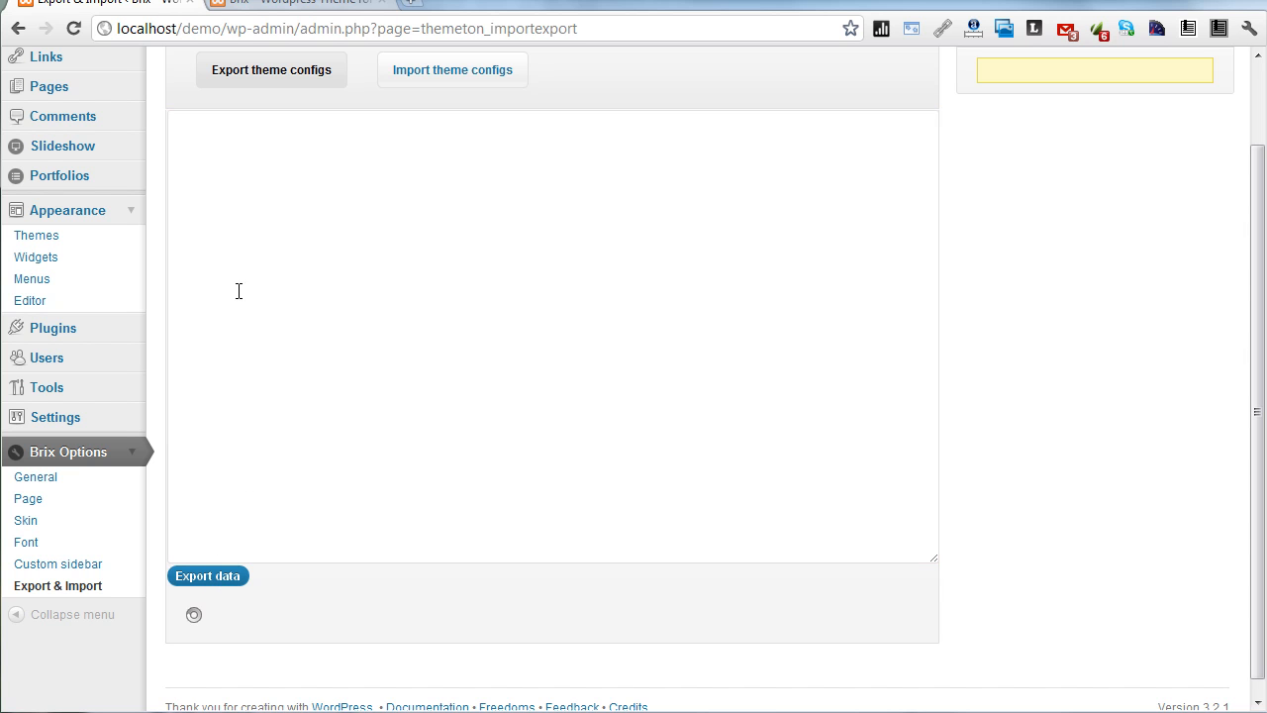
right_click(333, 406)
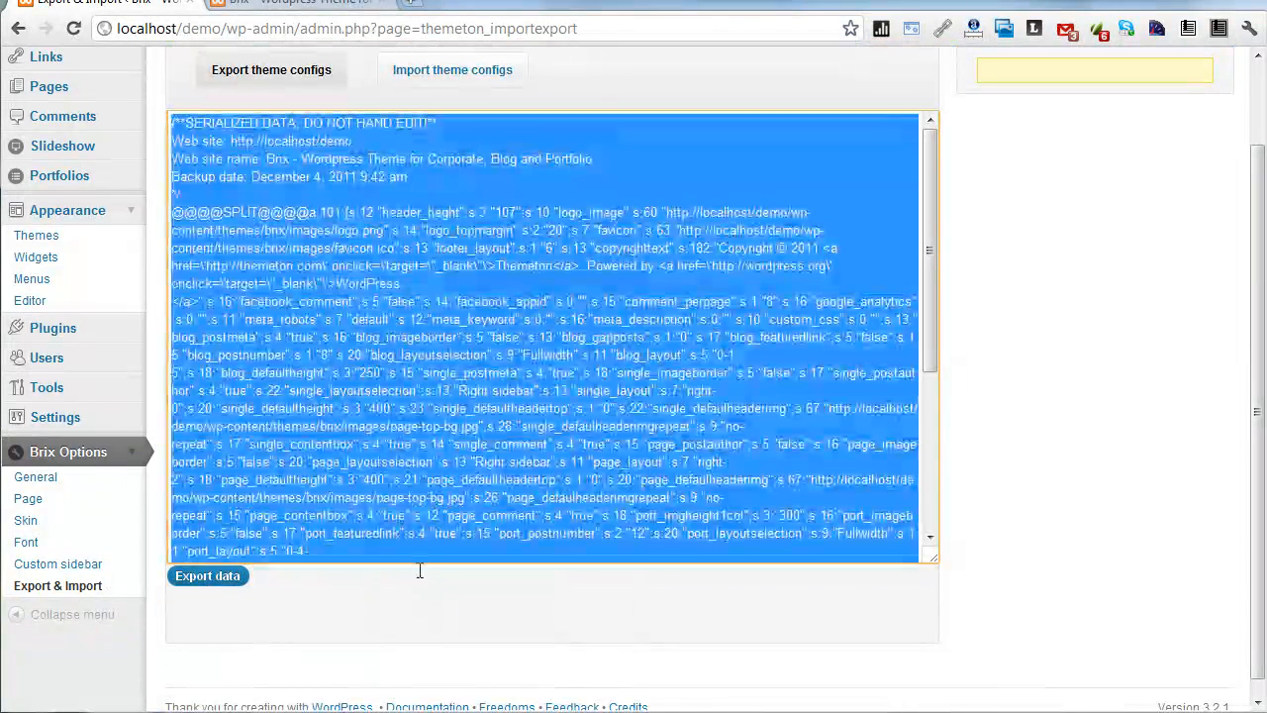
Step: Import the copied configuration data back under Import theme configs and confirm completion
left_click(451, 69)
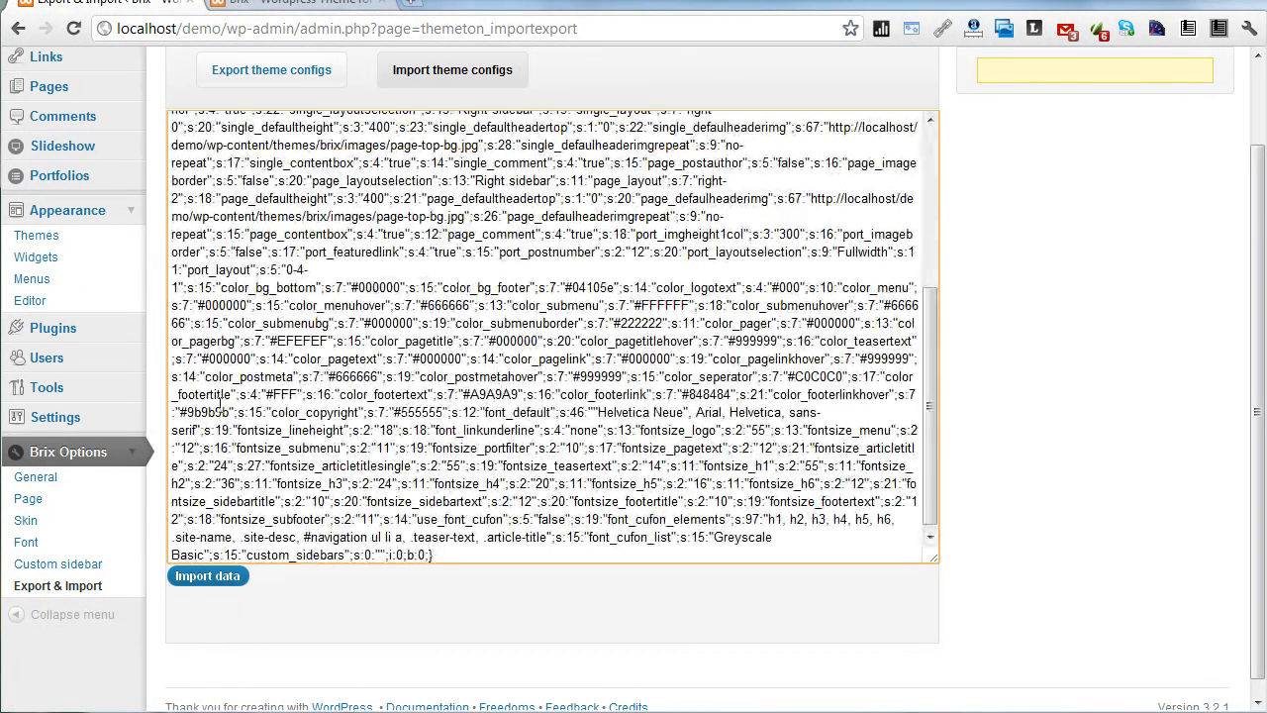
left_click(207, 576)
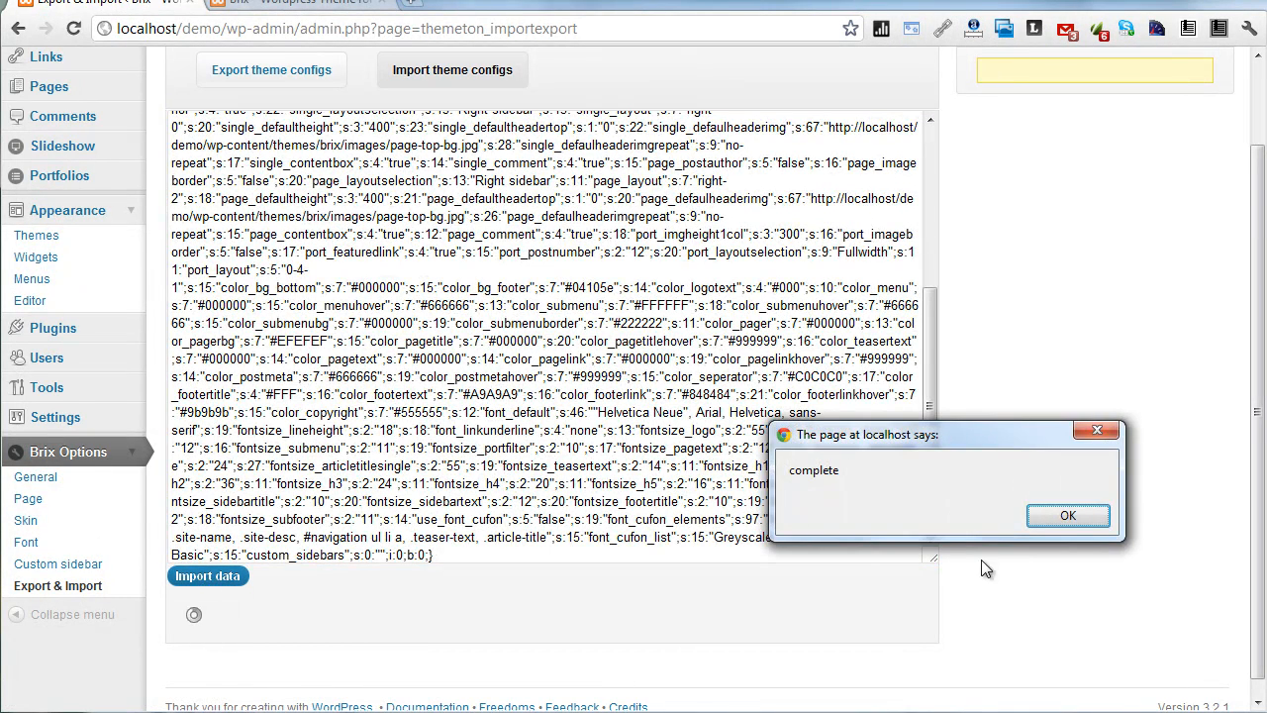
left_click(1069, 515)
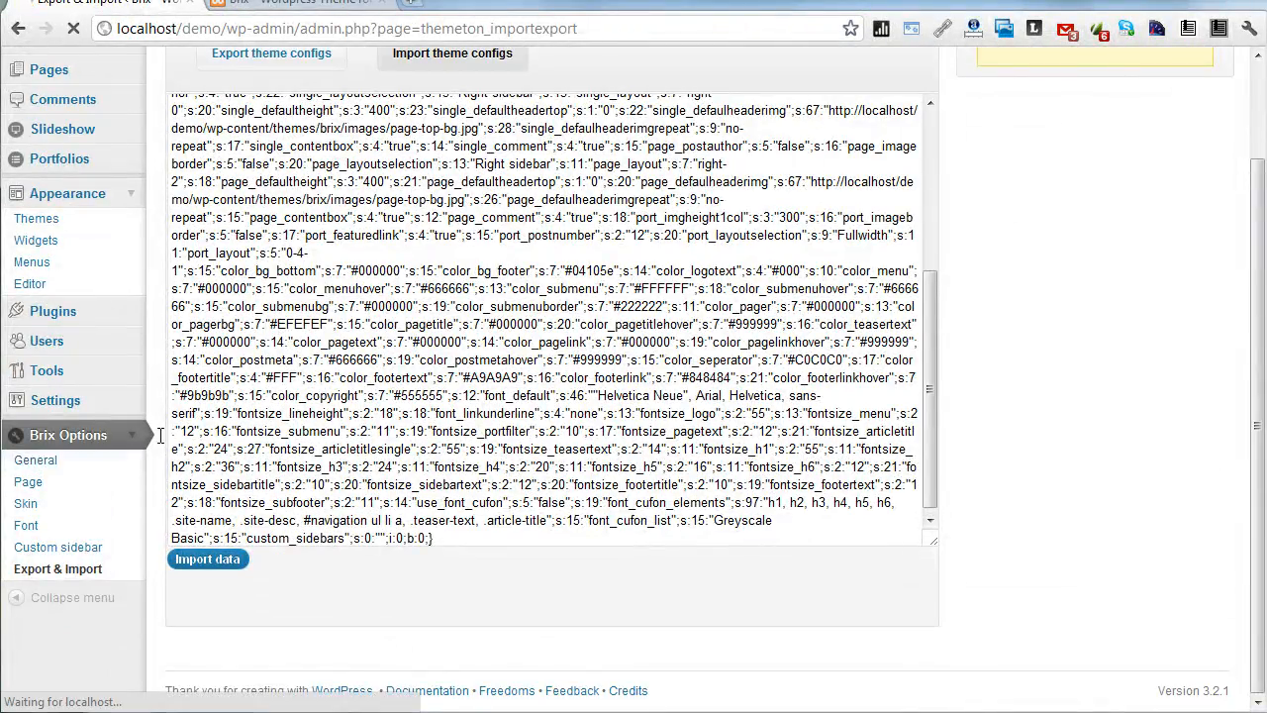
Step: Return to the Brix Options General page
left_click(34, 459)
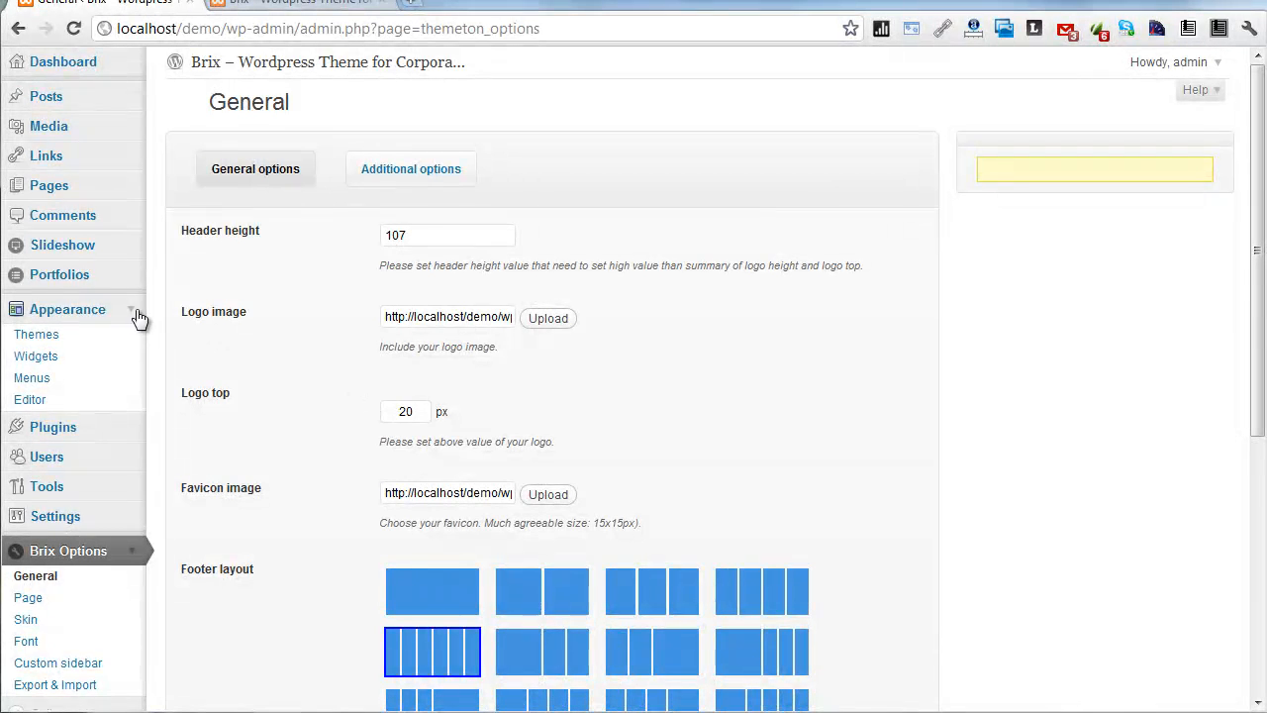
scroll("down", 3)
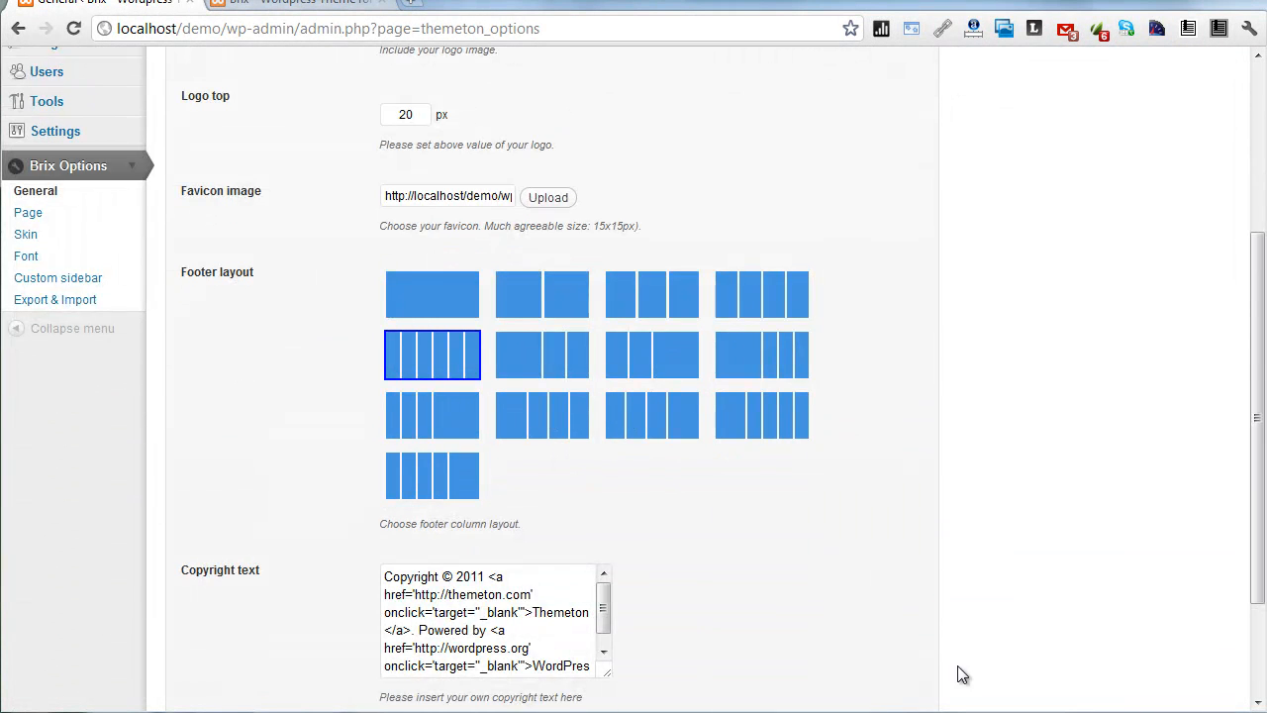